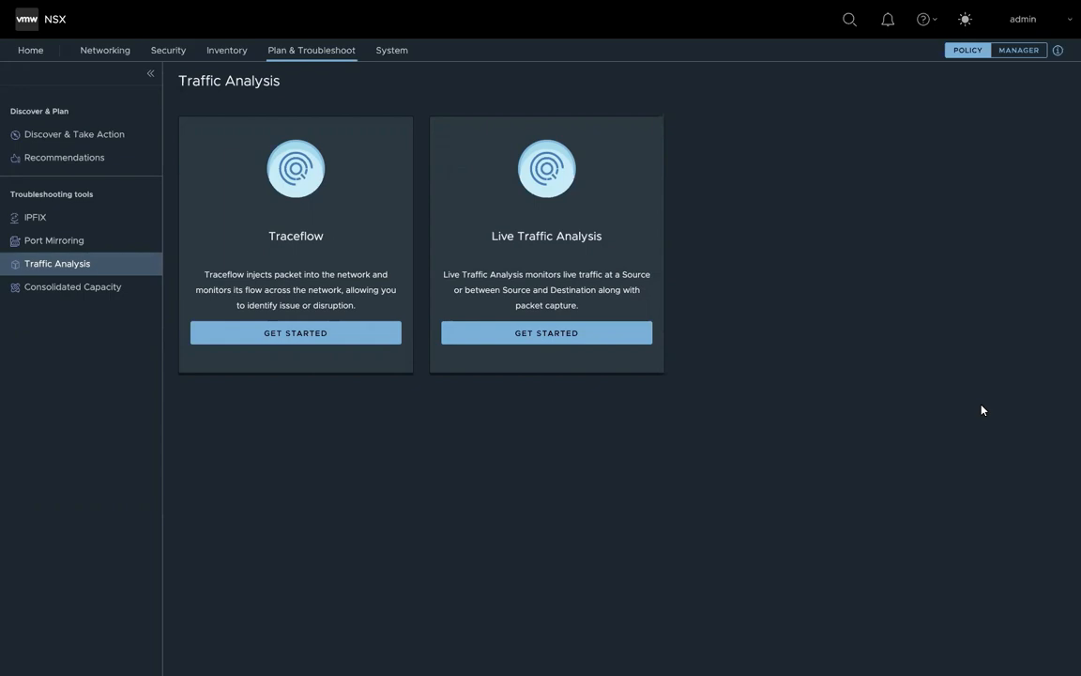
mouse_move(983, 554)
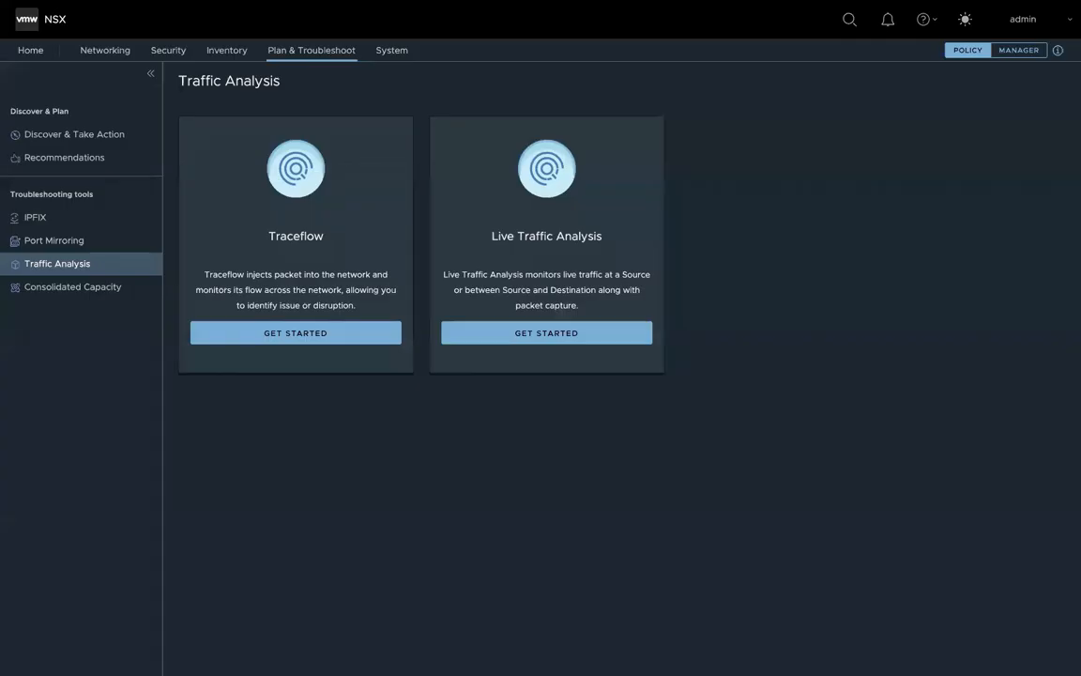
mouse_move(983, 415)
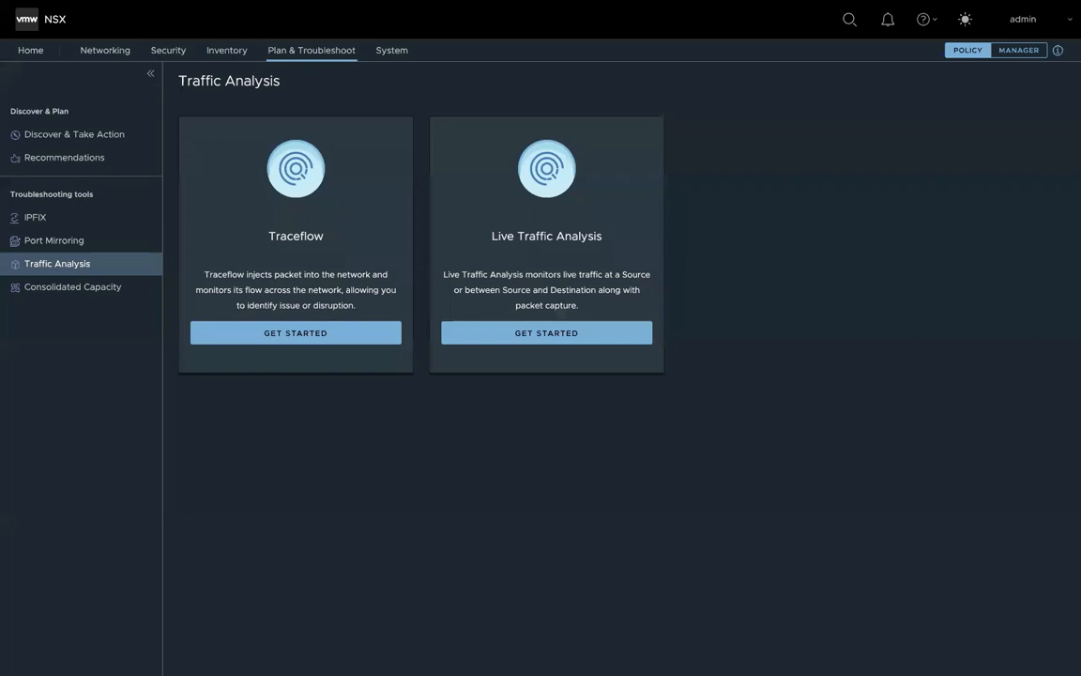
mouse_move(983, 411)
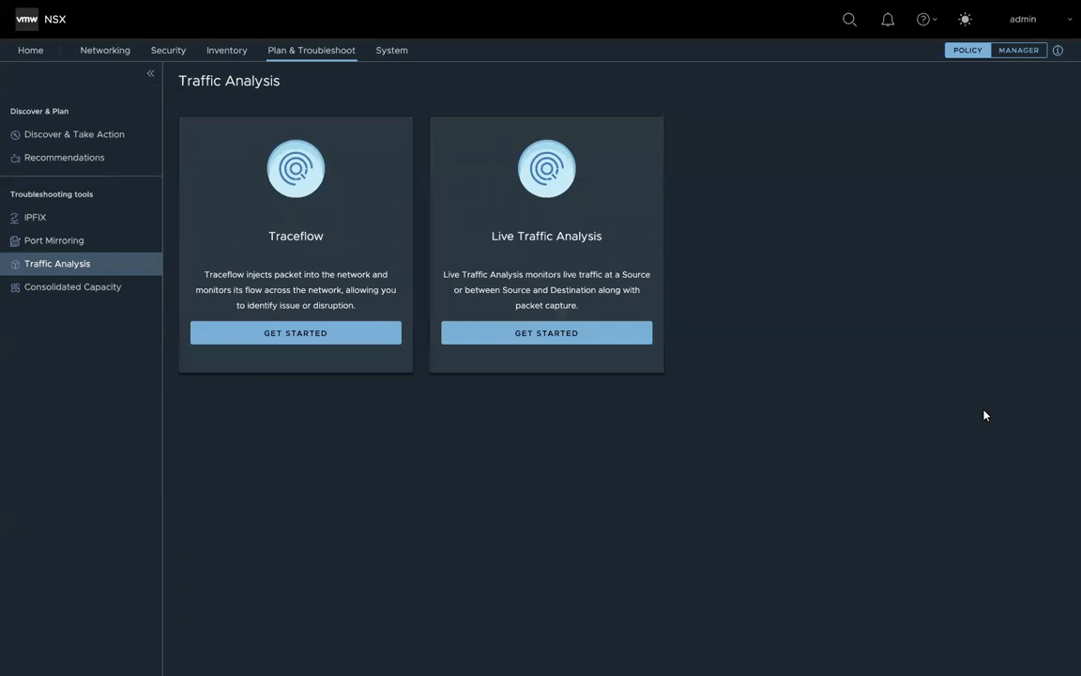
mouse_move(787, 328)
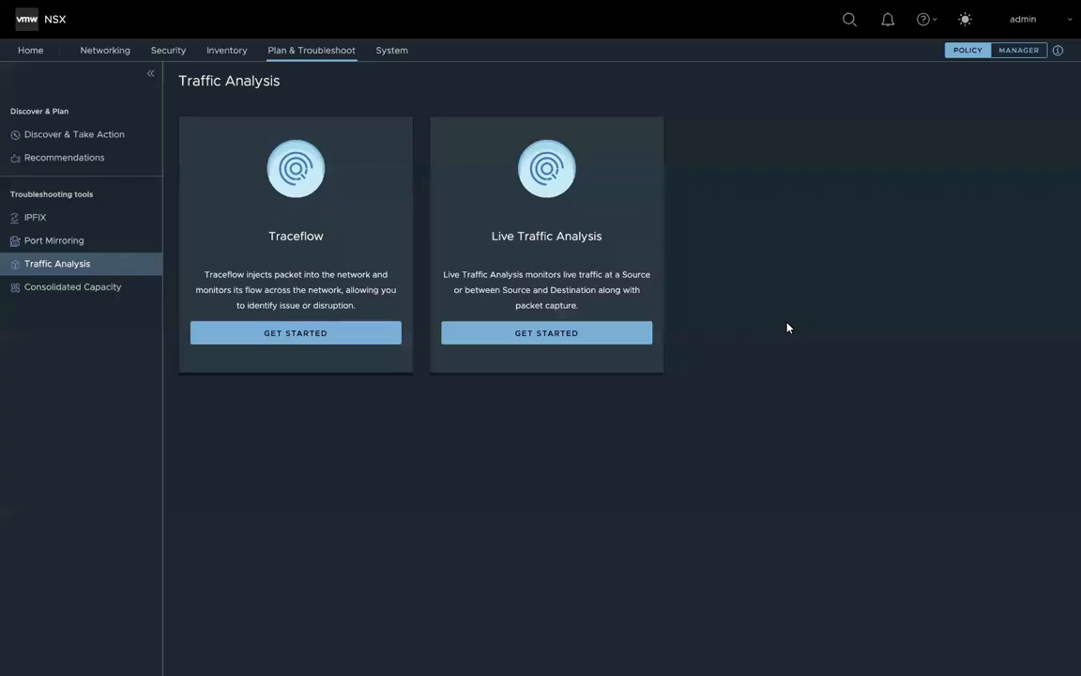
mouse_move(772, 319)
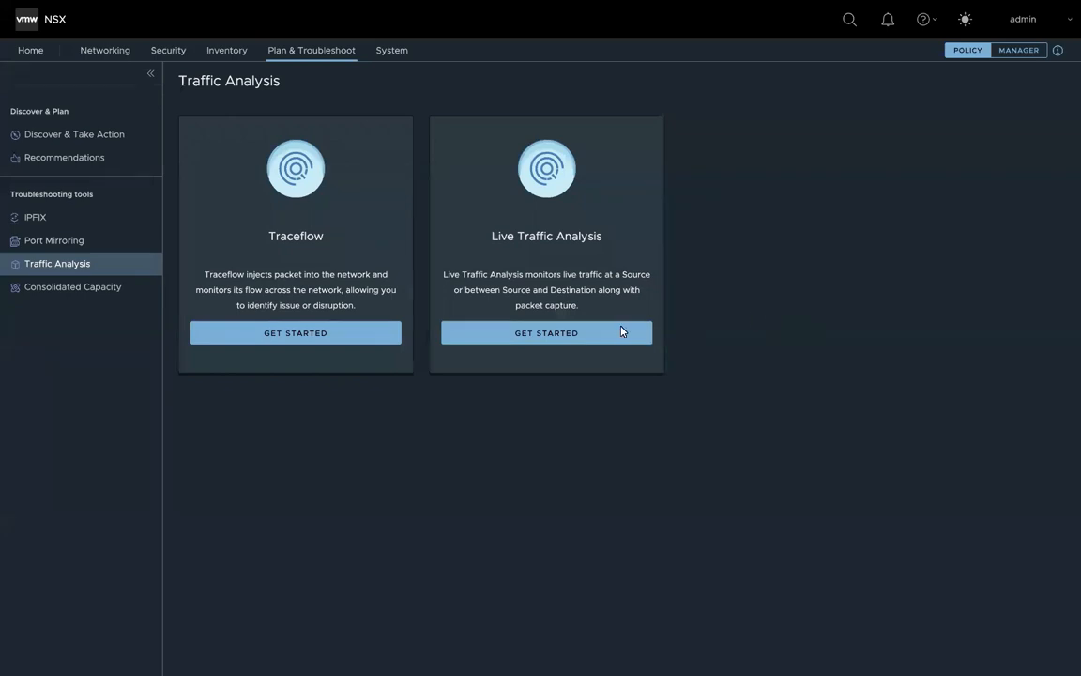
- Create a new Live Traffic Analysis session and name it VM1-VM2
left_click(546, 332)
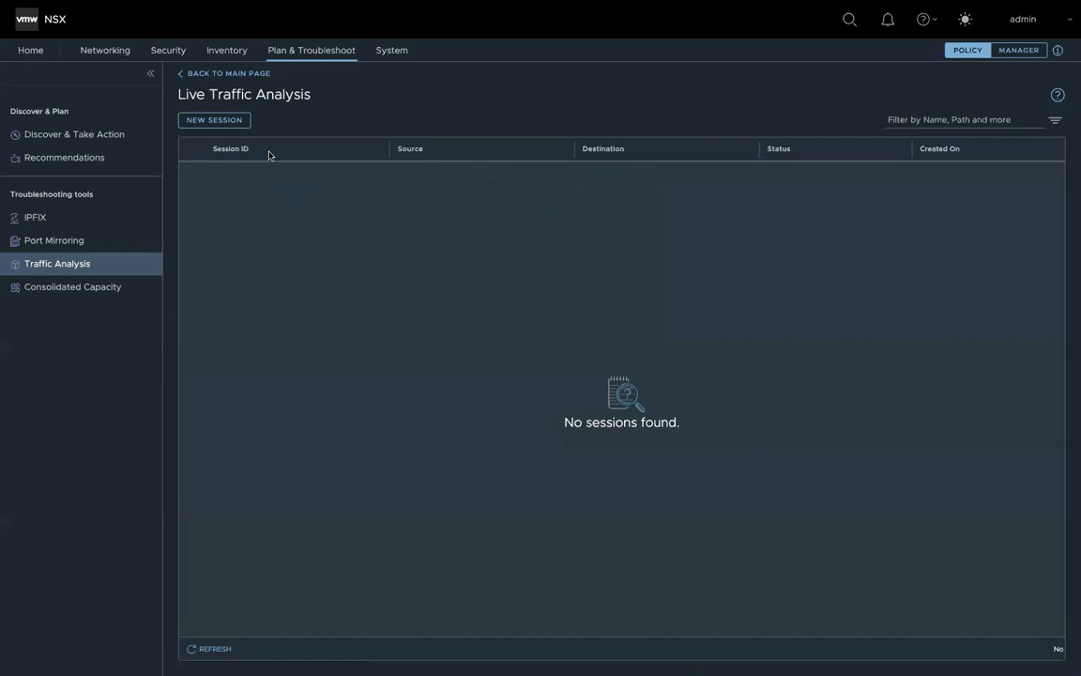
left_click(209, 119)
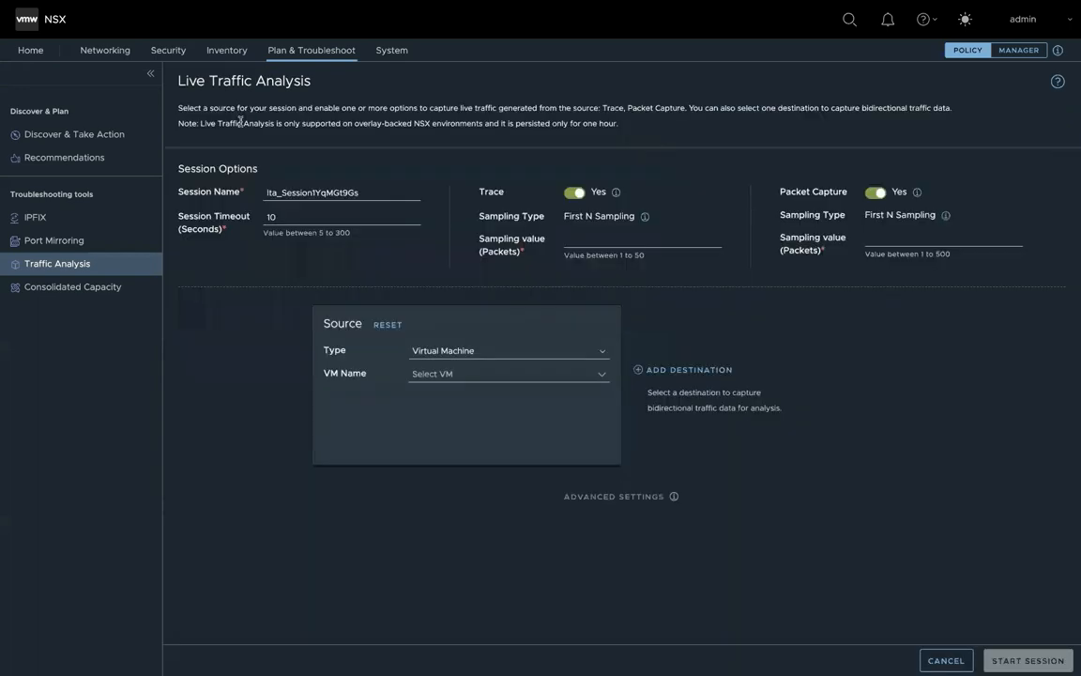
triple_click(342, 193)
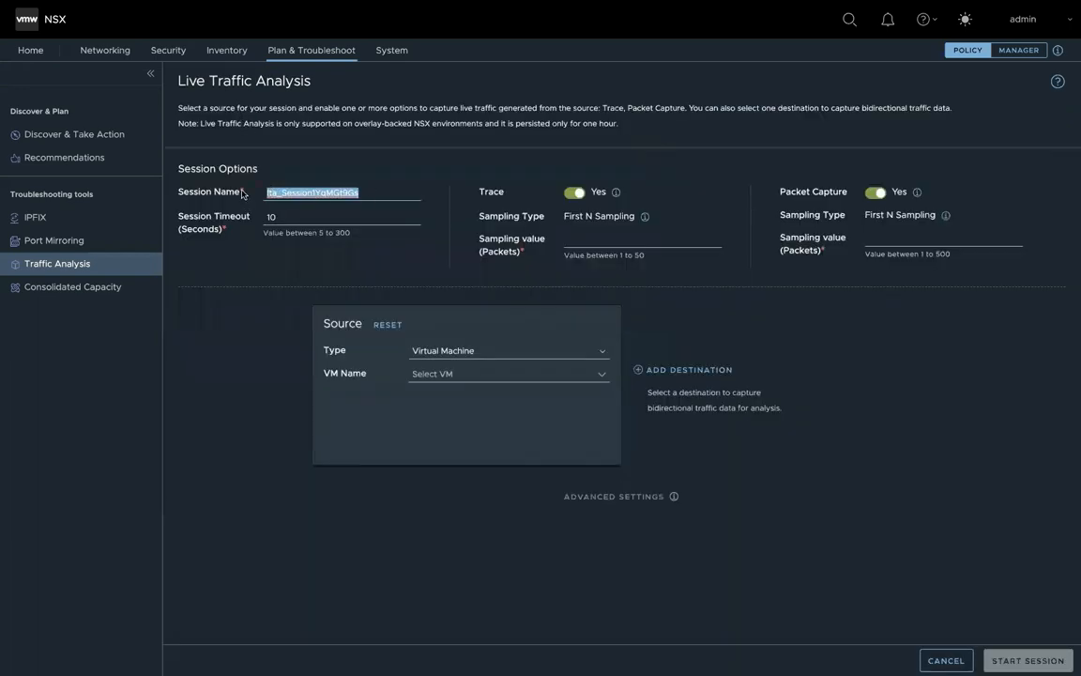
type("VM1-VM2")
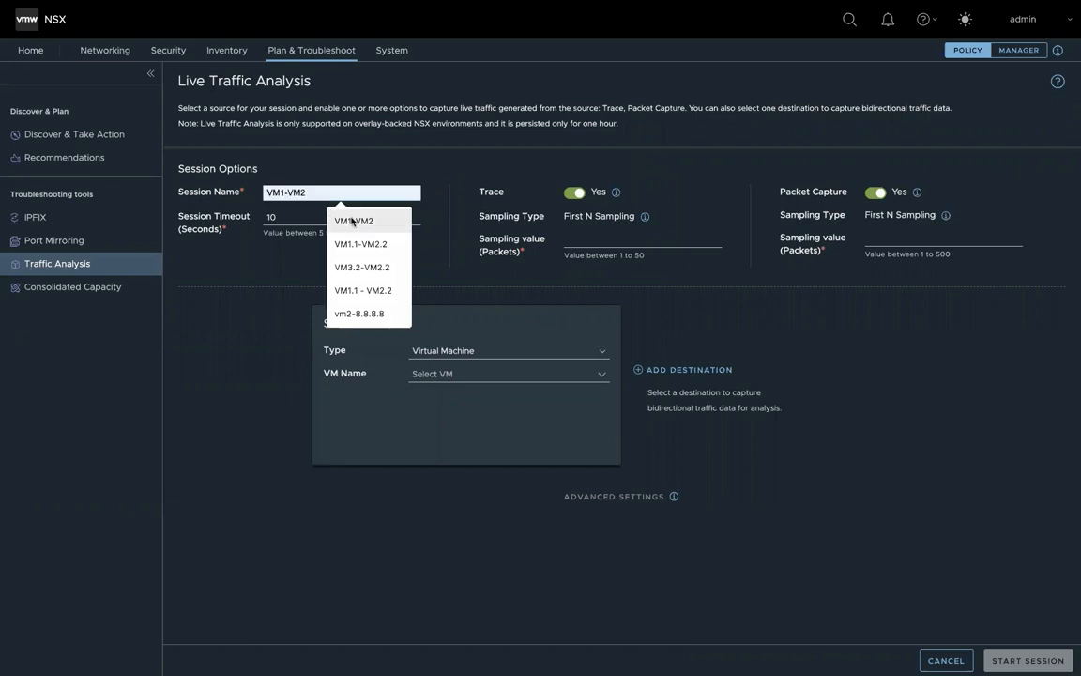
left_click(343, 215)
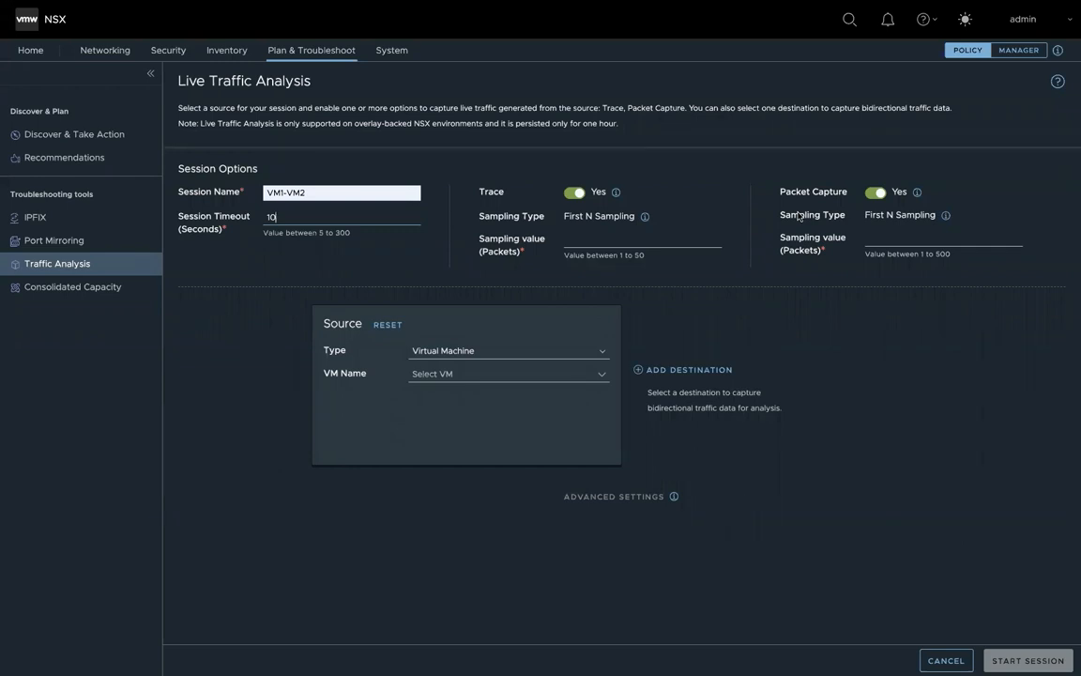
mouse_move(1003, 412)
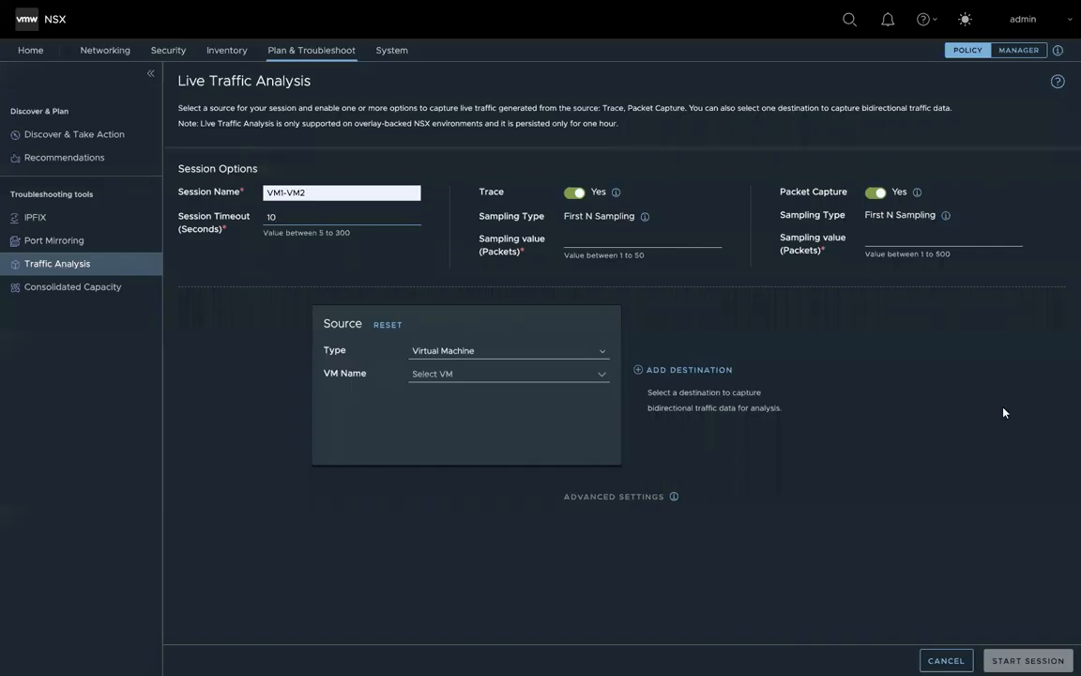
mouse_move(762, 228)
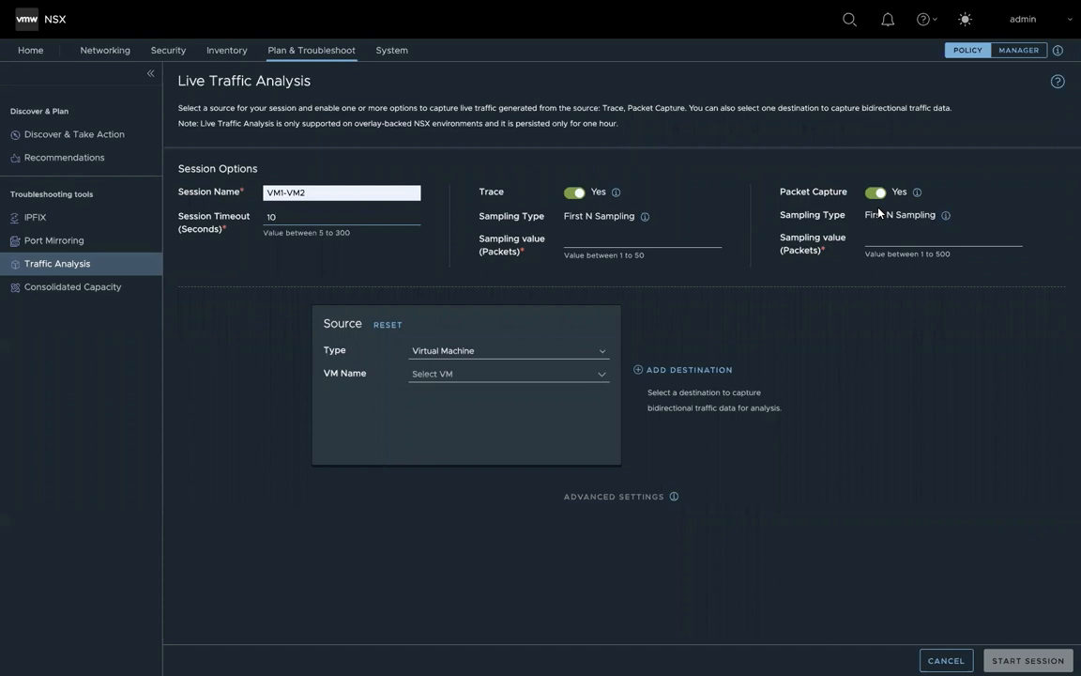
mouse_move(694, 211)
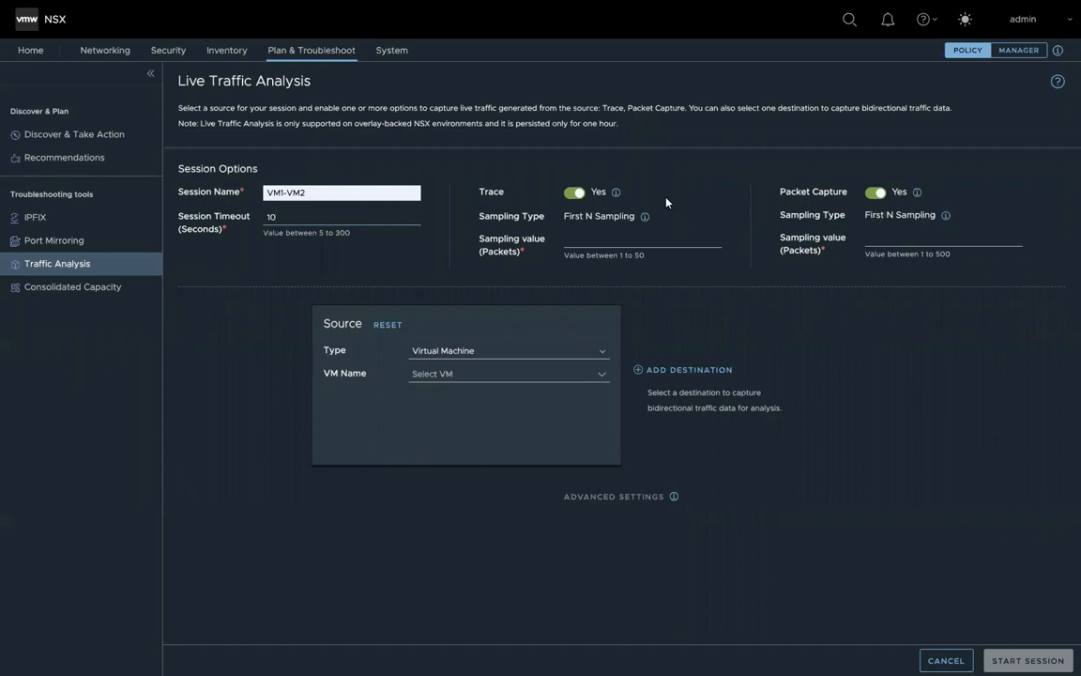
mouse_move(767, 209)
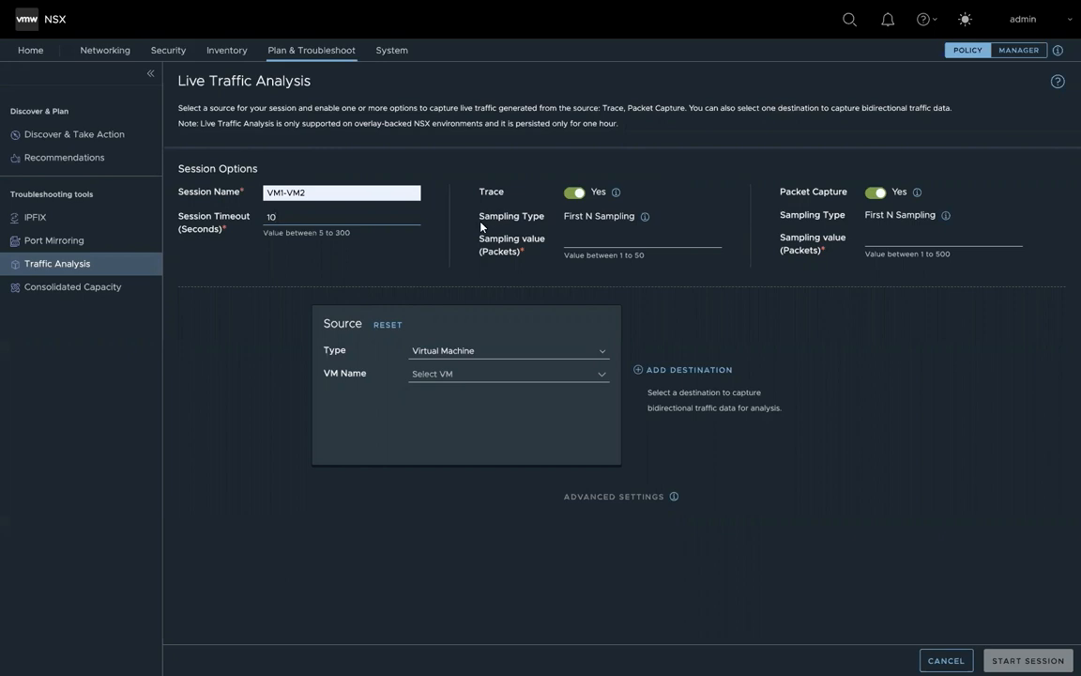
mouse_move(547, 225)
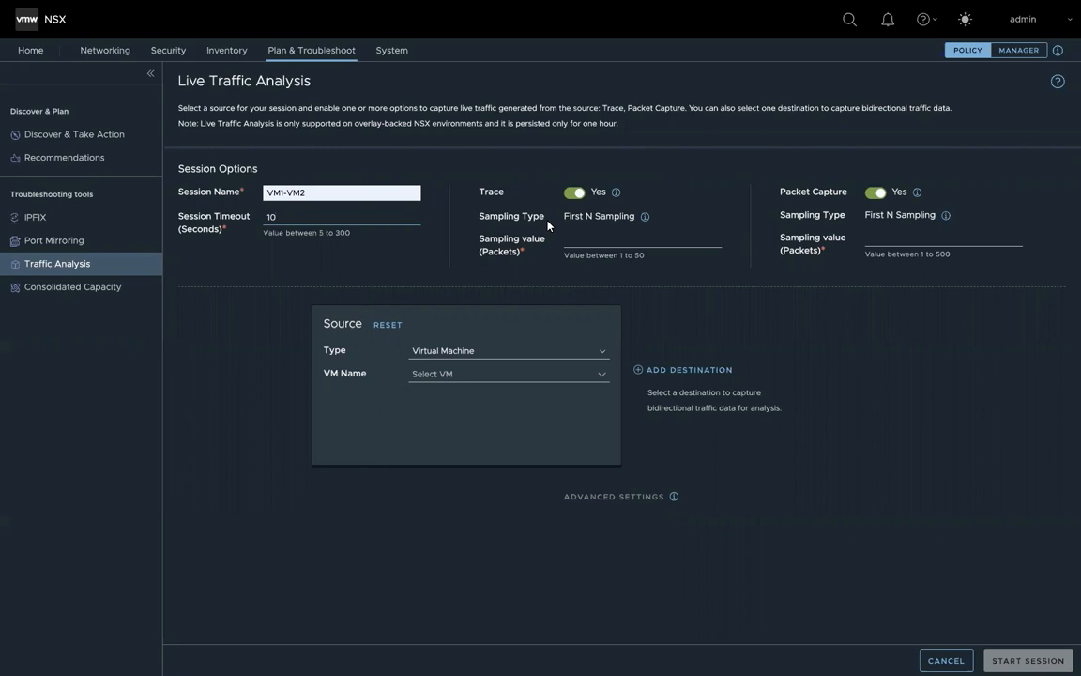
mouse_move(579, 233)
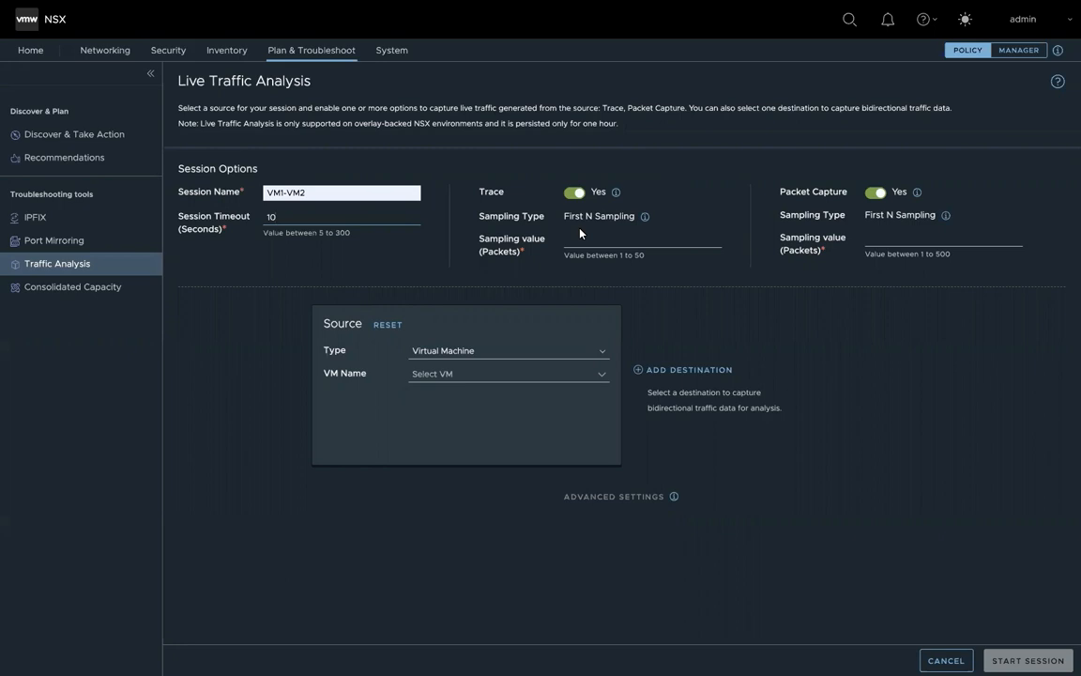
mouse_move(854, 225)
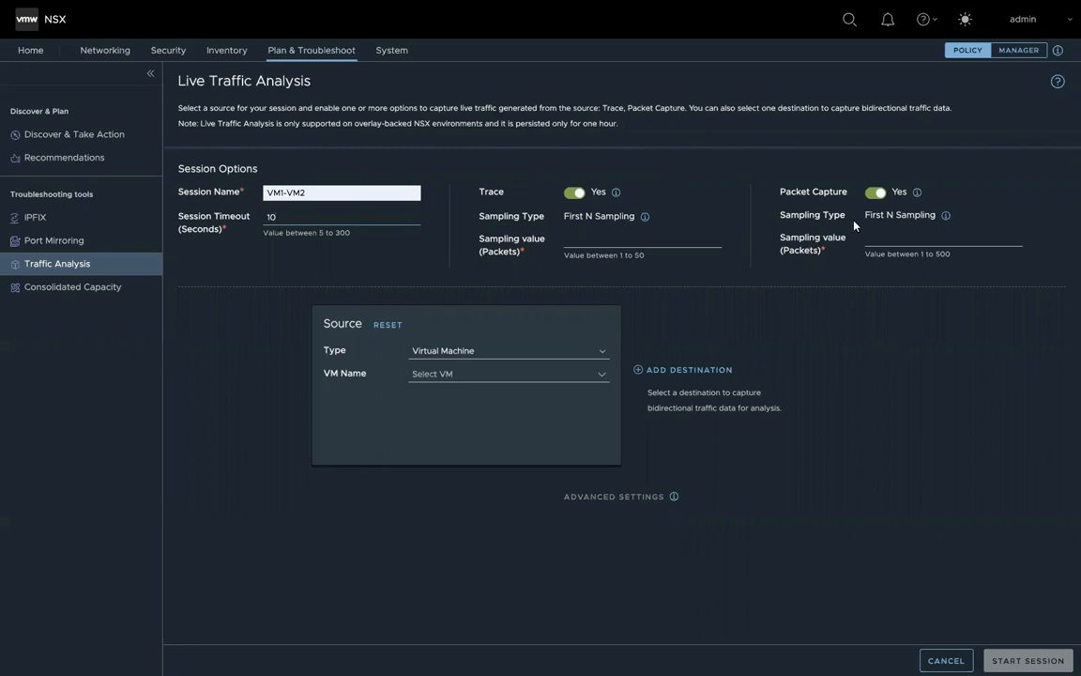
mouse_move(903, 220)
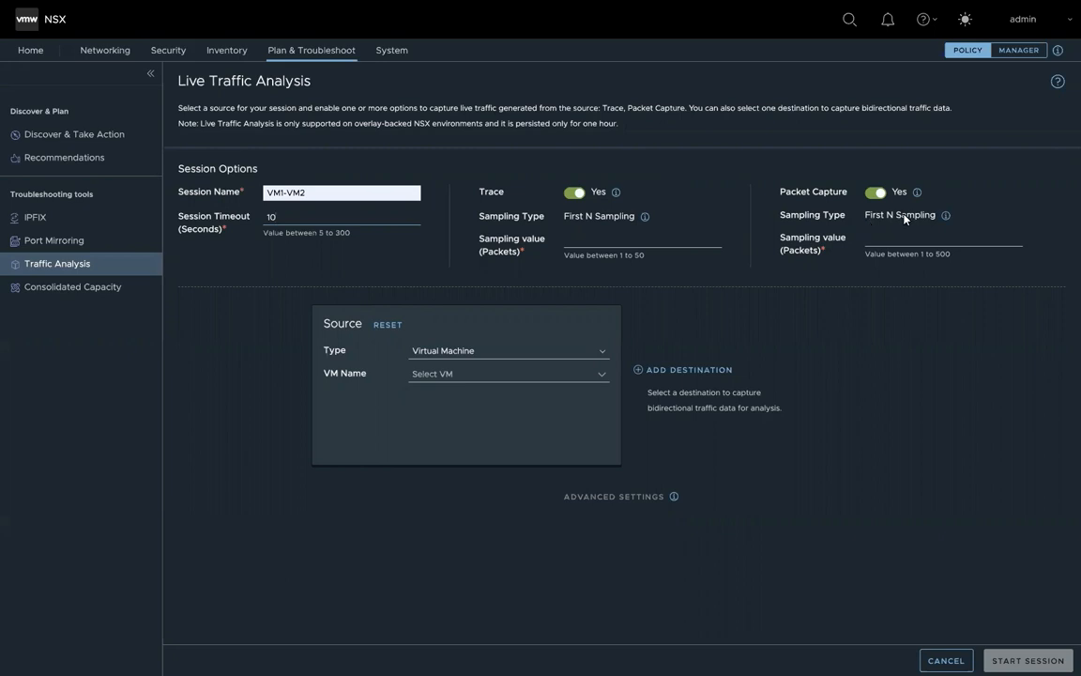
mouse_move(594, 249)
type("5")
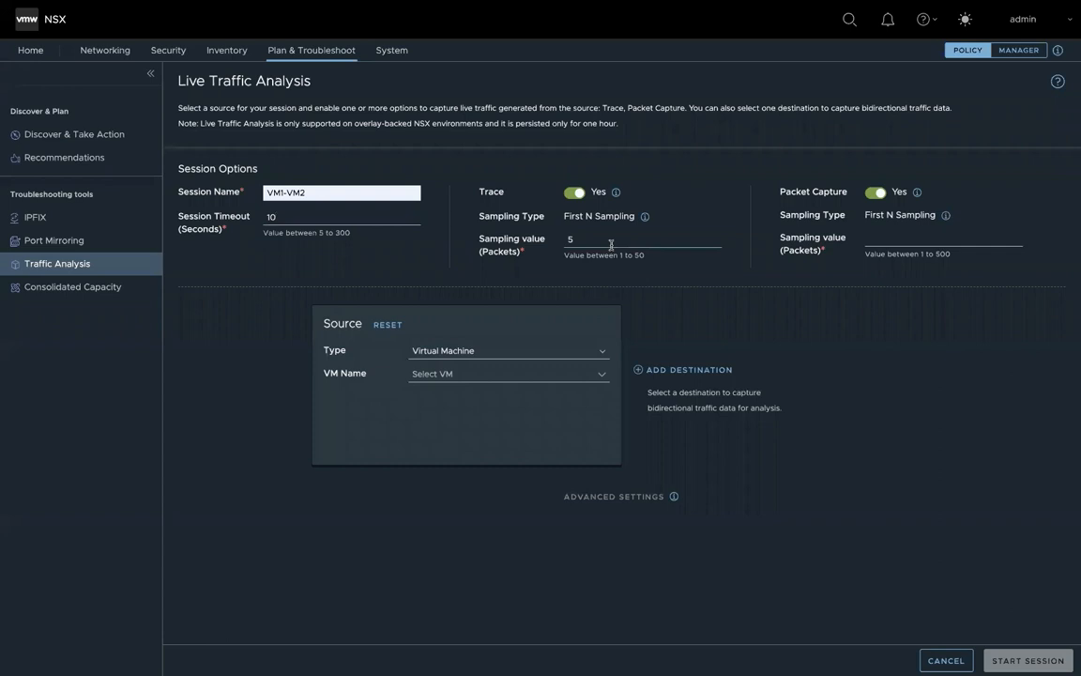
mouse_move(688, 280)
type("5")
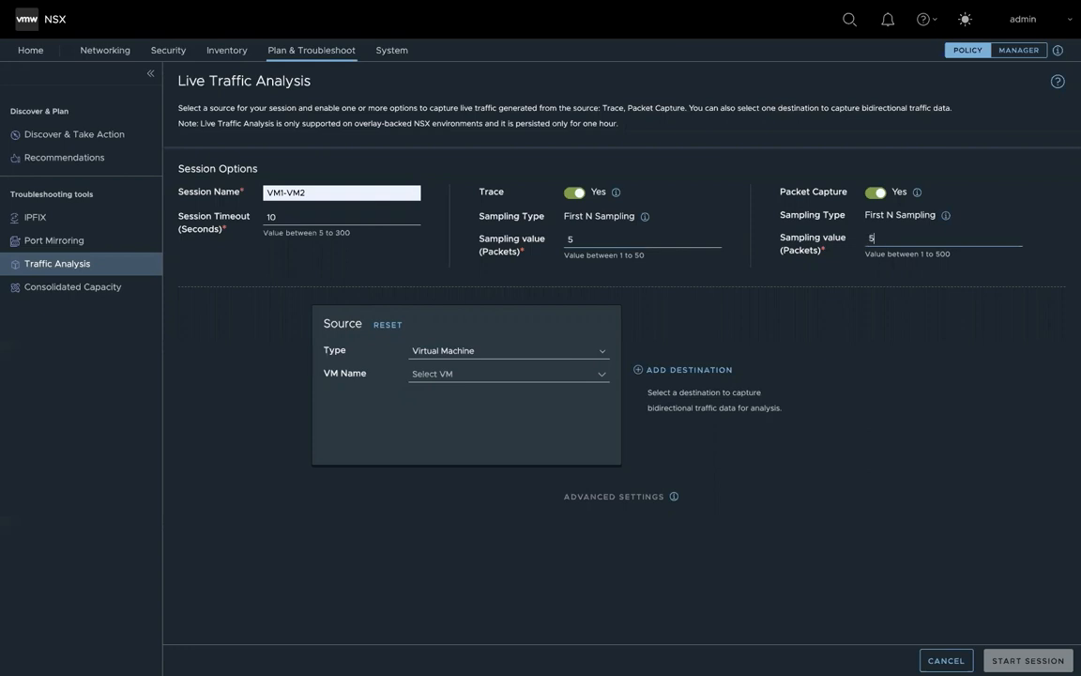
mouse_move(935, 263)
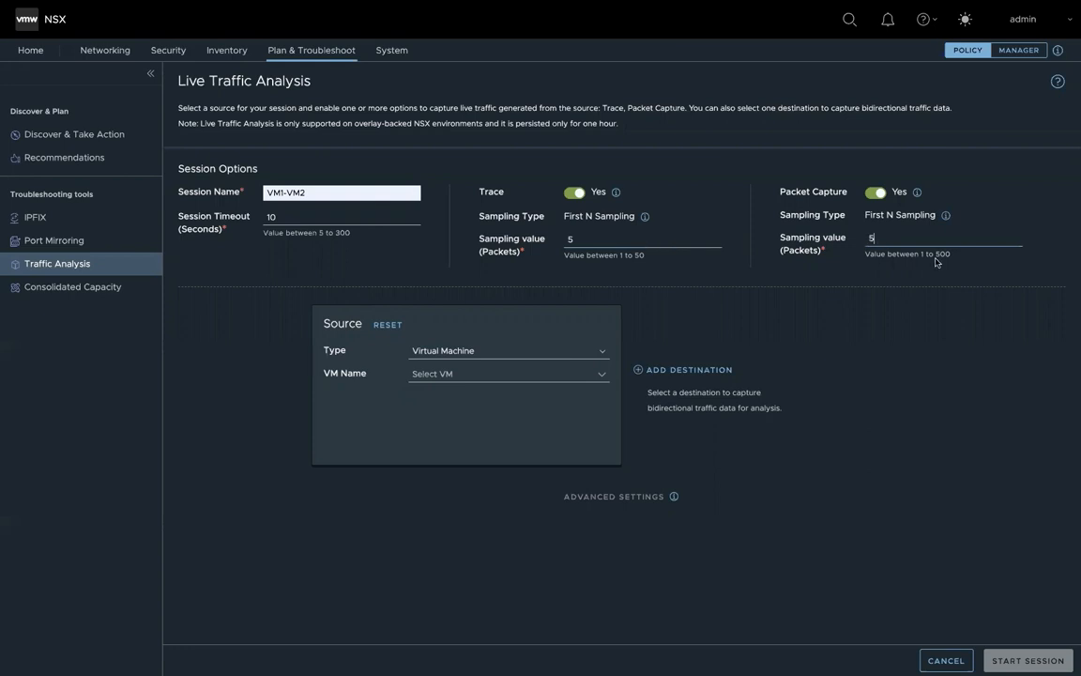
mouse_move(1053, 587)
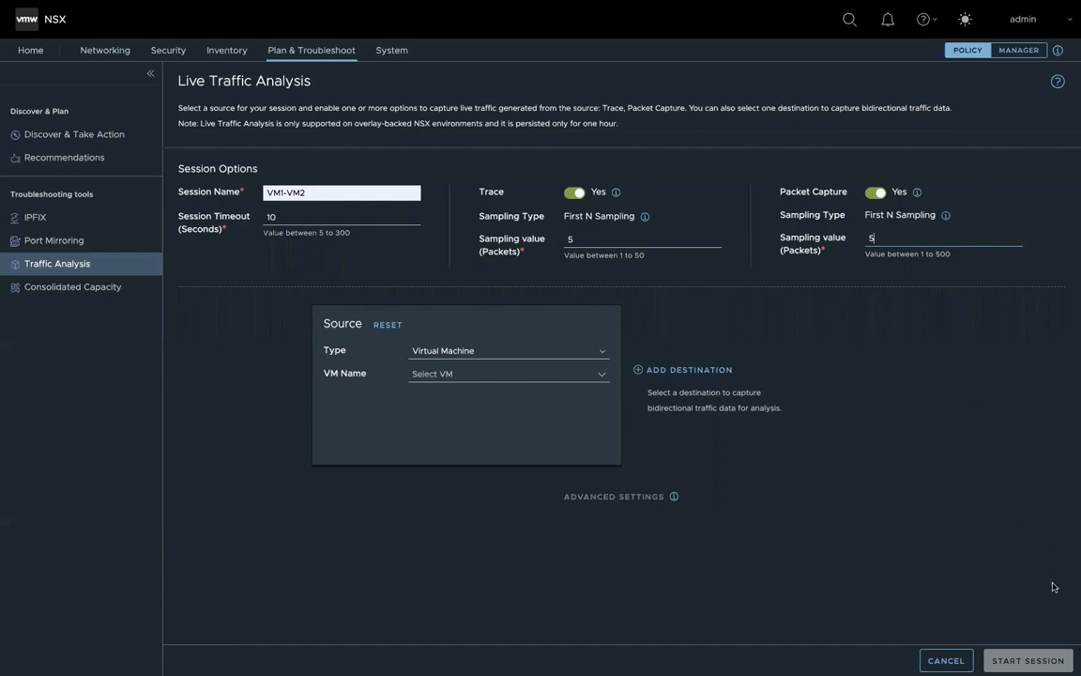
left_click(670, 369)
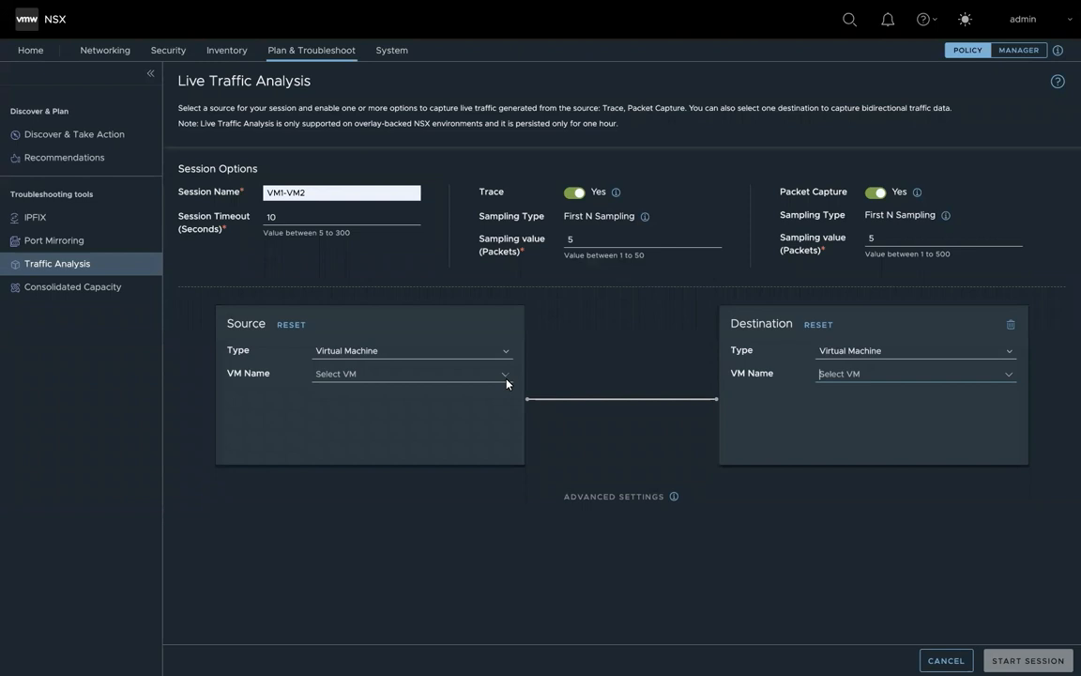
left_click(412, 374)
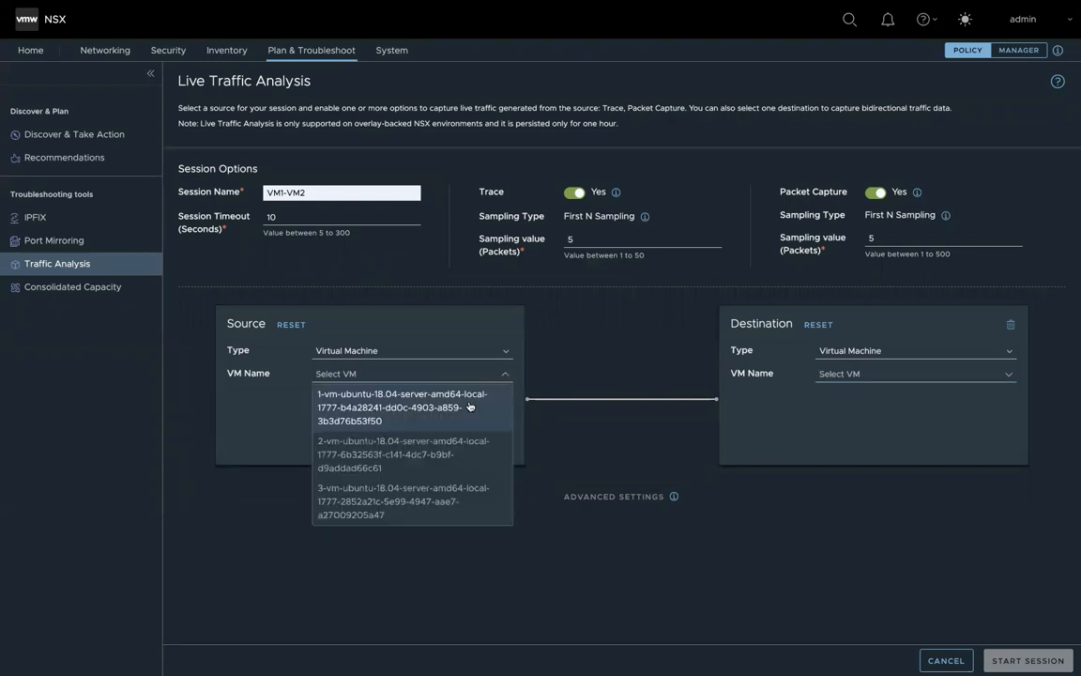
left_click(402, 394)
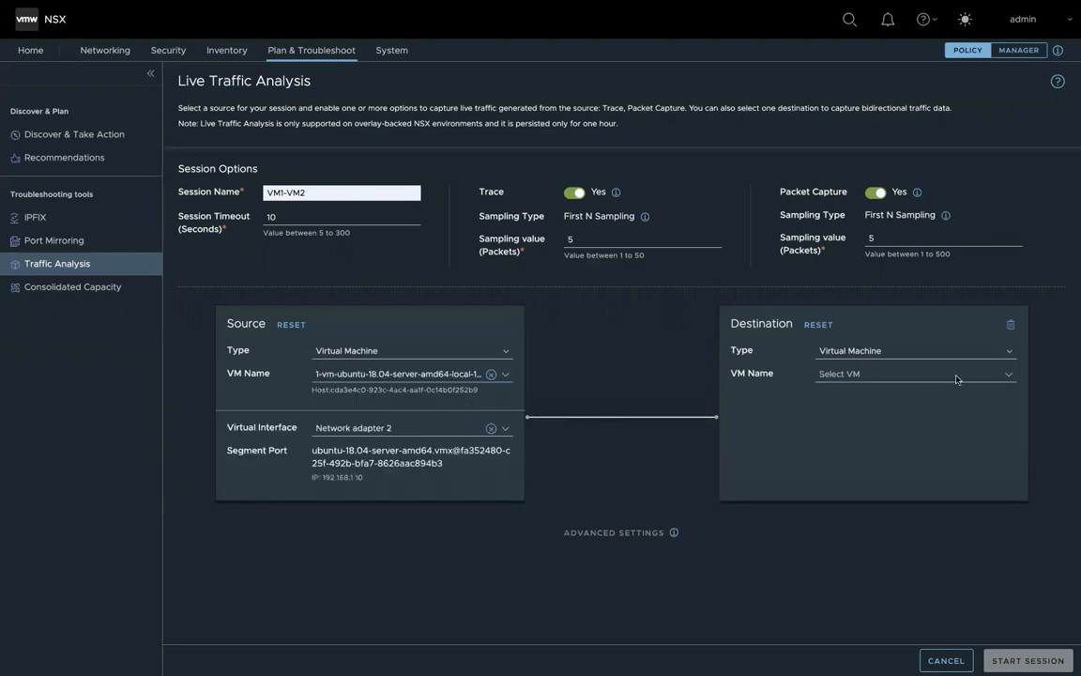
left_click(910, 373)
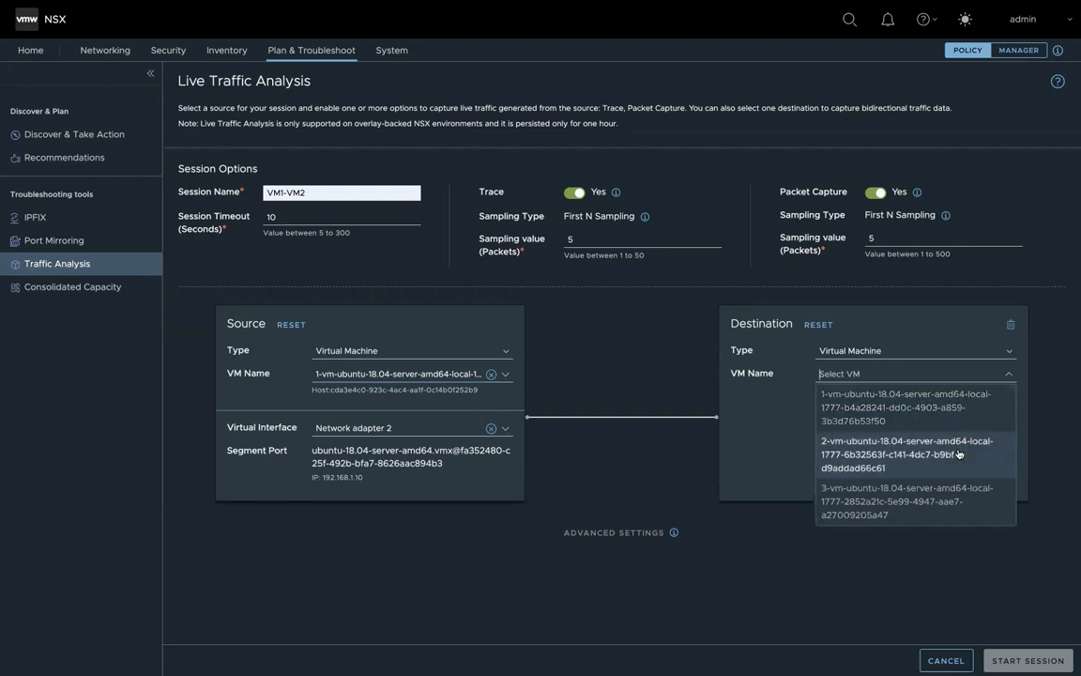
left_click(907, 450)
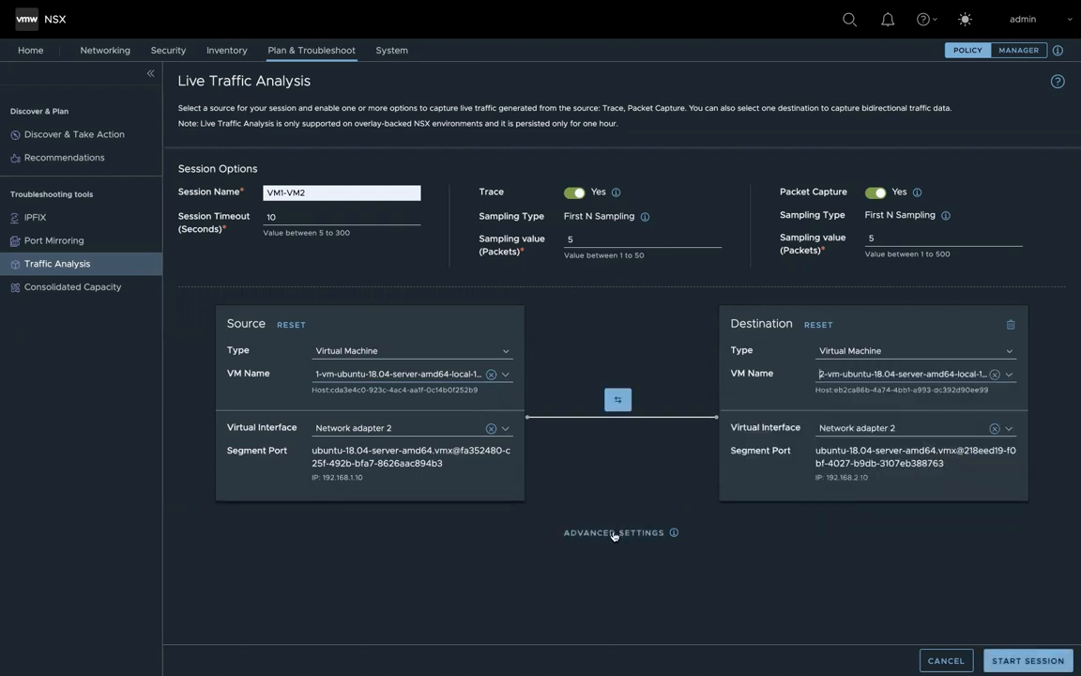
left_click(601, 533)
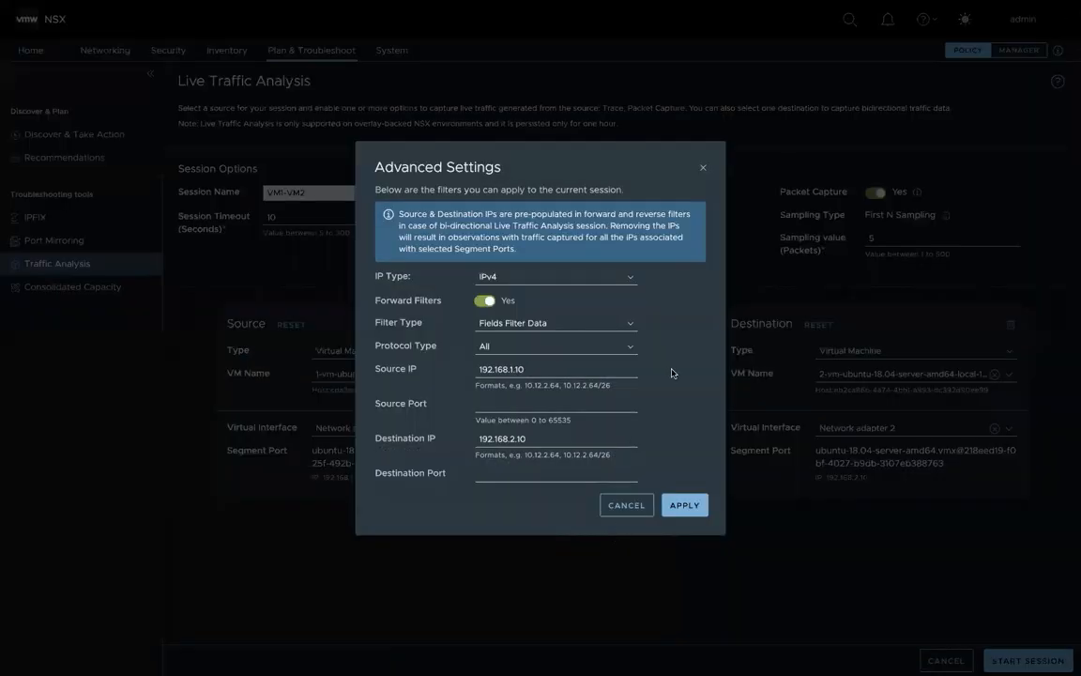
scroll("down", 3)
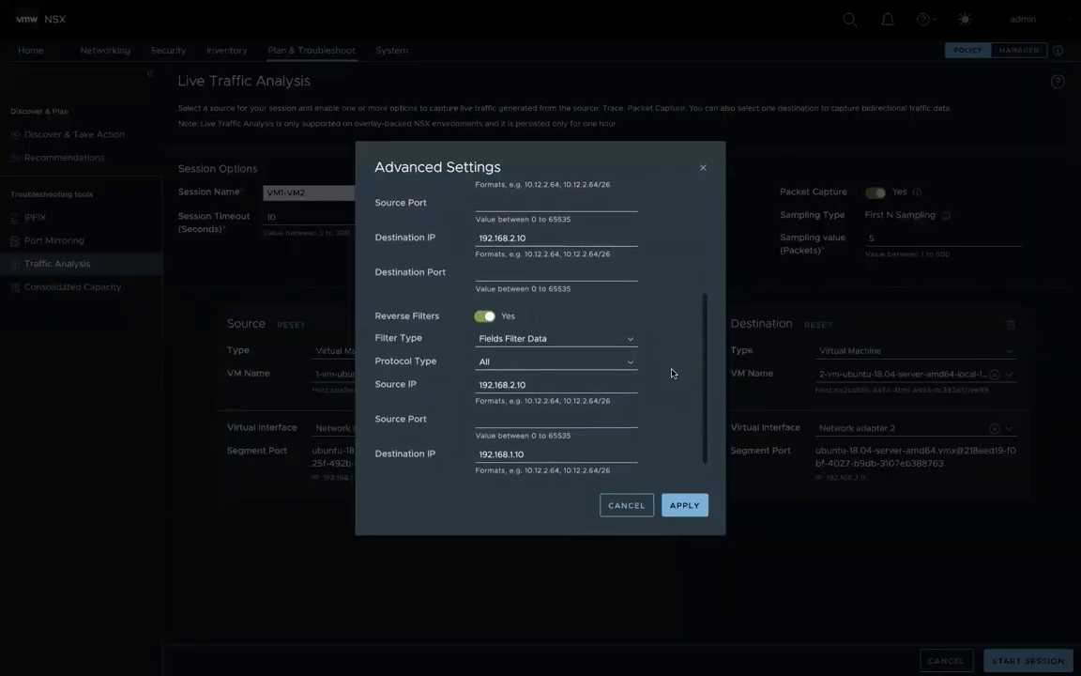
left_click(670, 505)
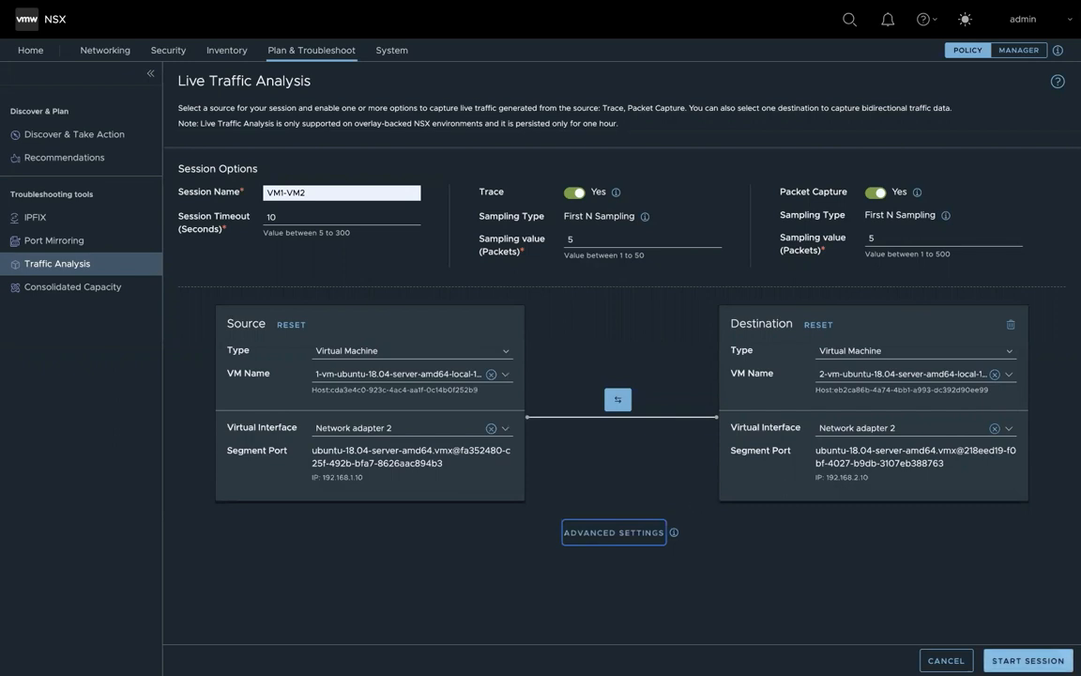
- Start the VM1-VM2 session and let it run to completion
left_click(1026, 660)
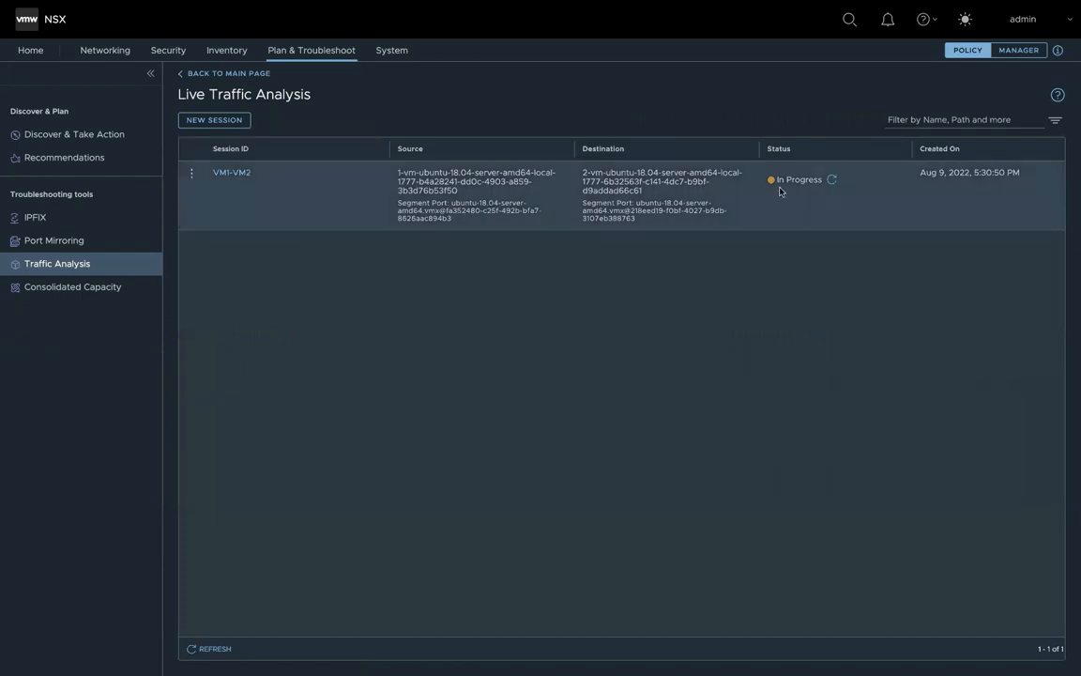
mouse_move(796, 191)
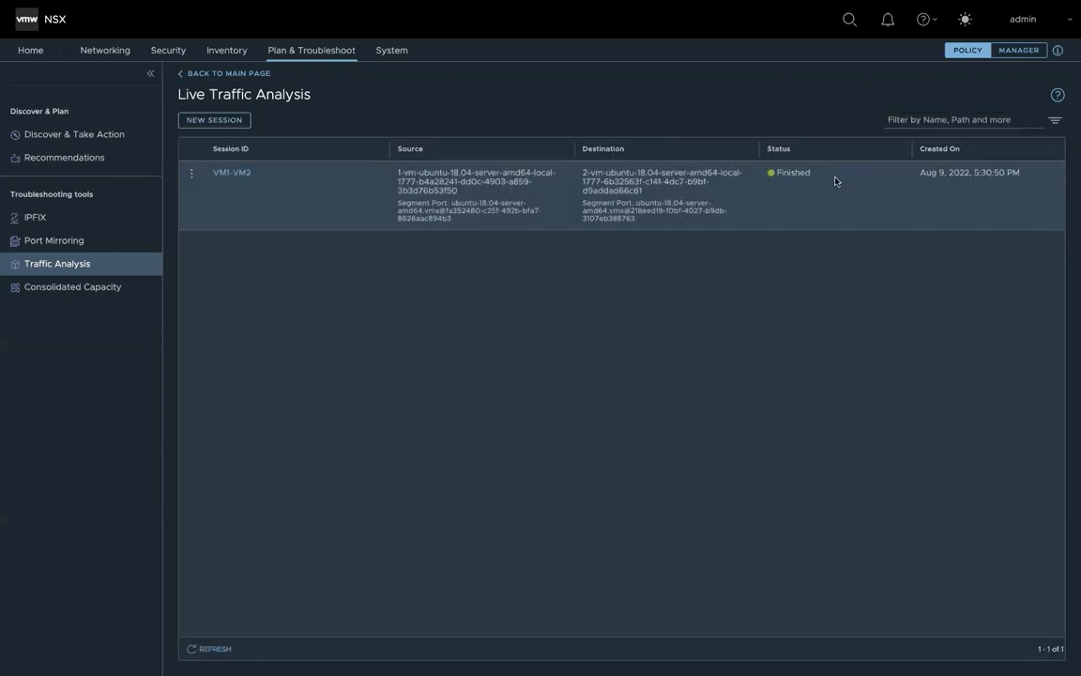
mouse_move(791, 170)
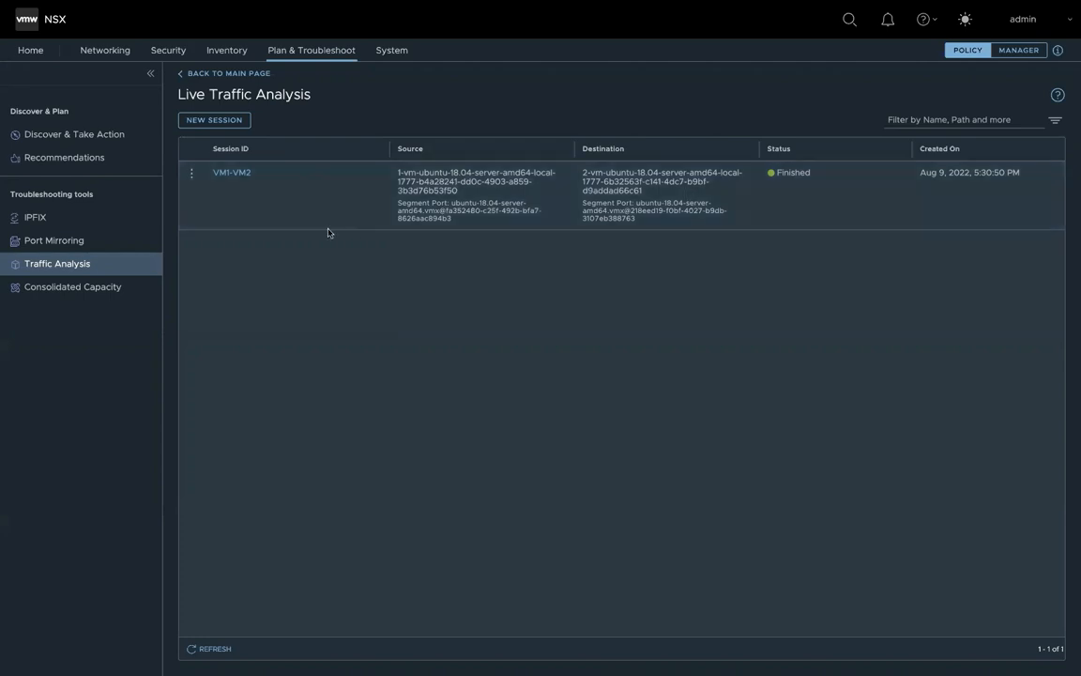
mouse_move(1051, 580)
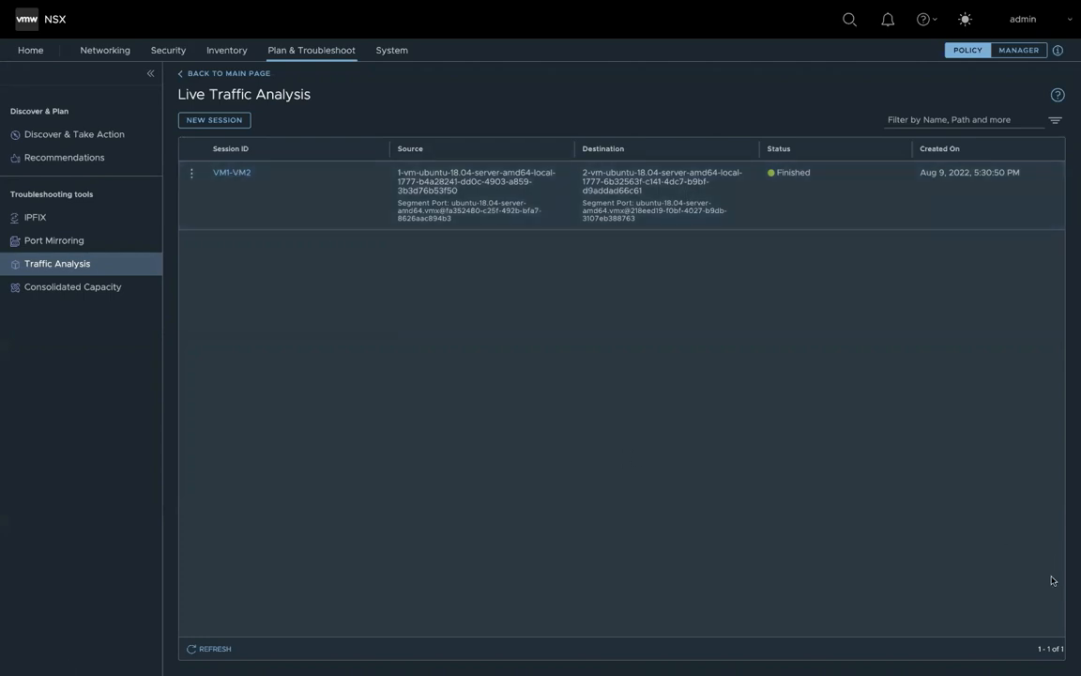
mouse_move(503, 360)
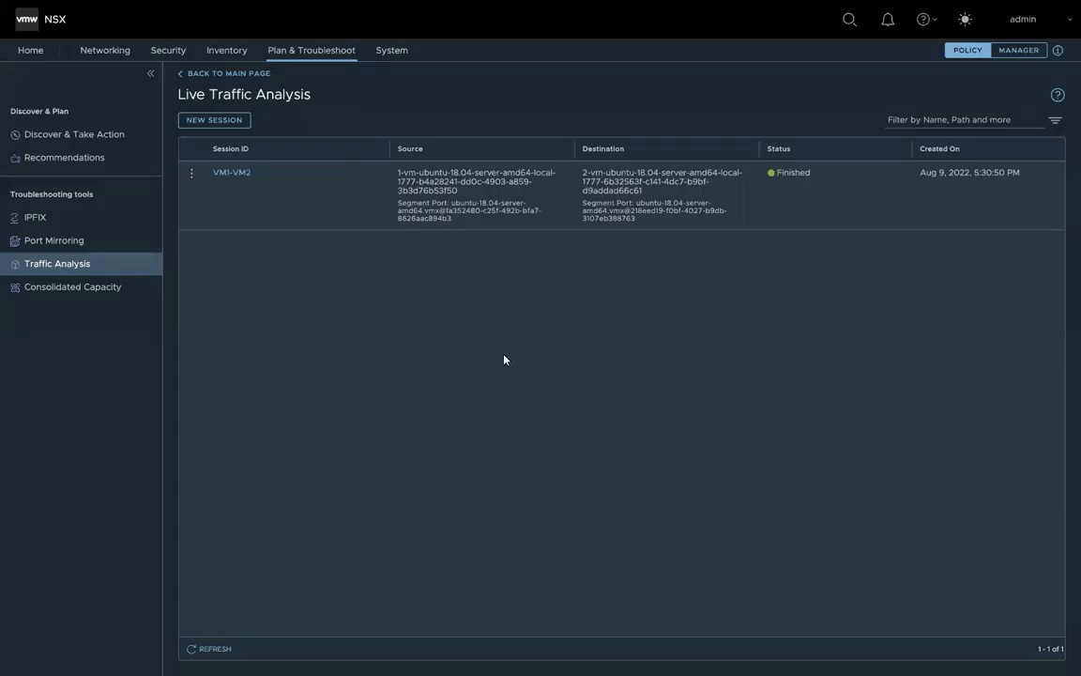
mouse_move(270, 301)
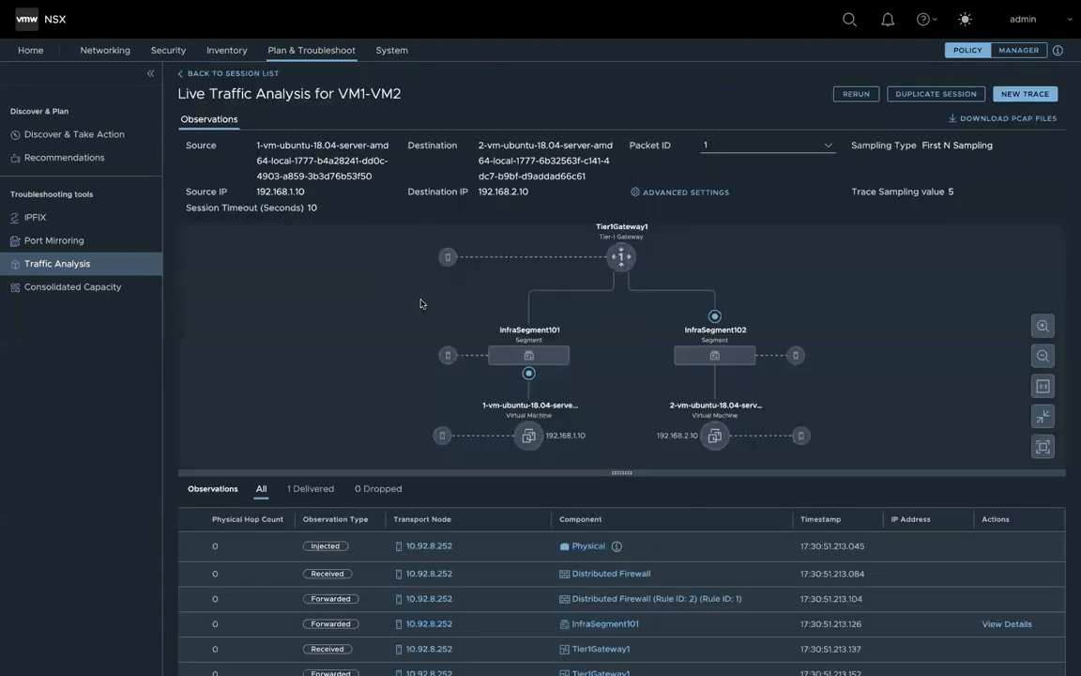
mouse_move(779, 295)
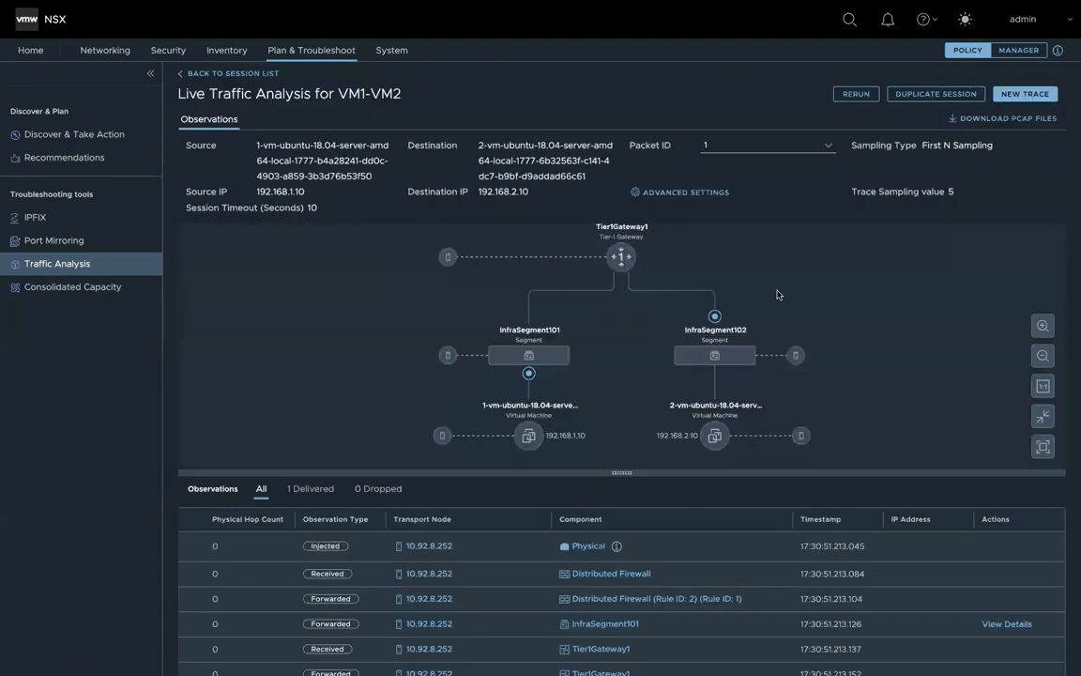
mouse_move(609, 402)
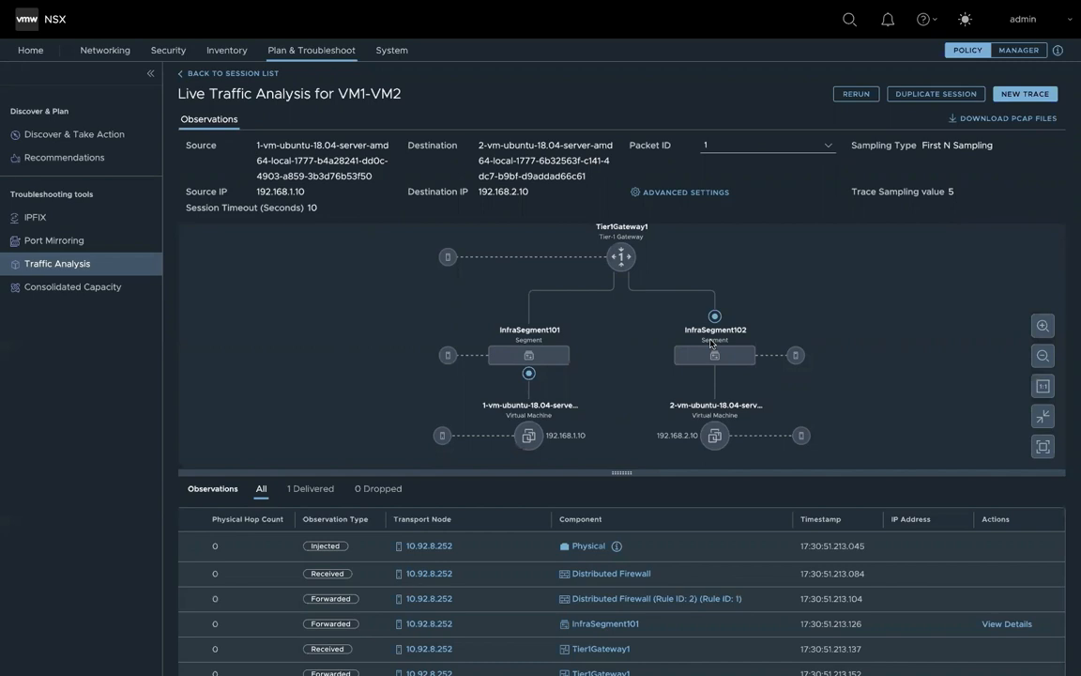
mouse_move(827, 319)
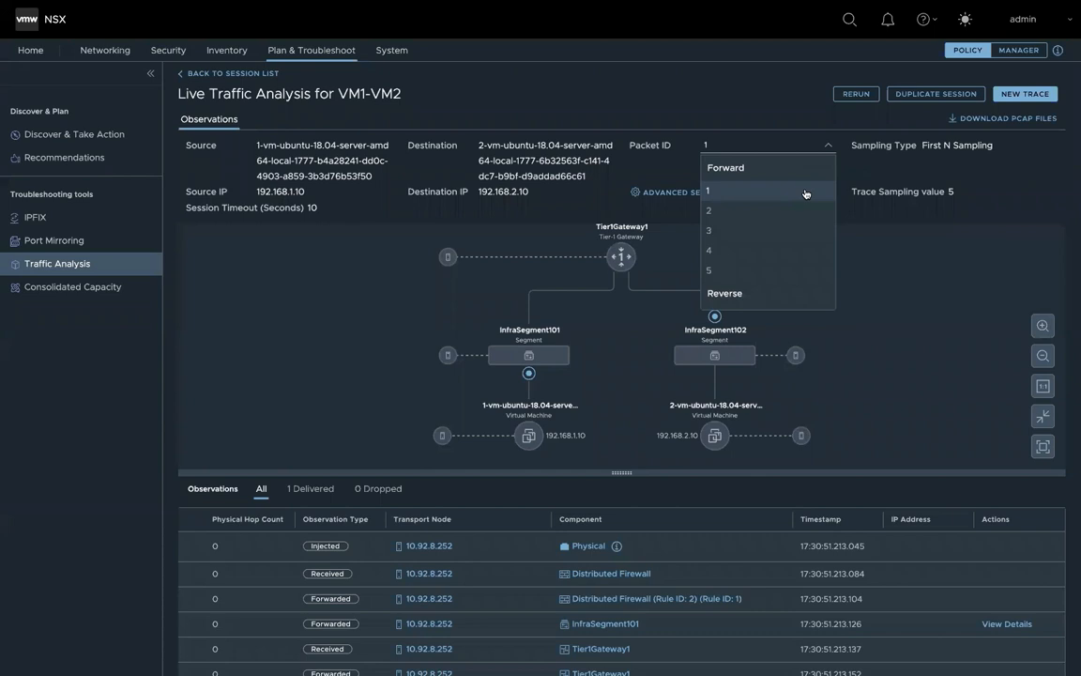
mouse_move(803, 270)
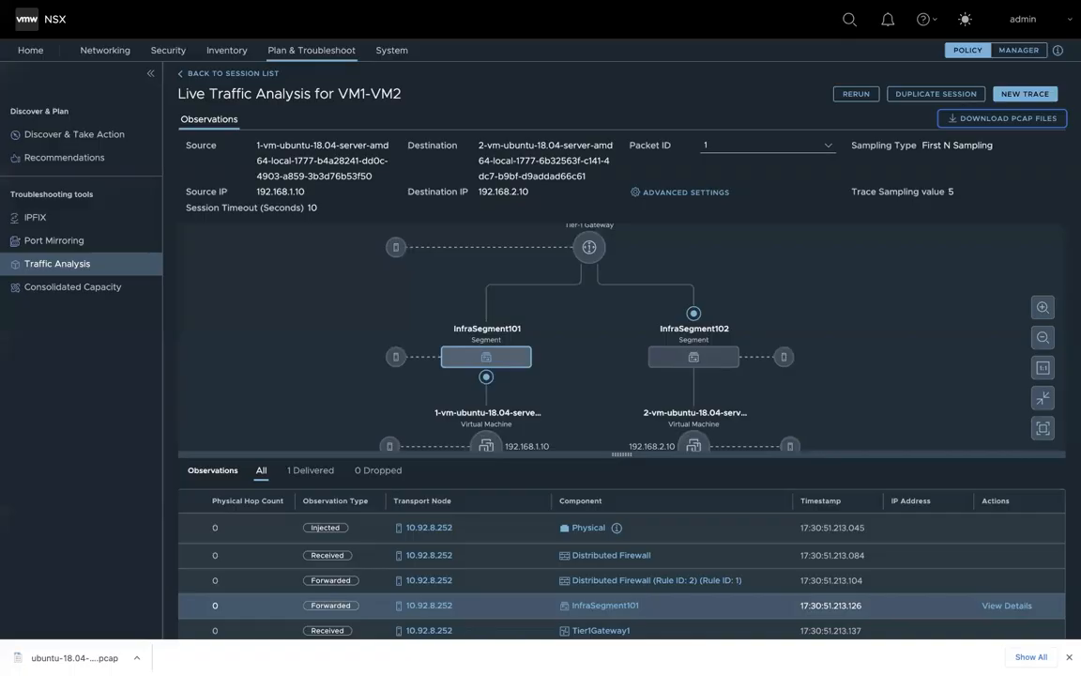
mouse_move(979, 414)
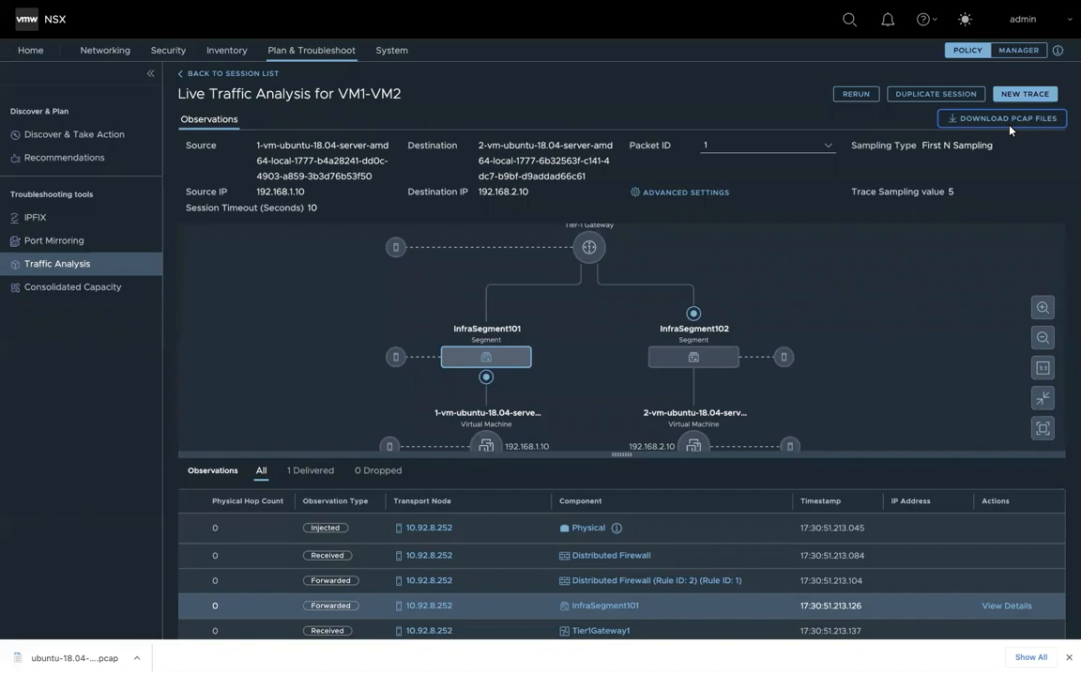
- Download the VM1-VM2_Destination packet capture and open the file
left_click(1001, 117)
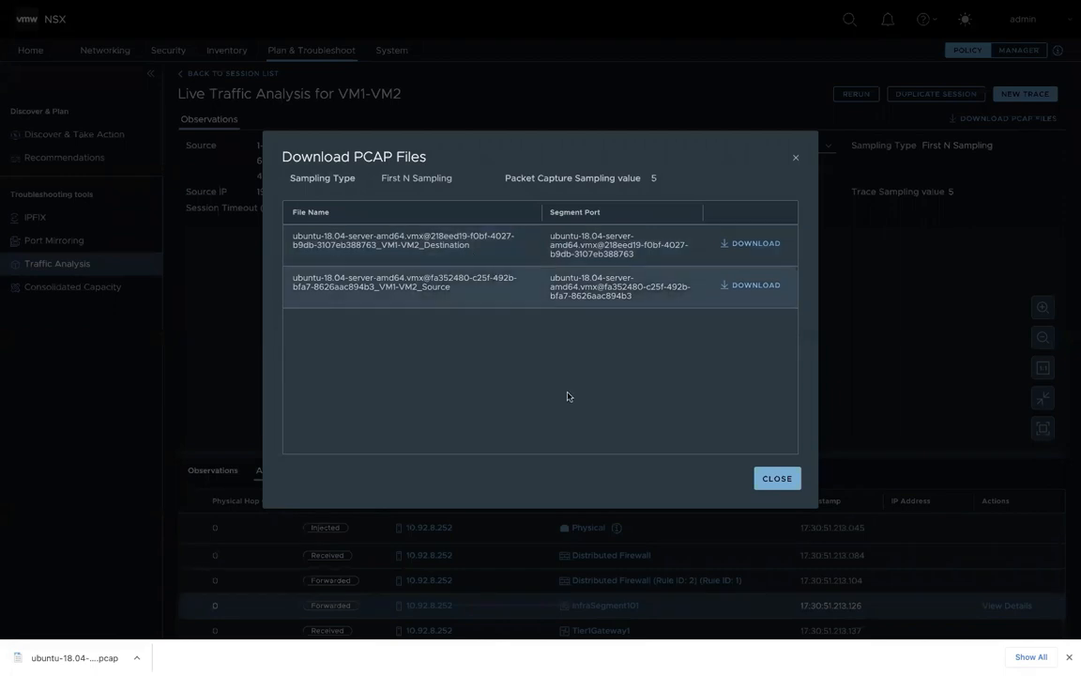
left_click(746, 243)
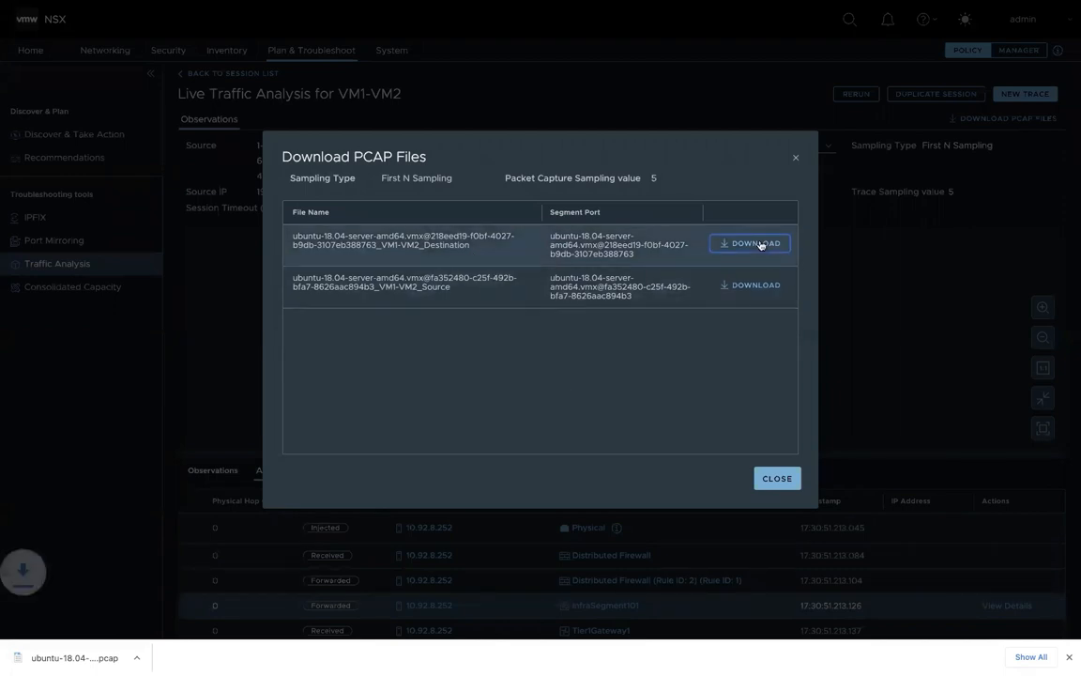
left_click(752, 243)
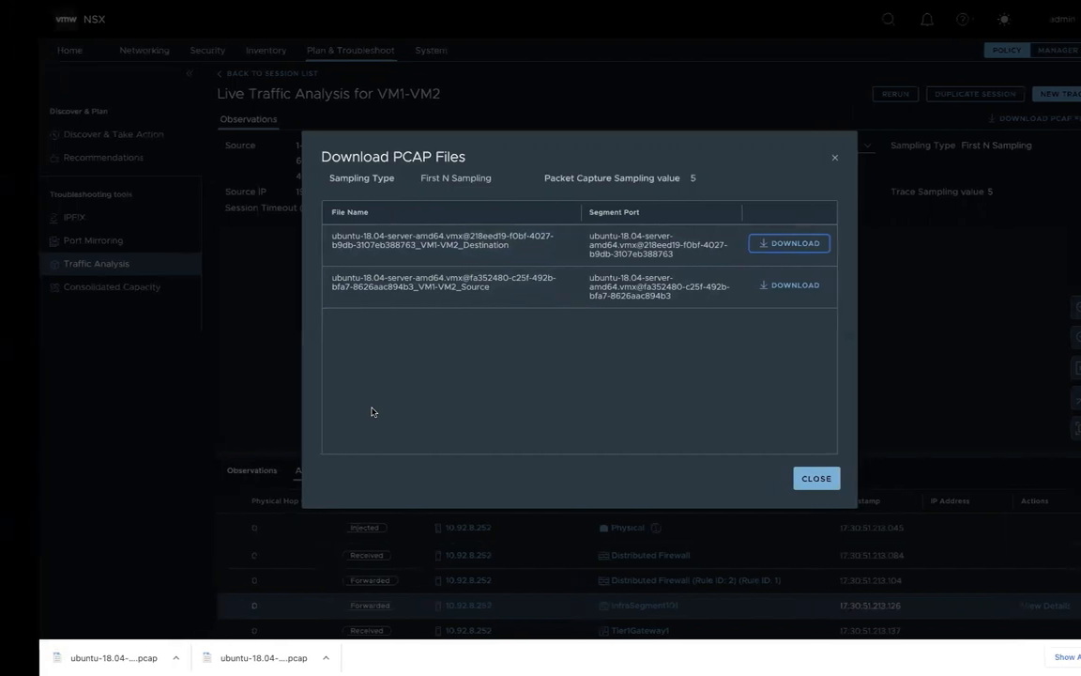
left_click(789, 243)
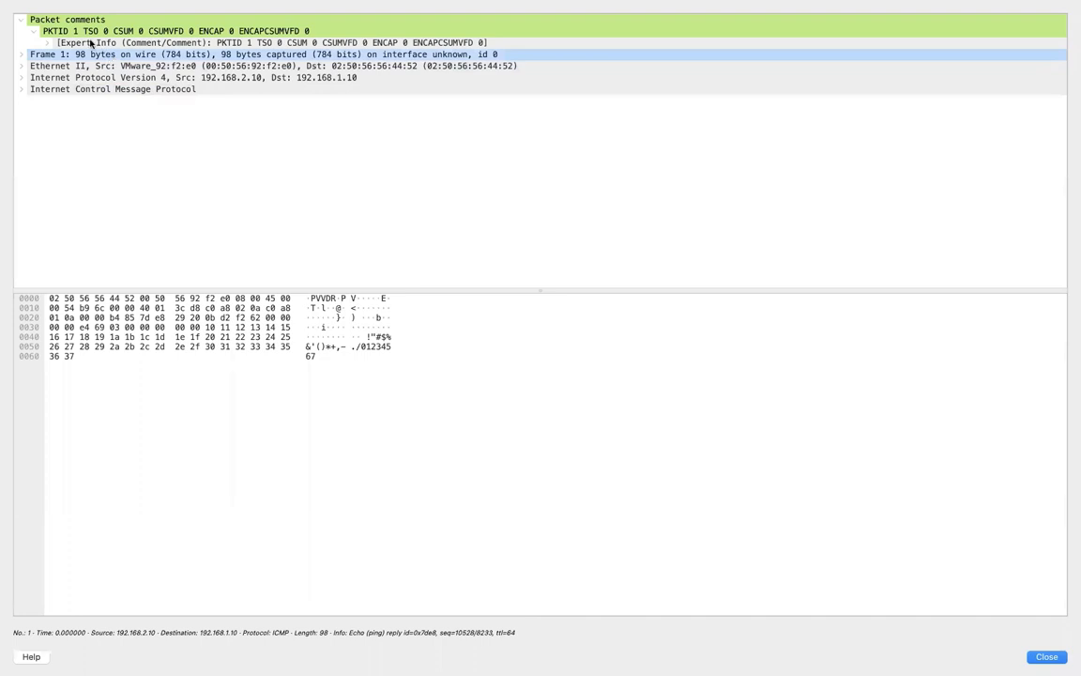
- Select the PKTID 1 packet comment on the ICMP echo reply from 192.168.2.10
left_click(67, 19)
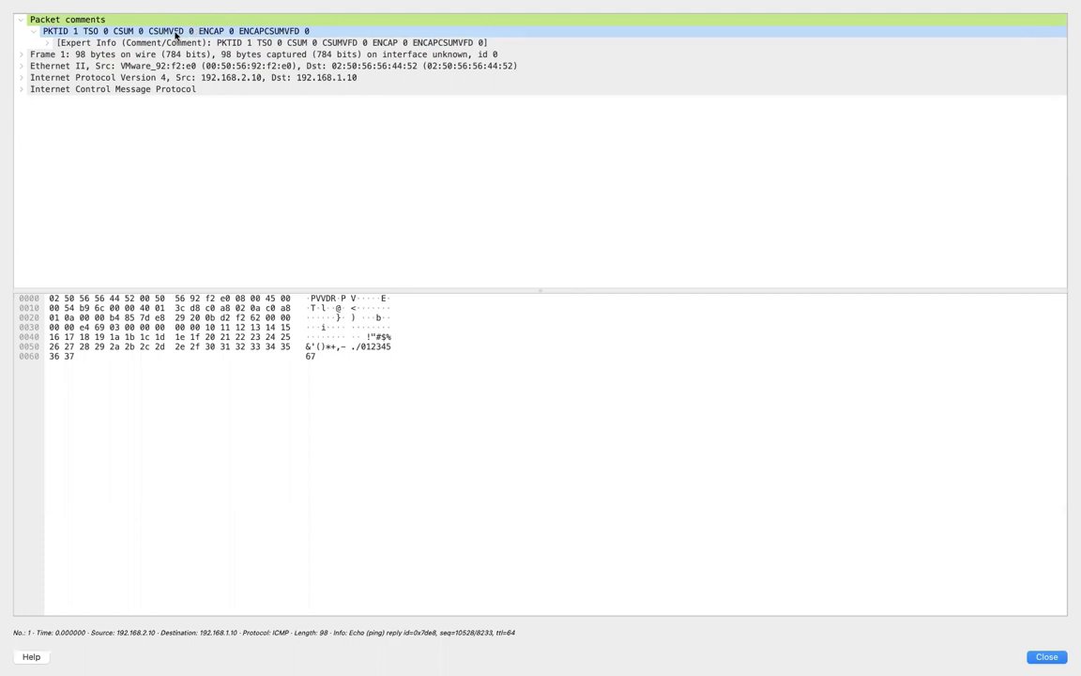
mouse_move(76, 34)
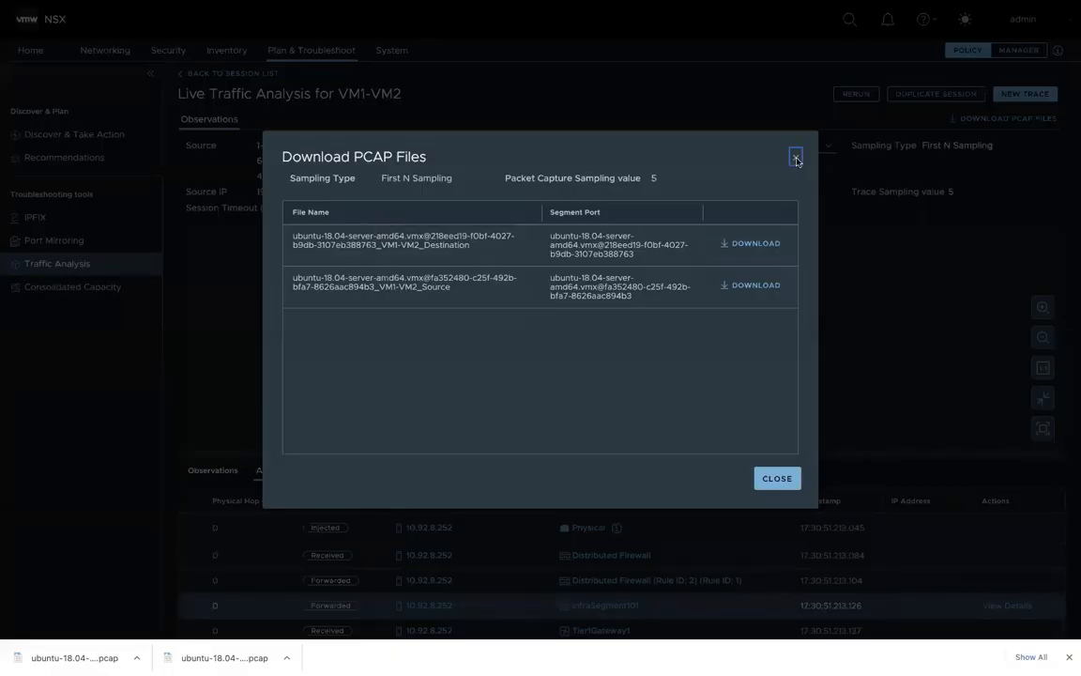
- Close the PCAP download dialog to return to the VM1-VM2 observations
left_click(791, 156)
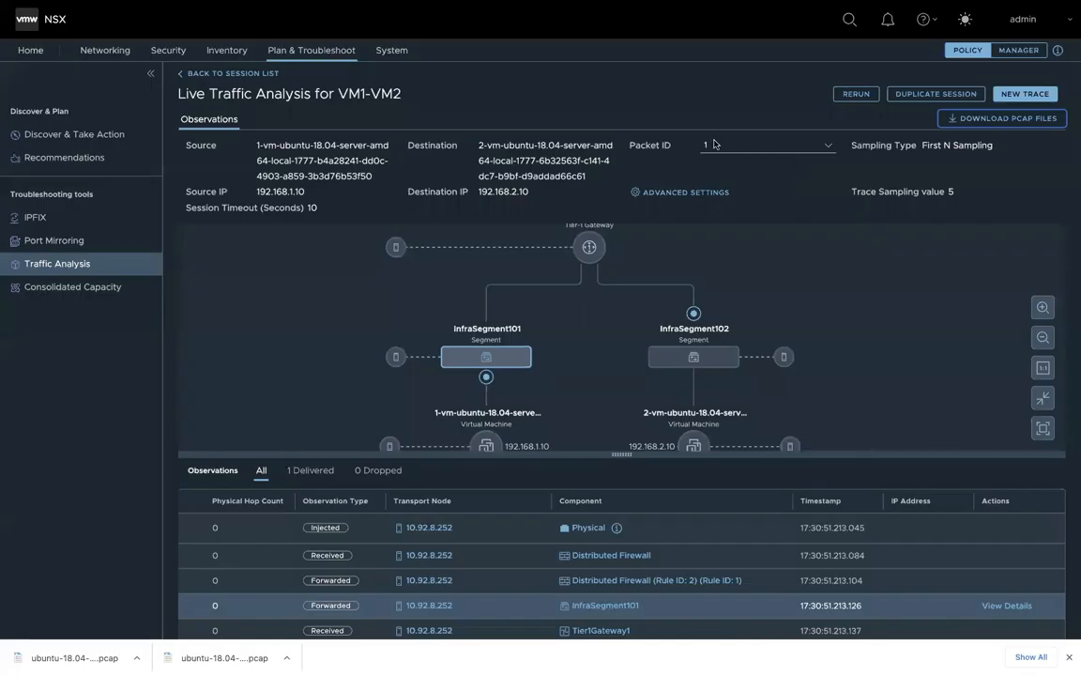
left_click(824, 144)
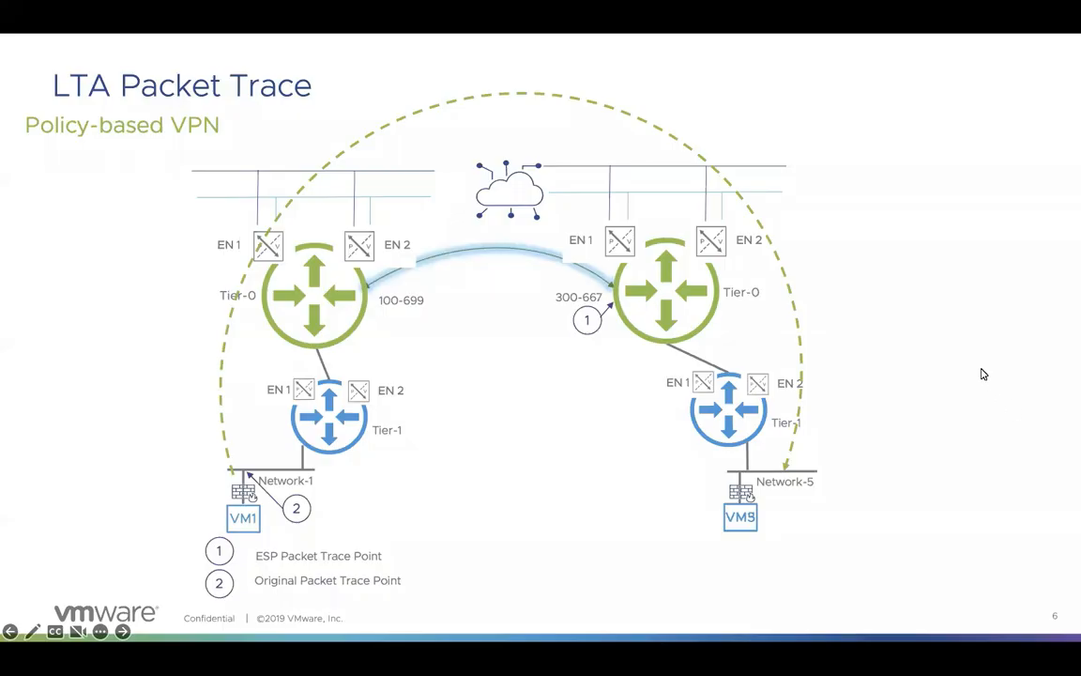
mouse_move(247, 456)
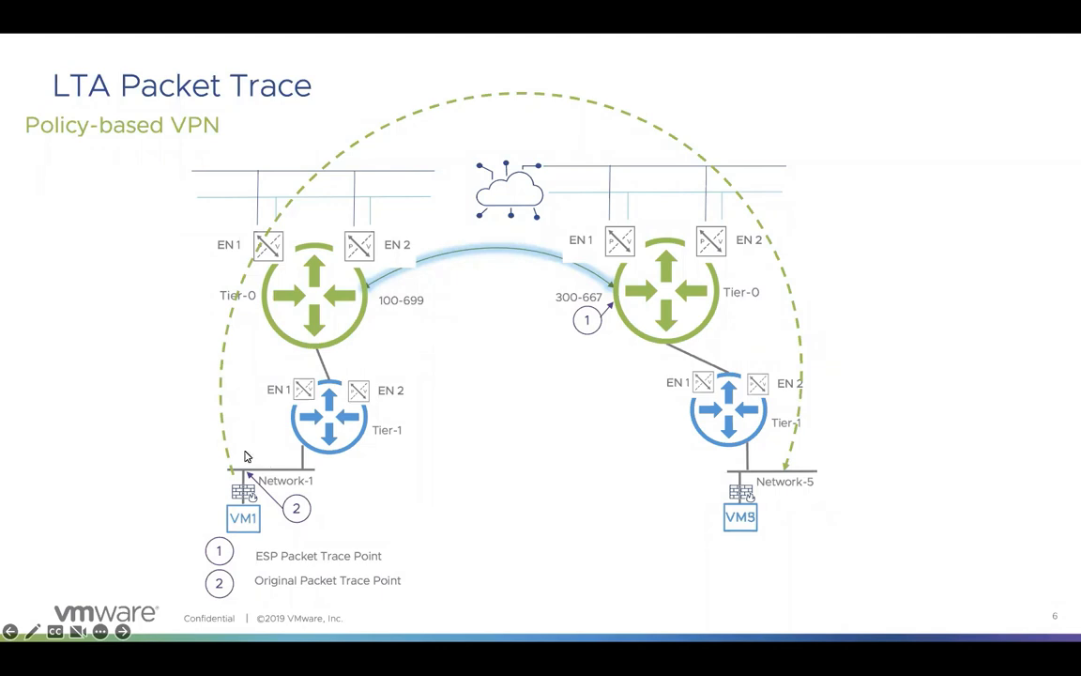
mouse_move(831, 138)
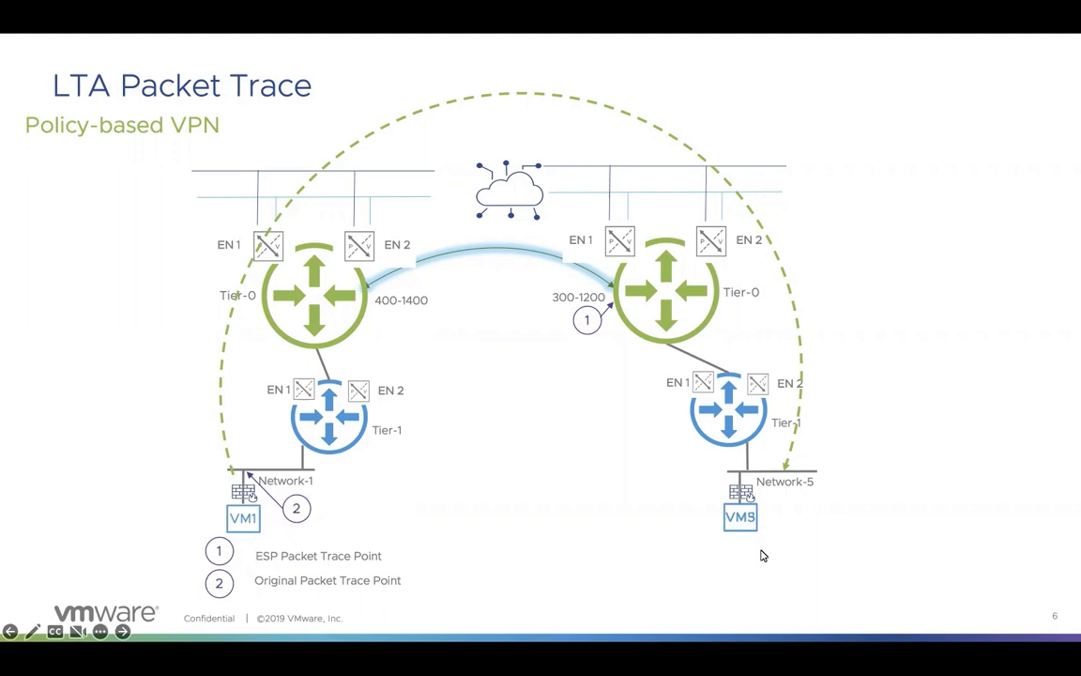
mouse_move(718, 502)
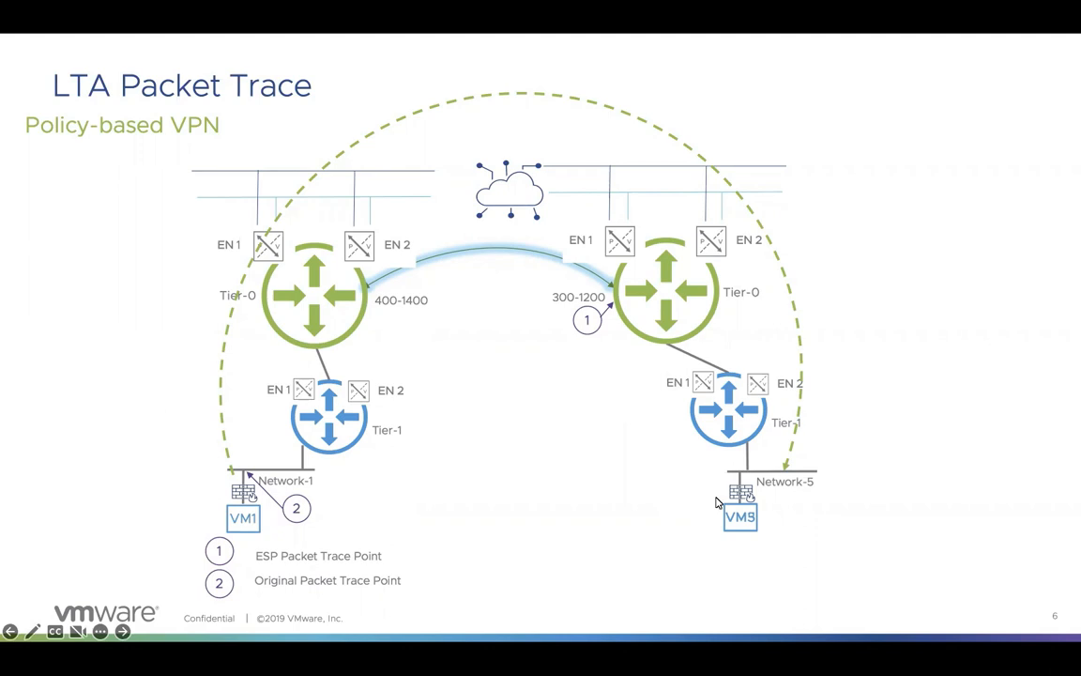
mouse_move(801, 565)
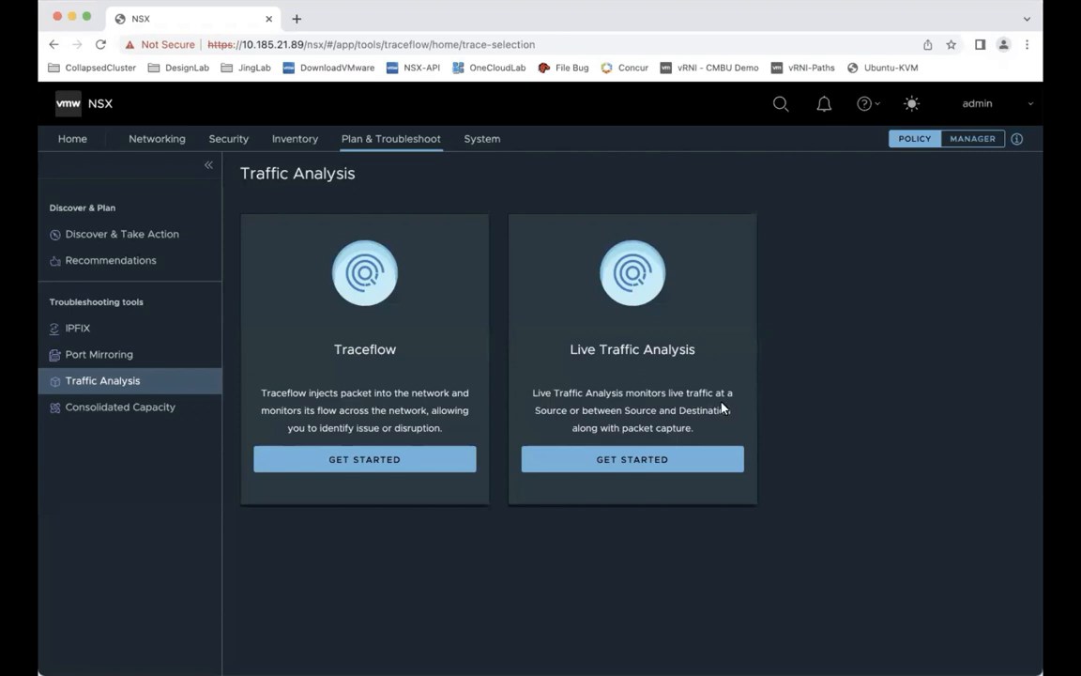
mouse_move(853, 411)
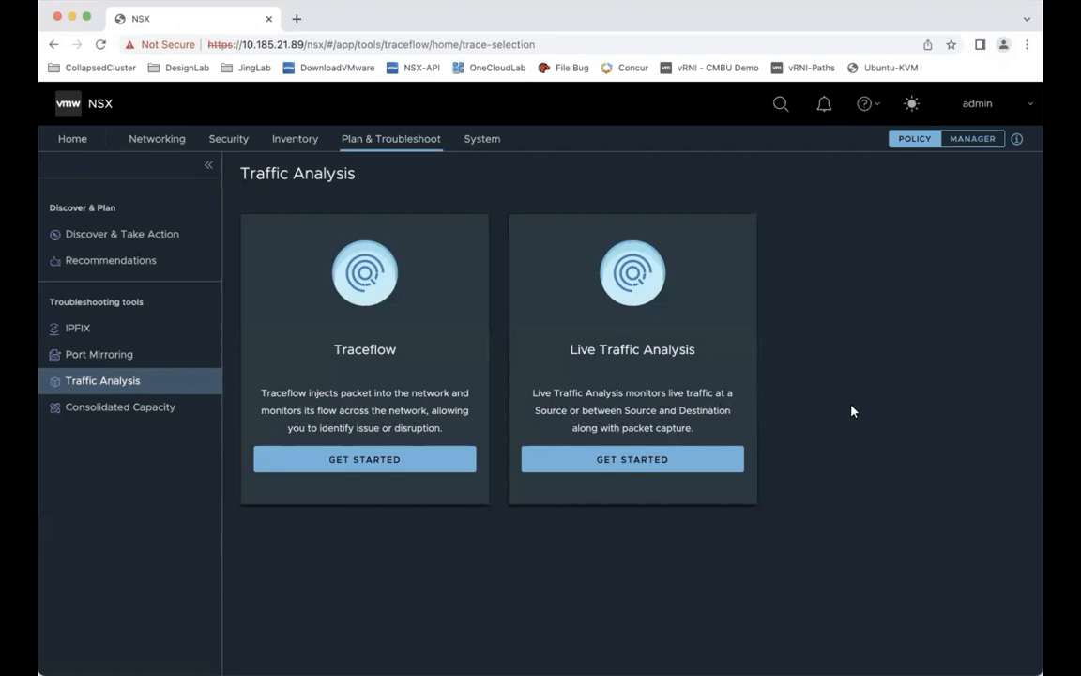
- Create a new session named PolicyVPN with a sampling value of 5 packets
left_click(632, 459)
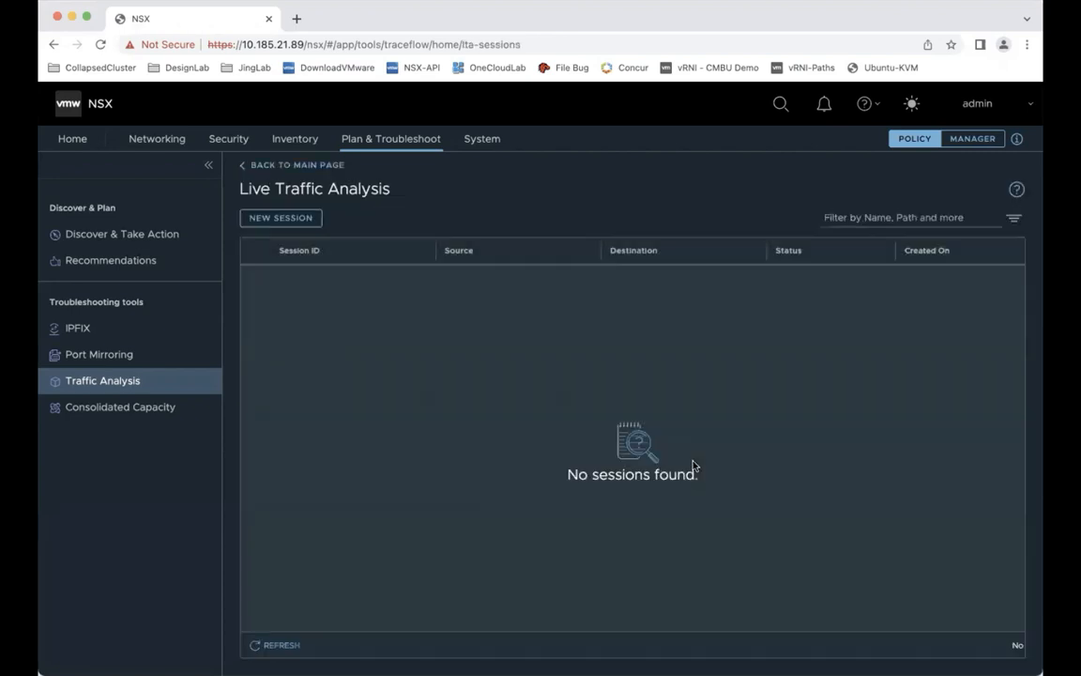
left_click(280, 217)
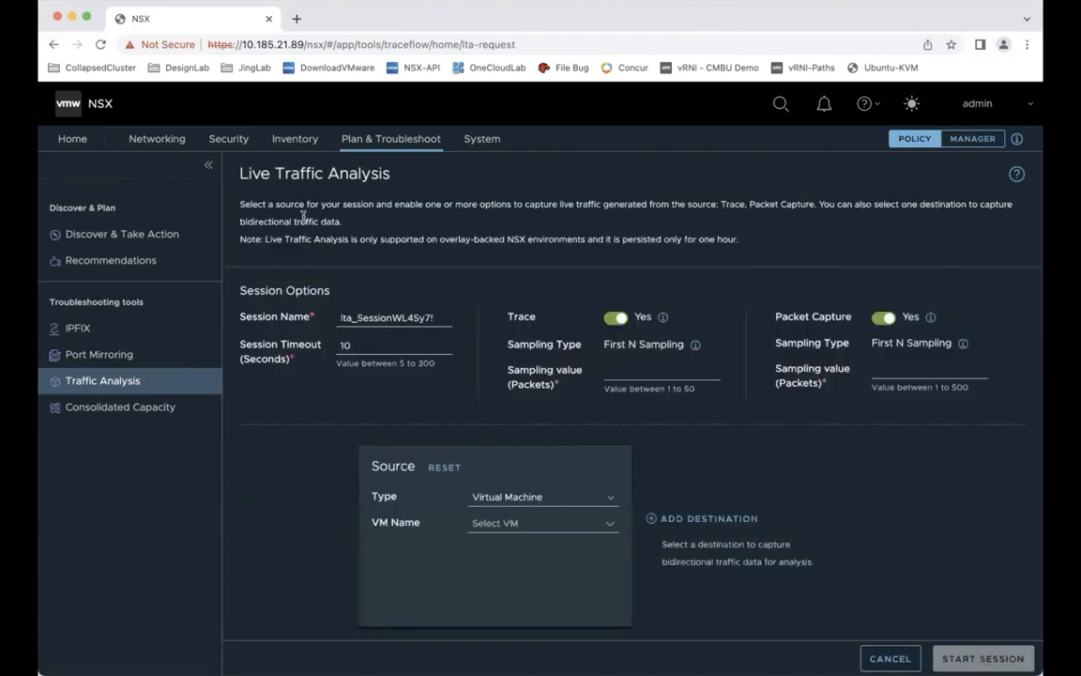
triple_click(392, 316)
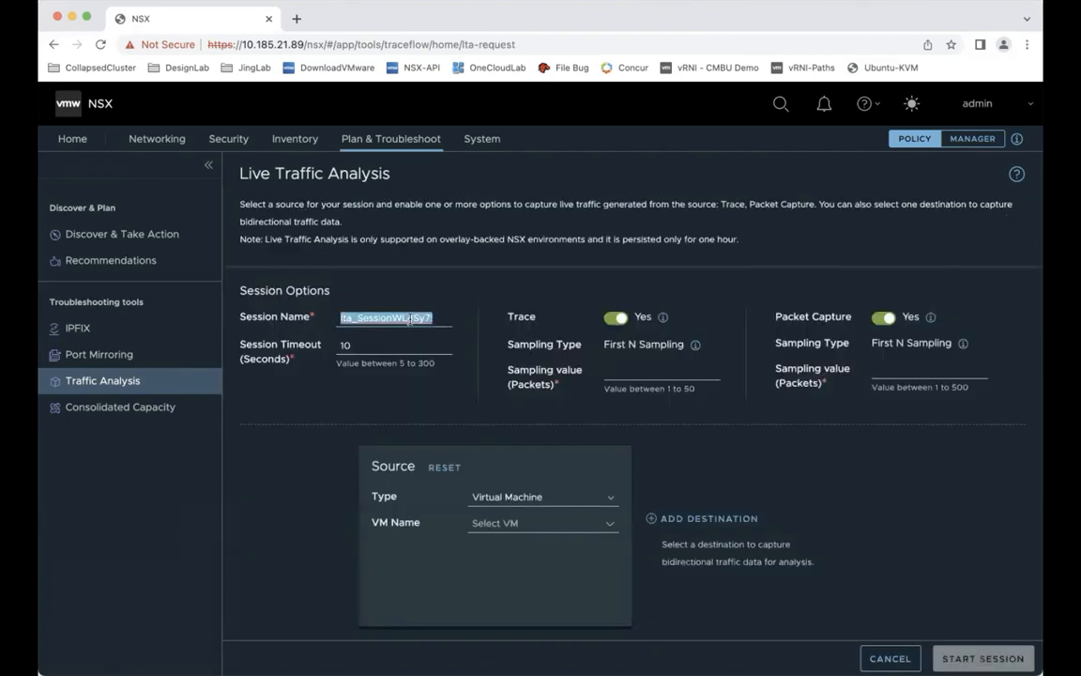
type("P")
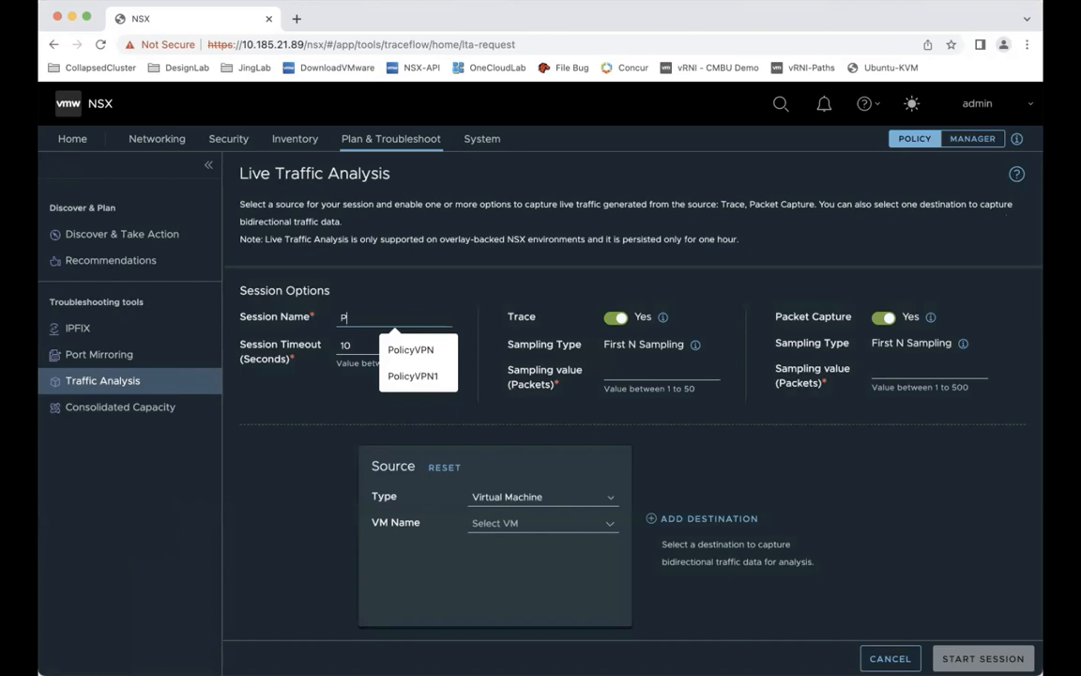
left_click(410, 349)
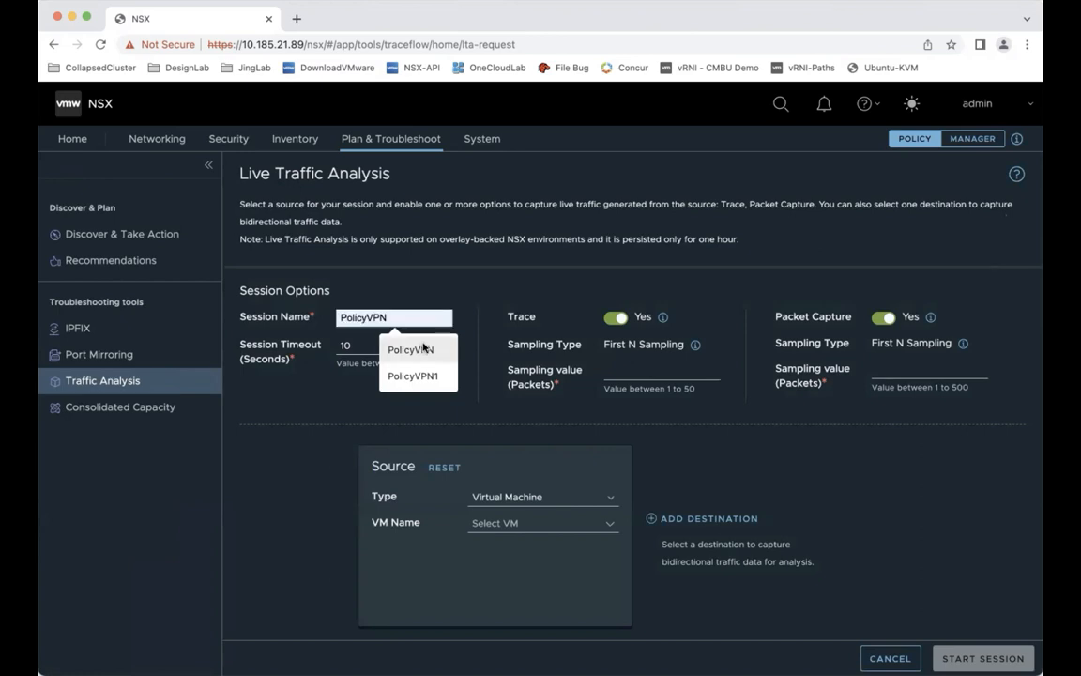
left_click(394, 345)
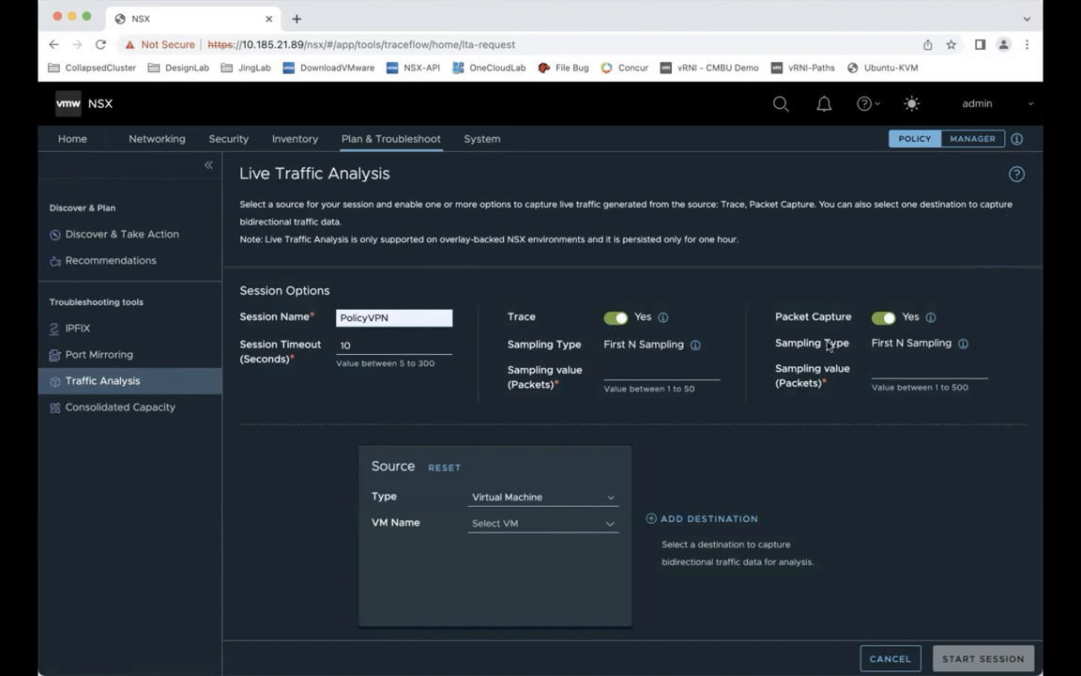
mouse_move(768, 339)
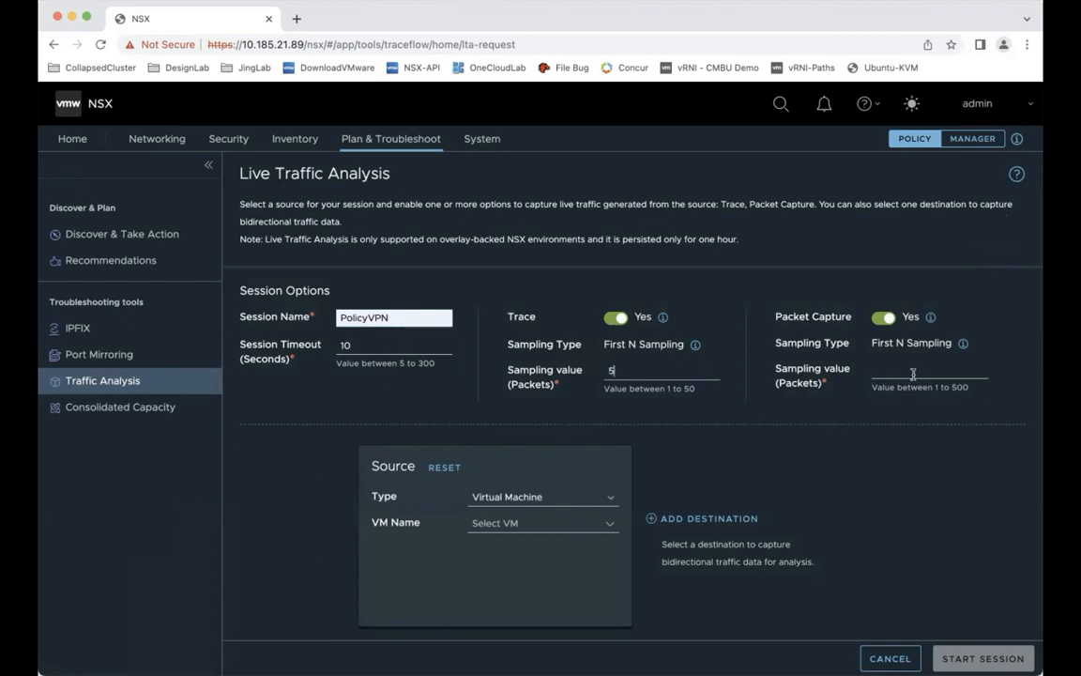
type("5")
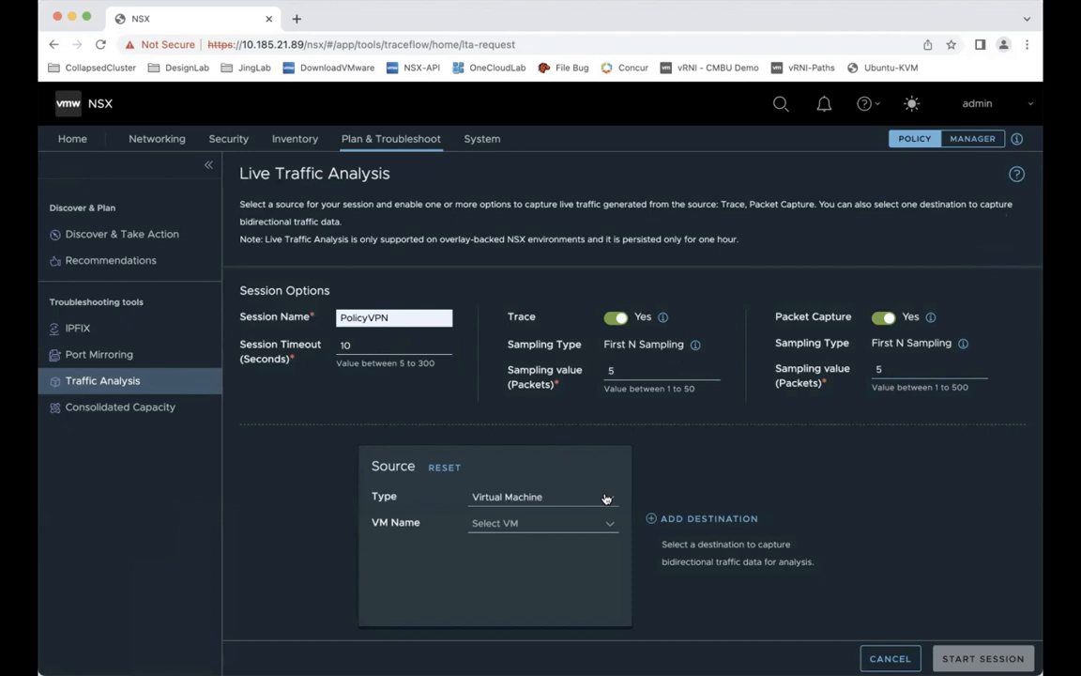
- Set the source to Edge Uplink port 300-policyconnectivity-1200
left_click(542, 496)
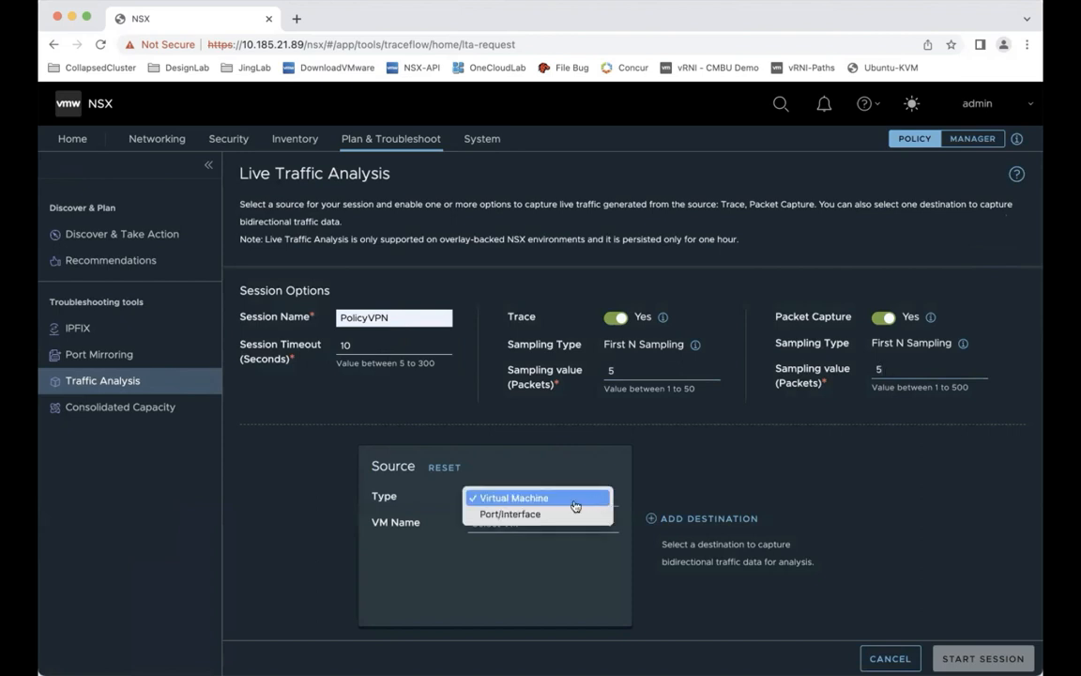
mouse_move(509, 513)
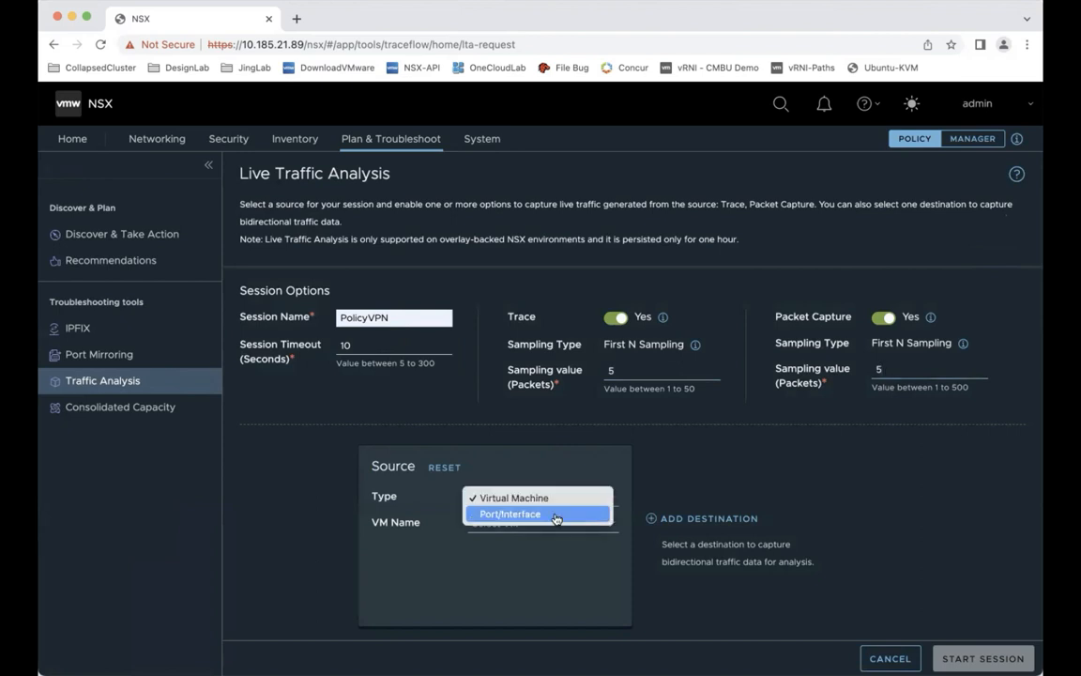
left_click(510, 514)
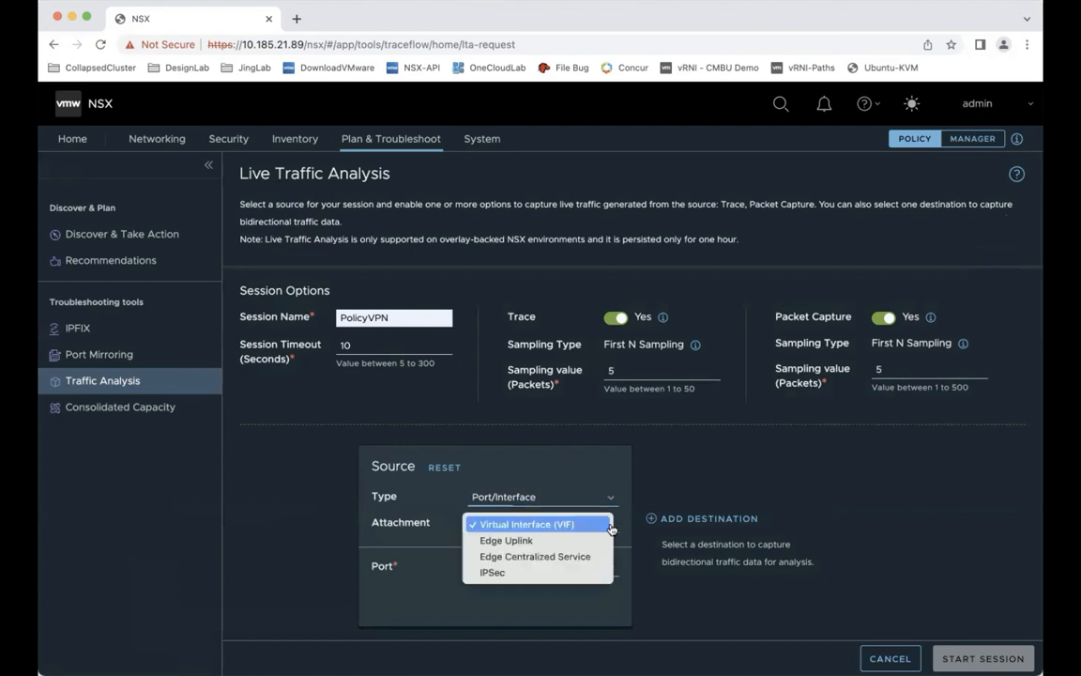
mouse_move(537, 539)
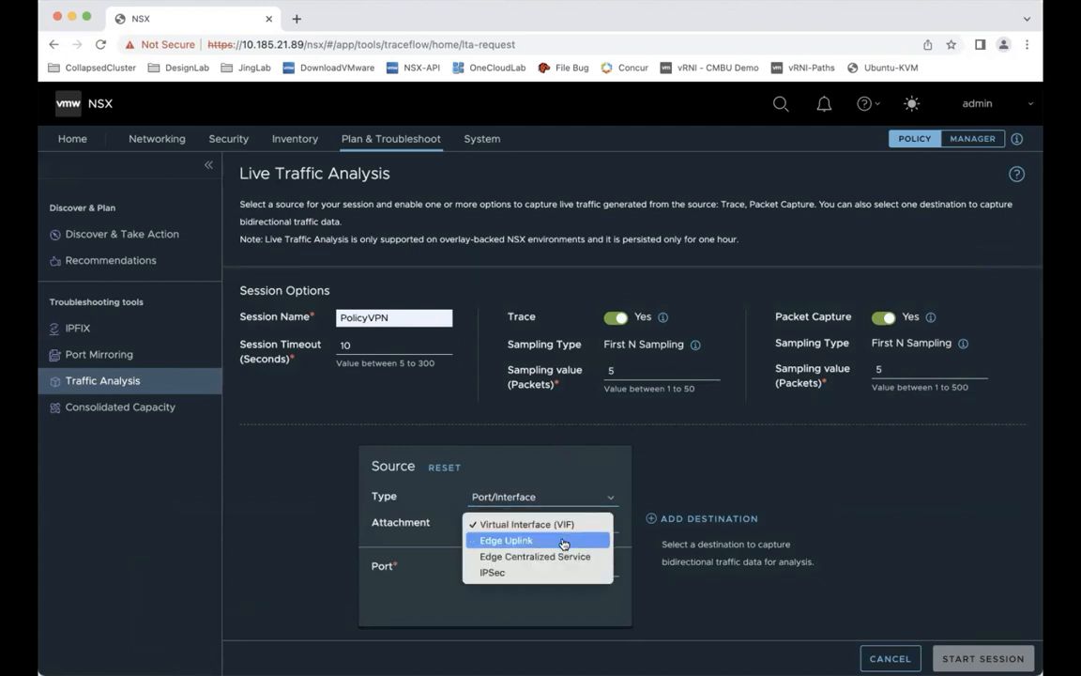
left_click(507, 540)
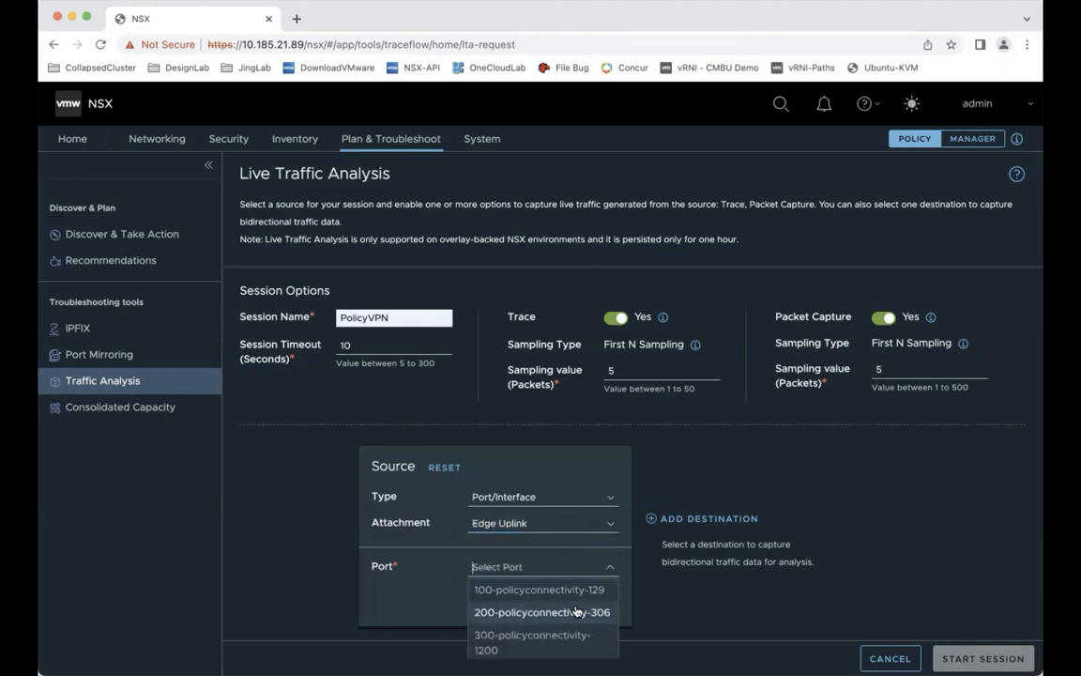
mouse_move(533, 643)
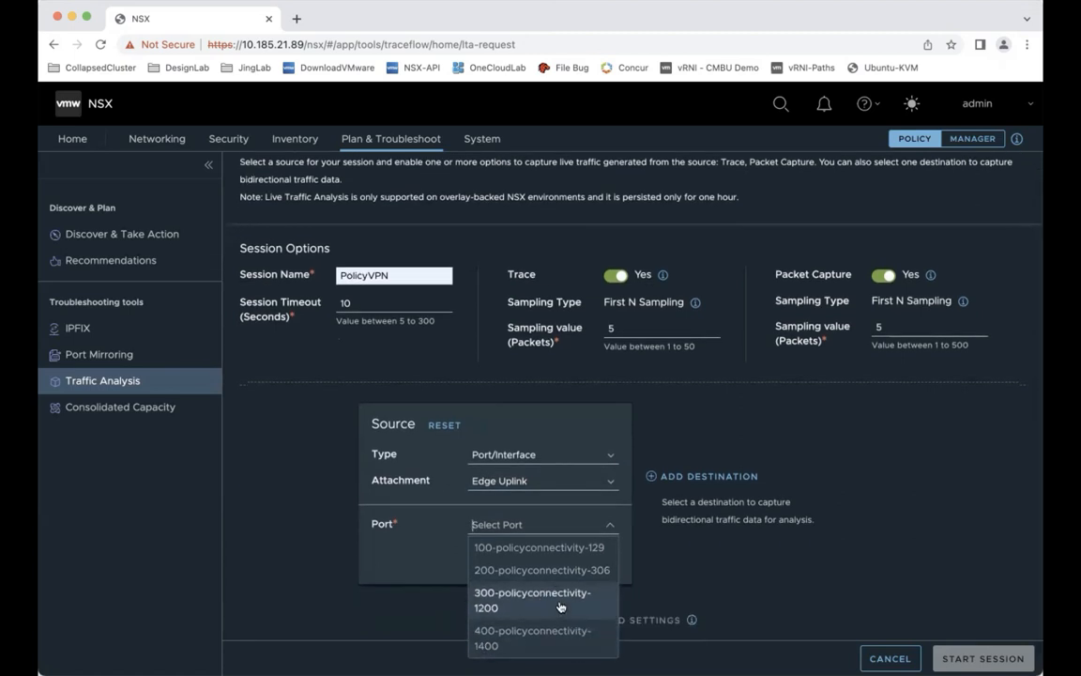
mouse_move(566, 595)
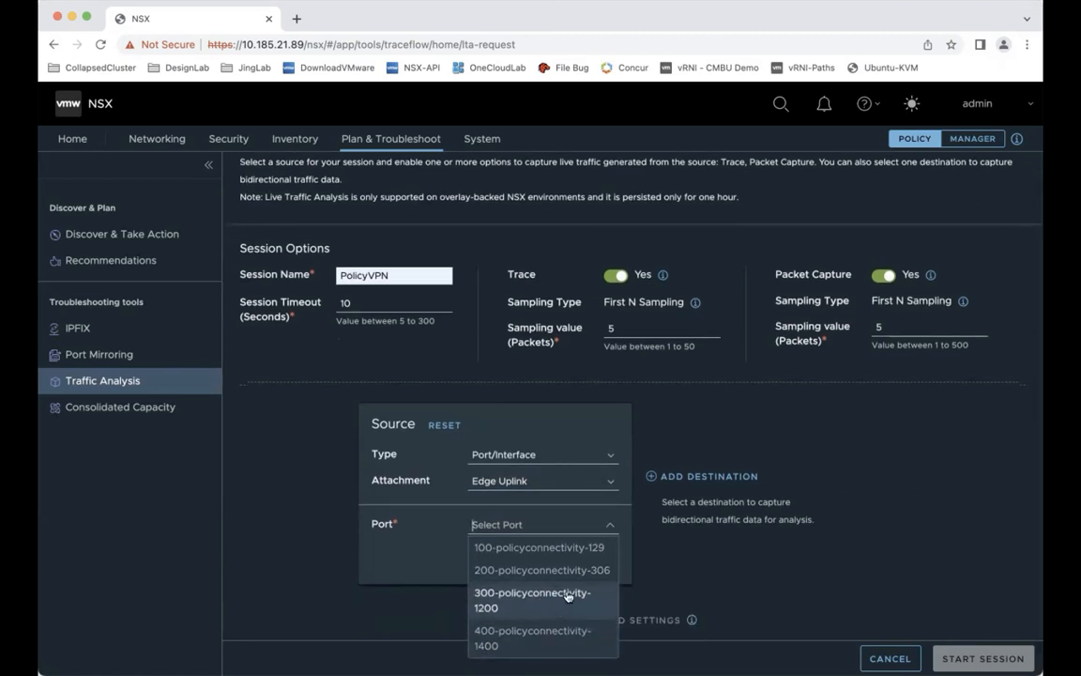
left_click(532, 599)
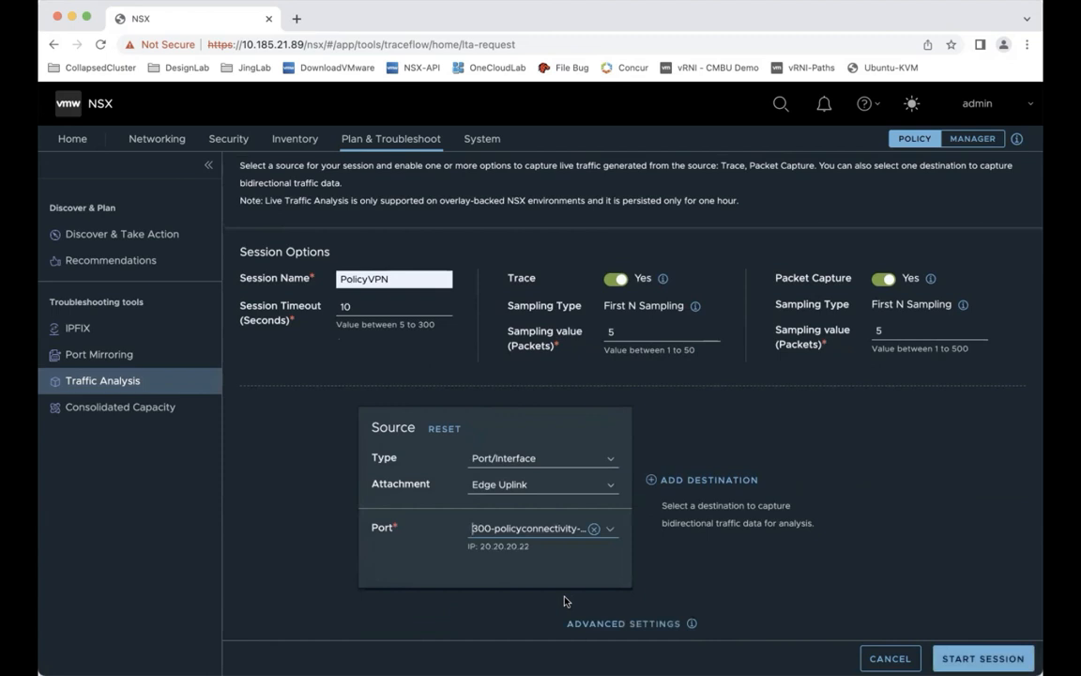
mouse_move(730, 609)
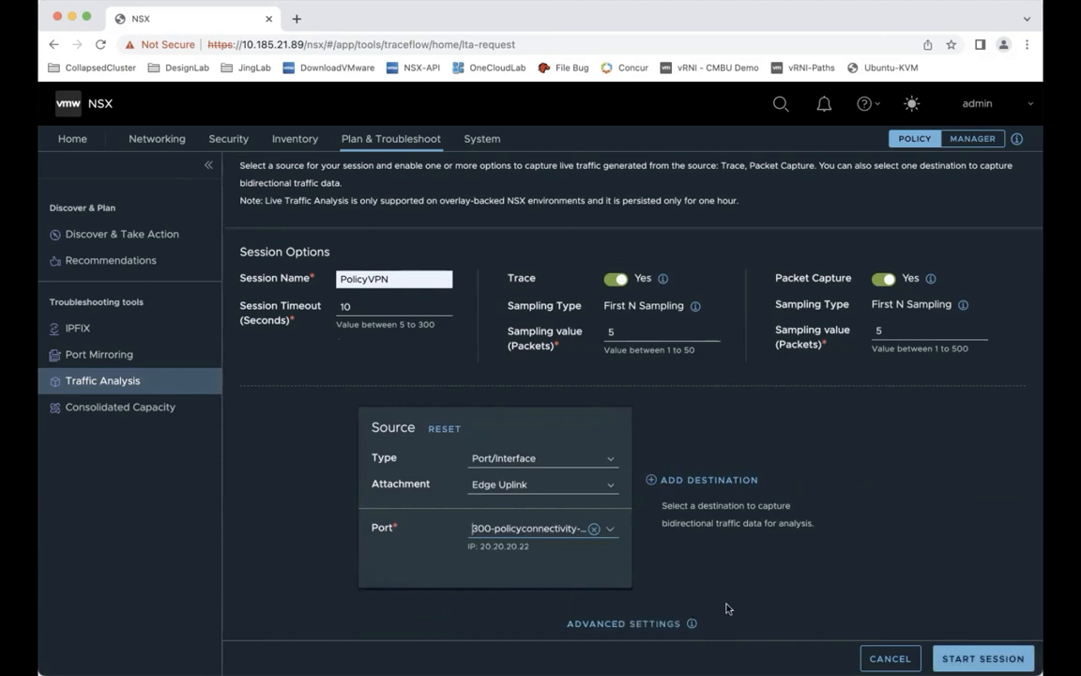
mouse_move(640, 627)
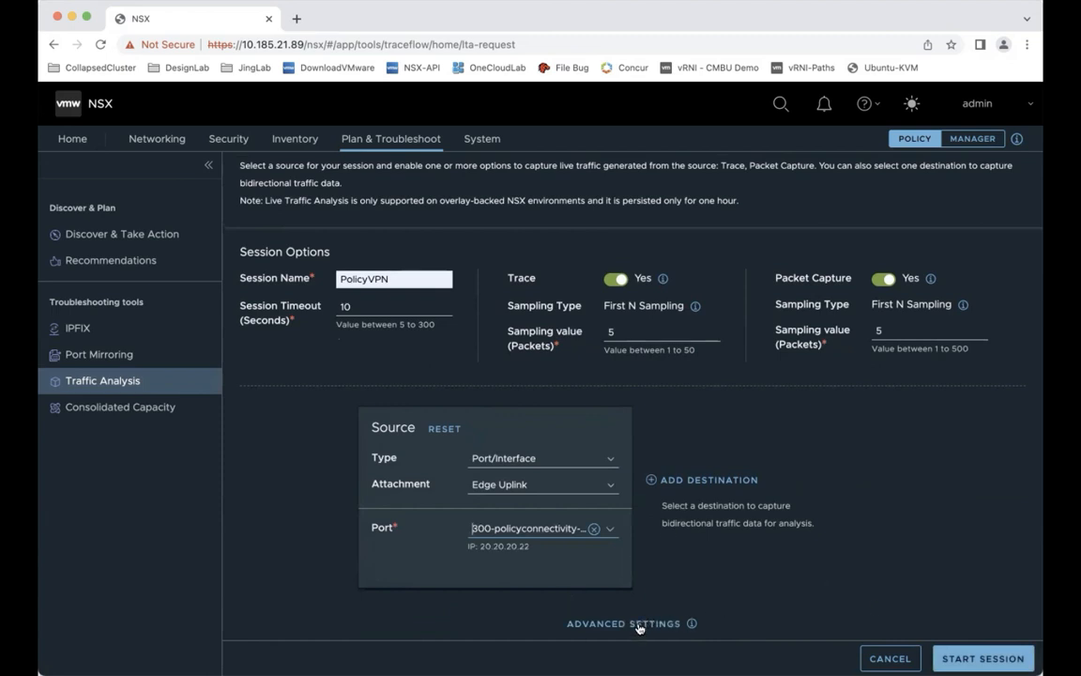
- Enable forward filtering on ESP for IPSec session 23-l2l3vpn-668, apply it and start the session
left_click(623, 623)
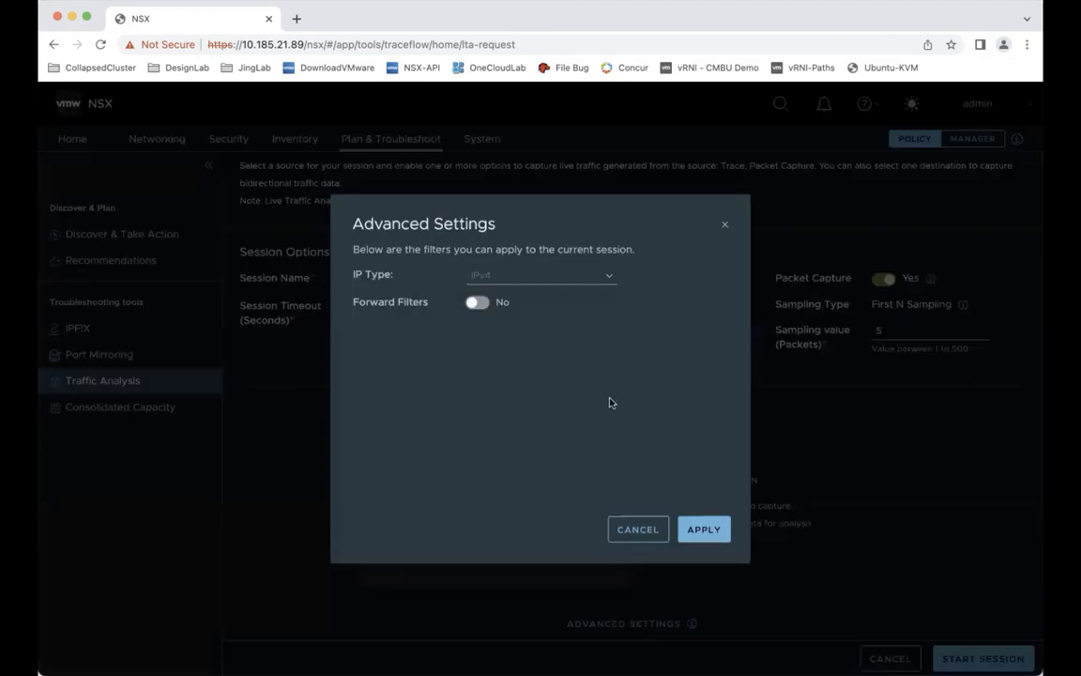
left_click(477, 301)
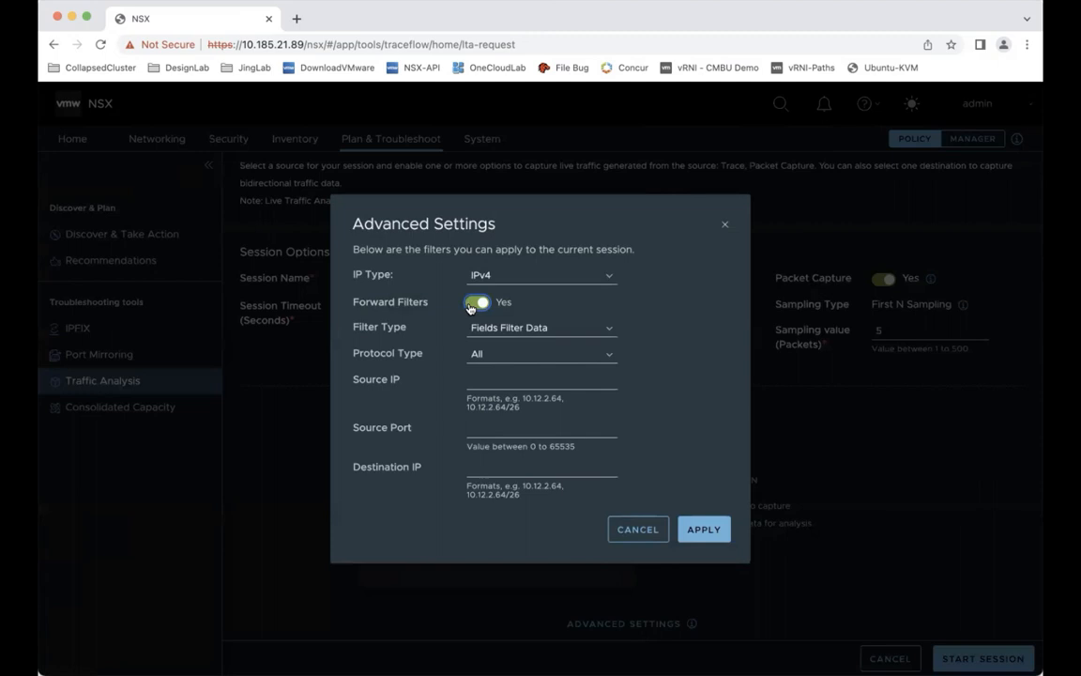
left_click(542, 352)
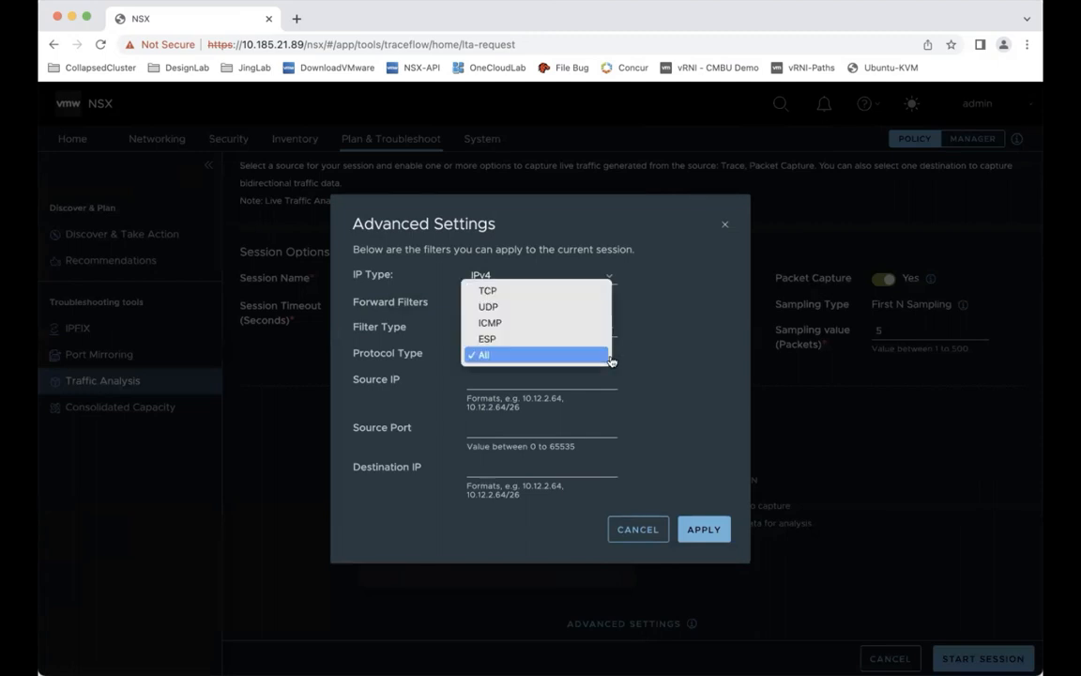
left_click(487, 339)
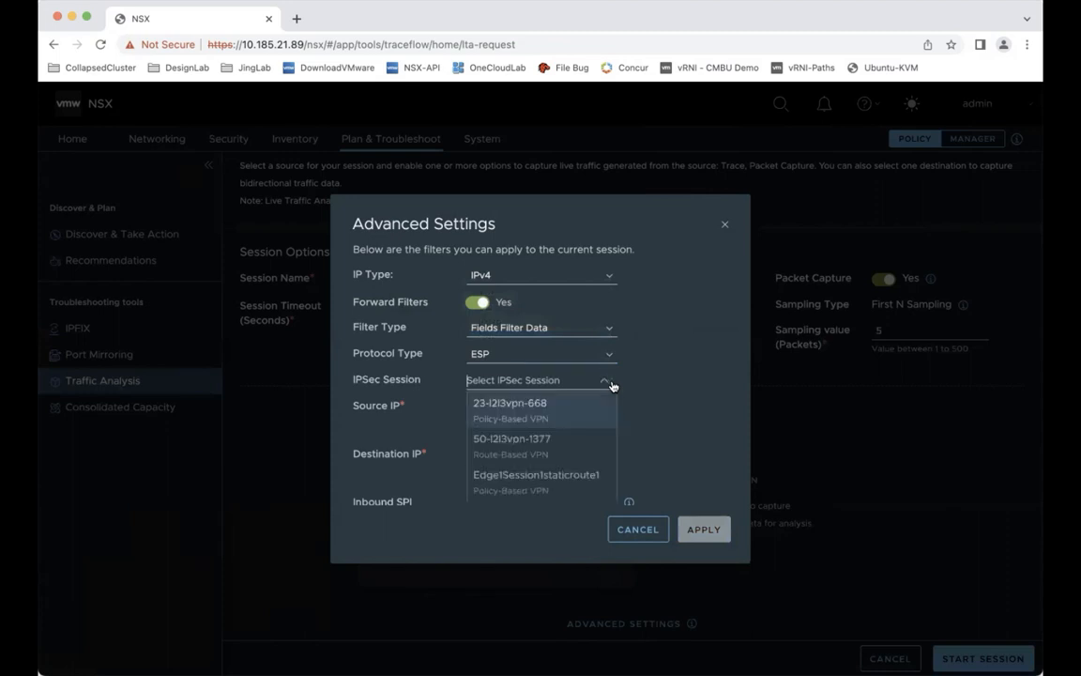
mouse_move(549, 411)
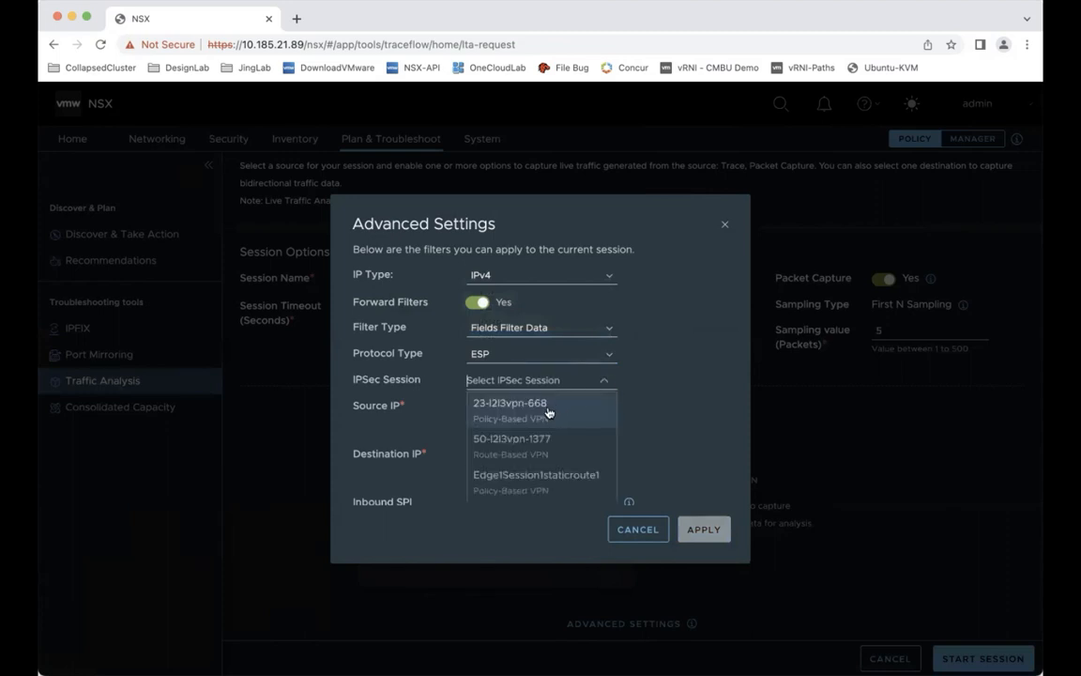
left_click(511, 408)
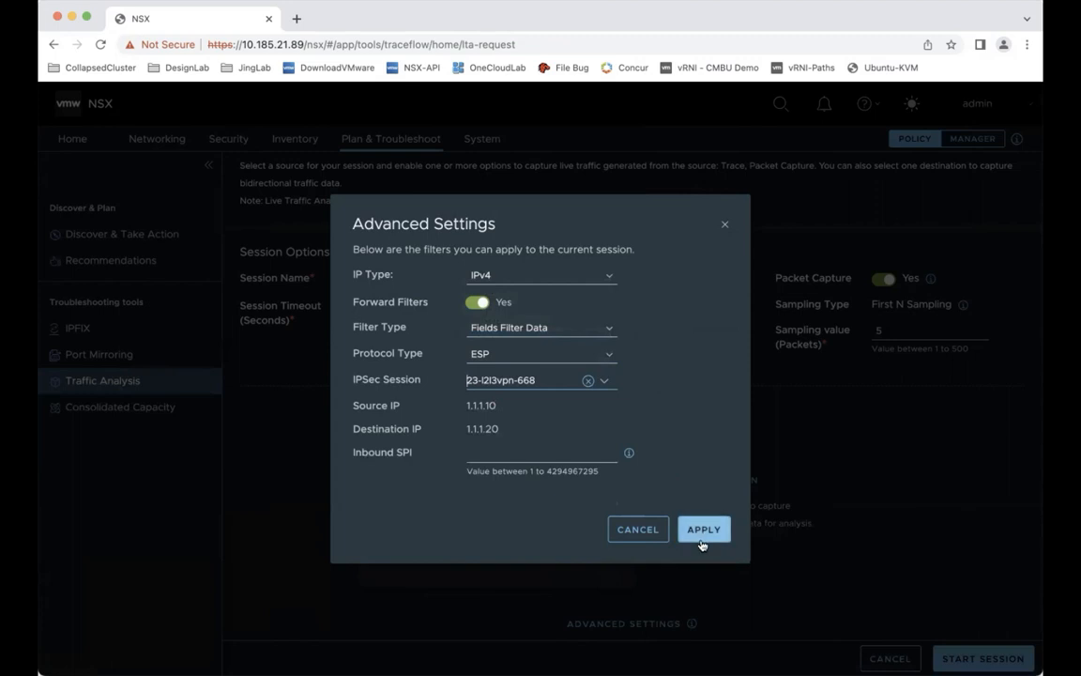
left_click(703, 528)
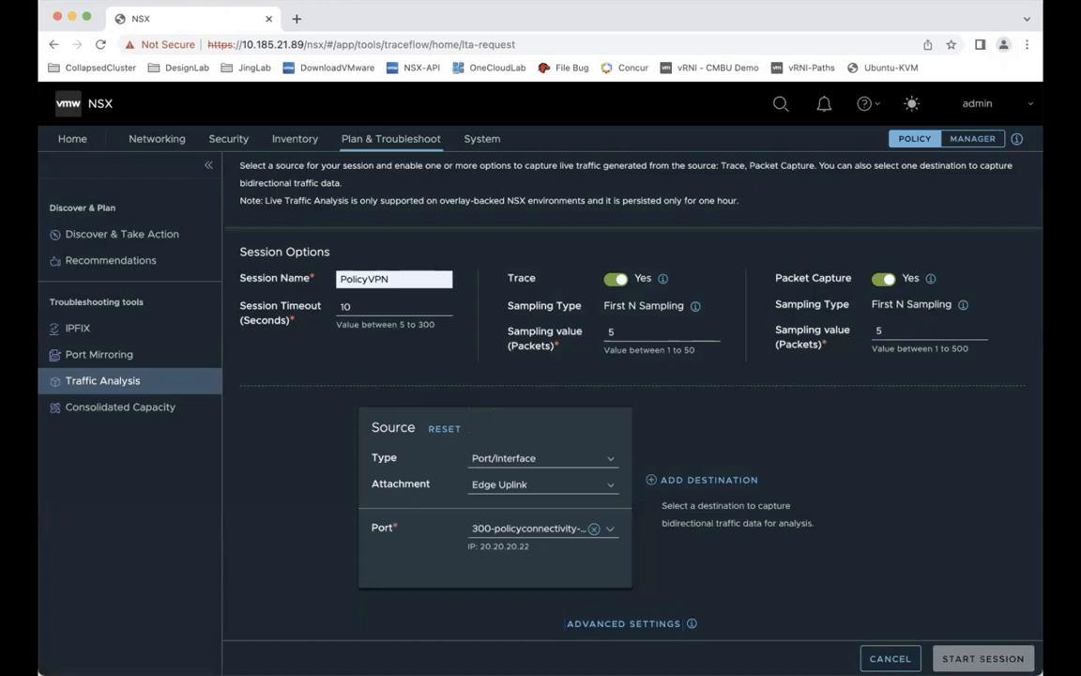
left_click(981, 658)
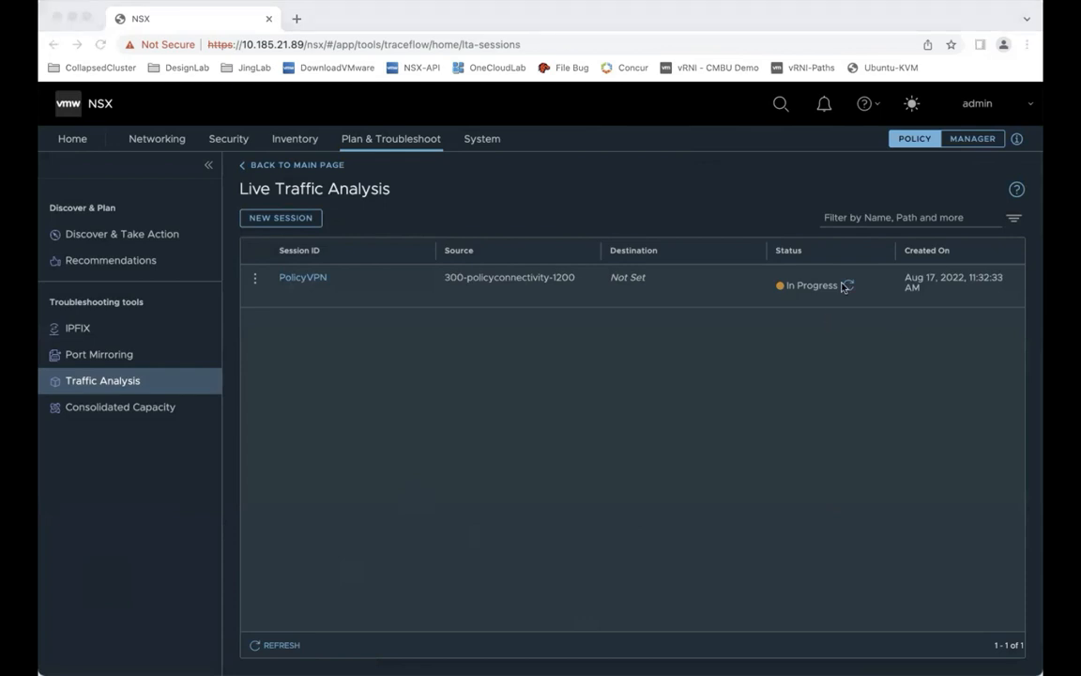
- Refresh the PolicyVPN session status and open its results page
left_click(847, 285)
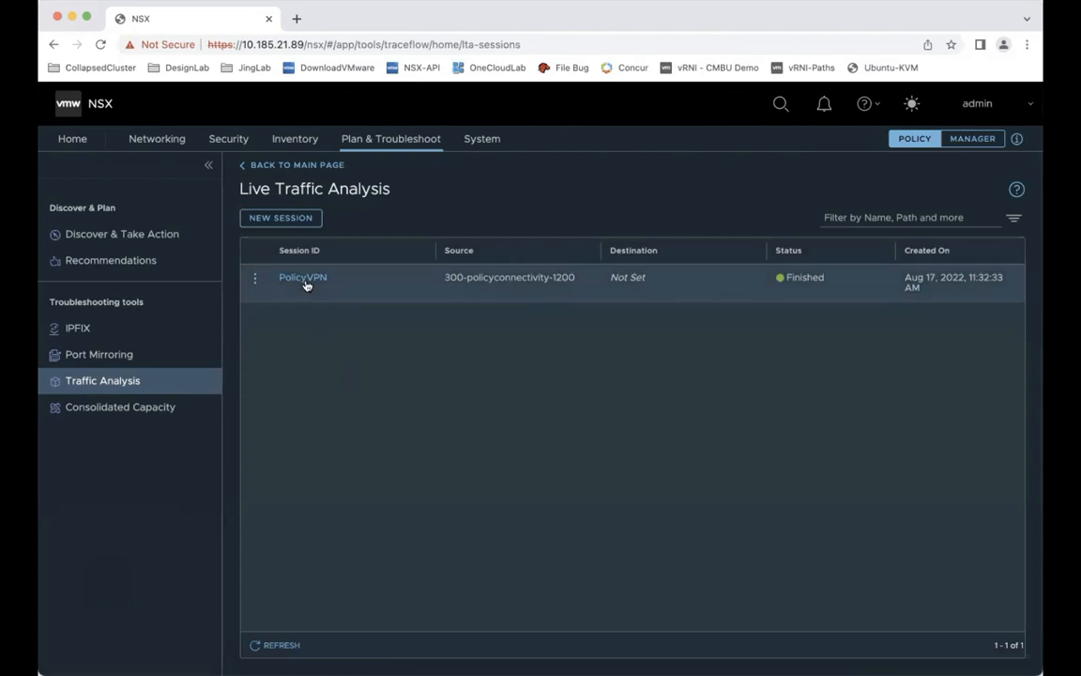
left_click(302, 276)
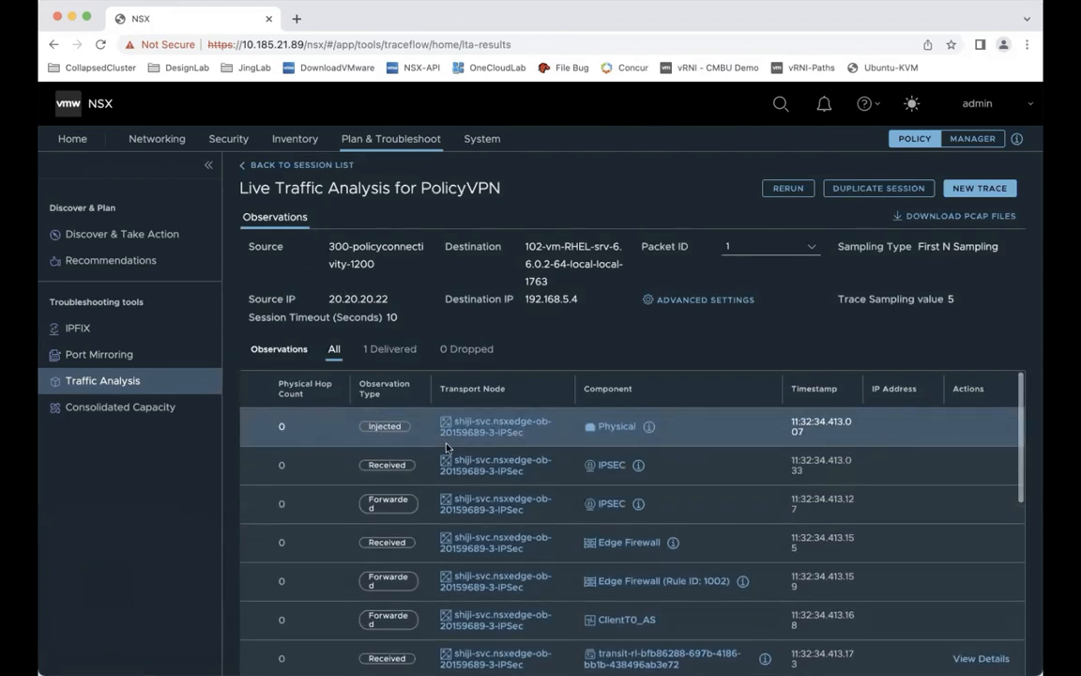
mouse_move(637, 466)
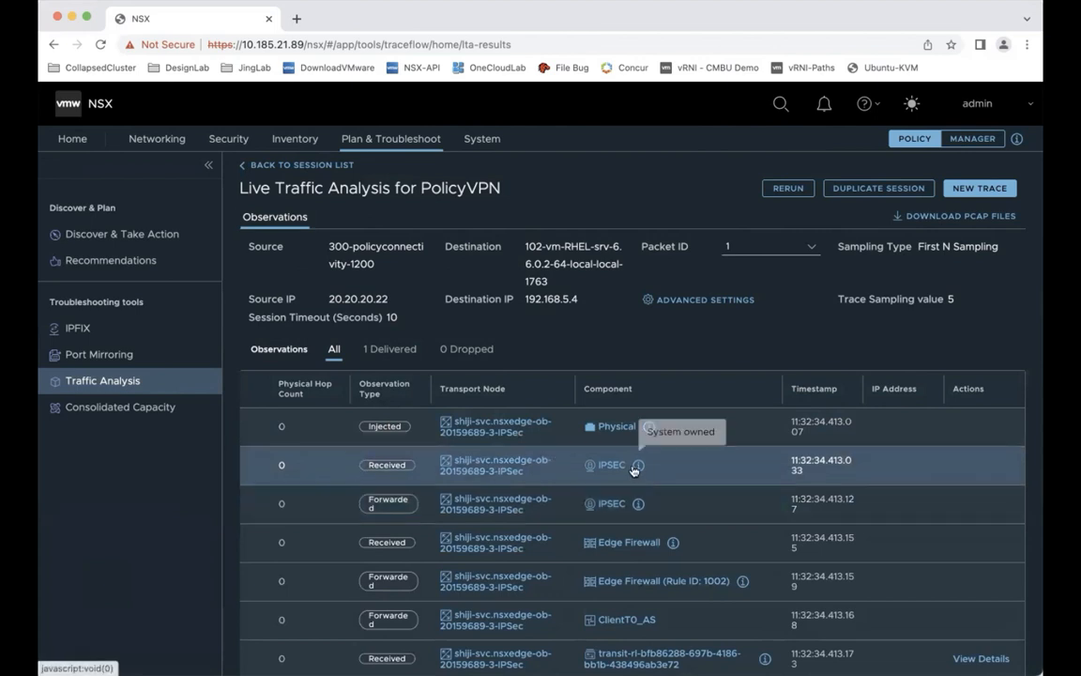
- Inspect the received and forwarded IPSEC hop details in the PolicyVPN observations
left_click(638, 465)
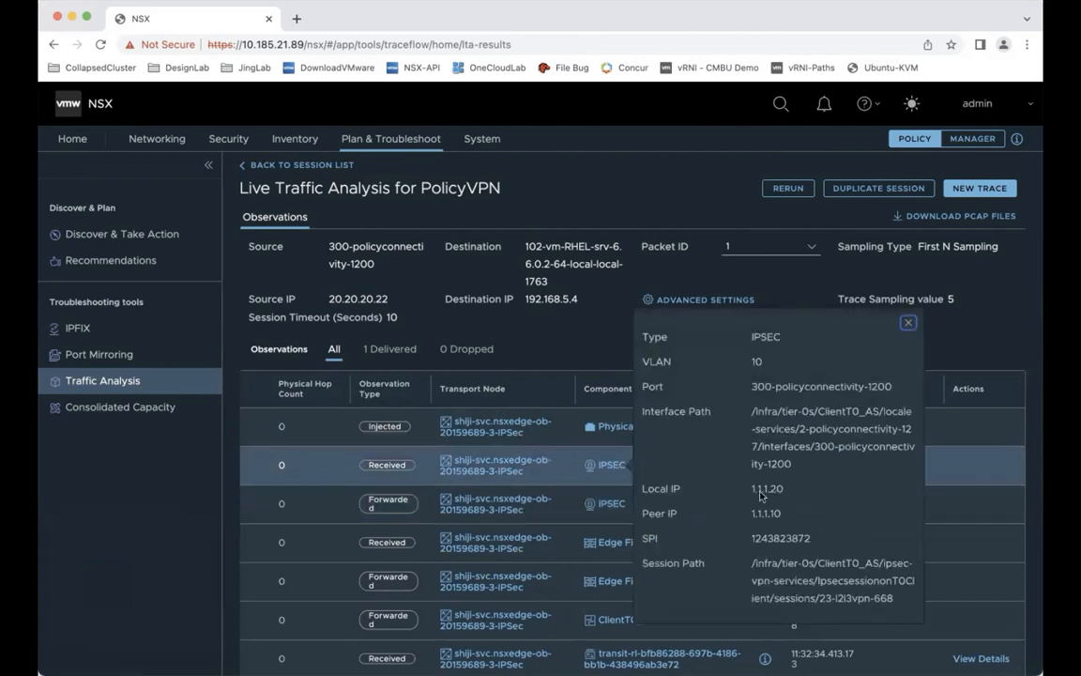
mouse_move(779, 499)
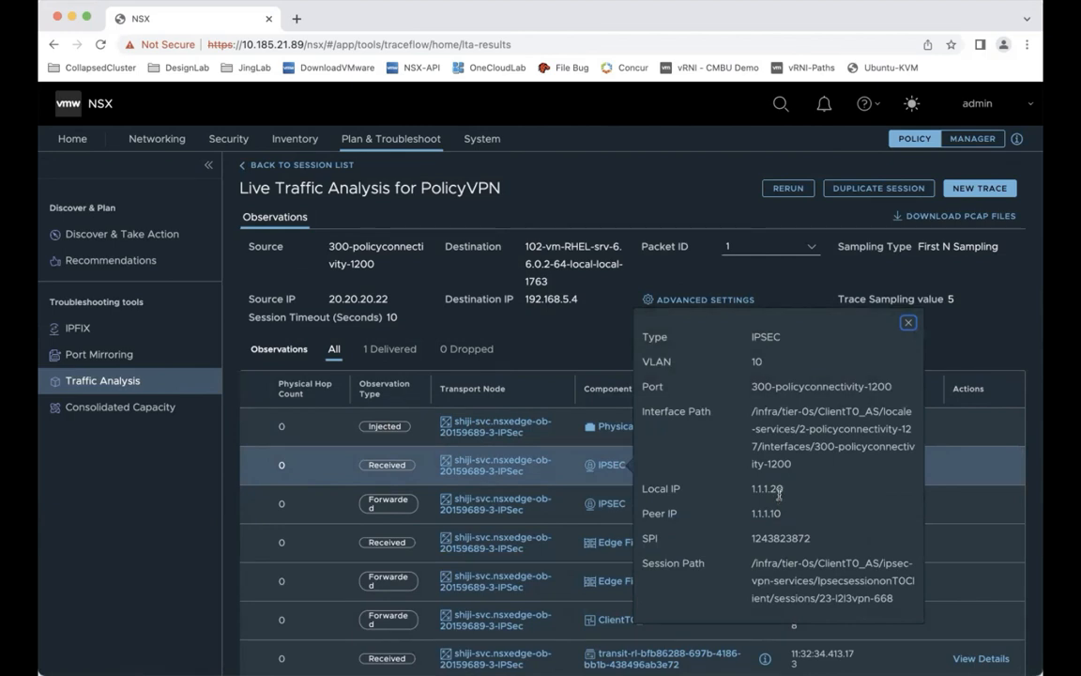
mouse_move(803, 496)
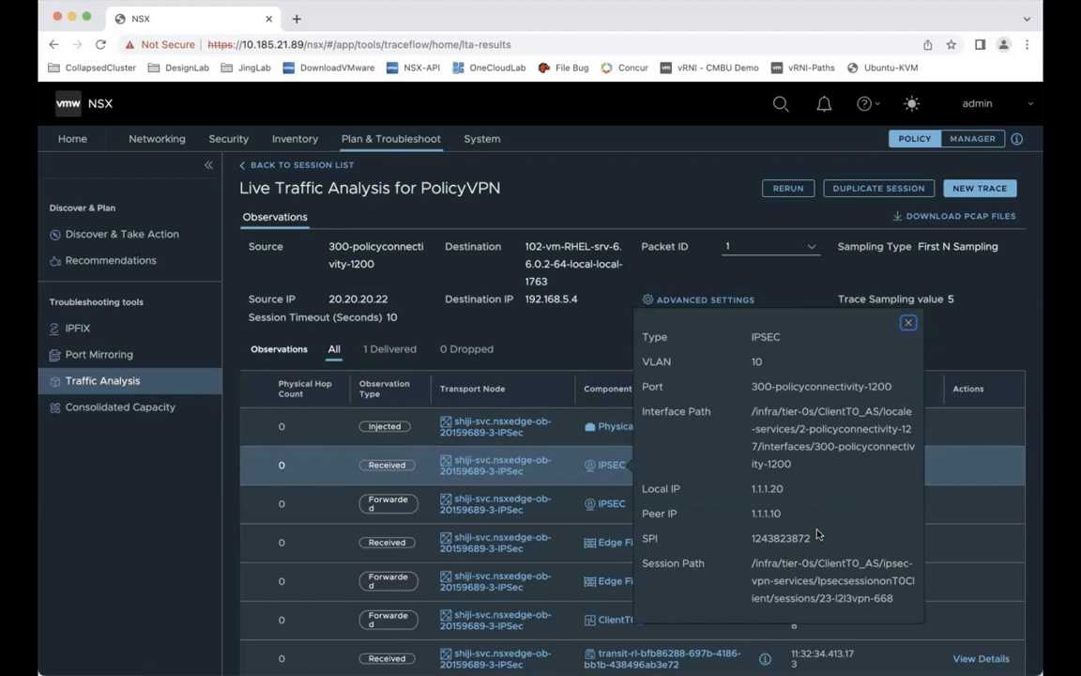
left_click(907, 322)
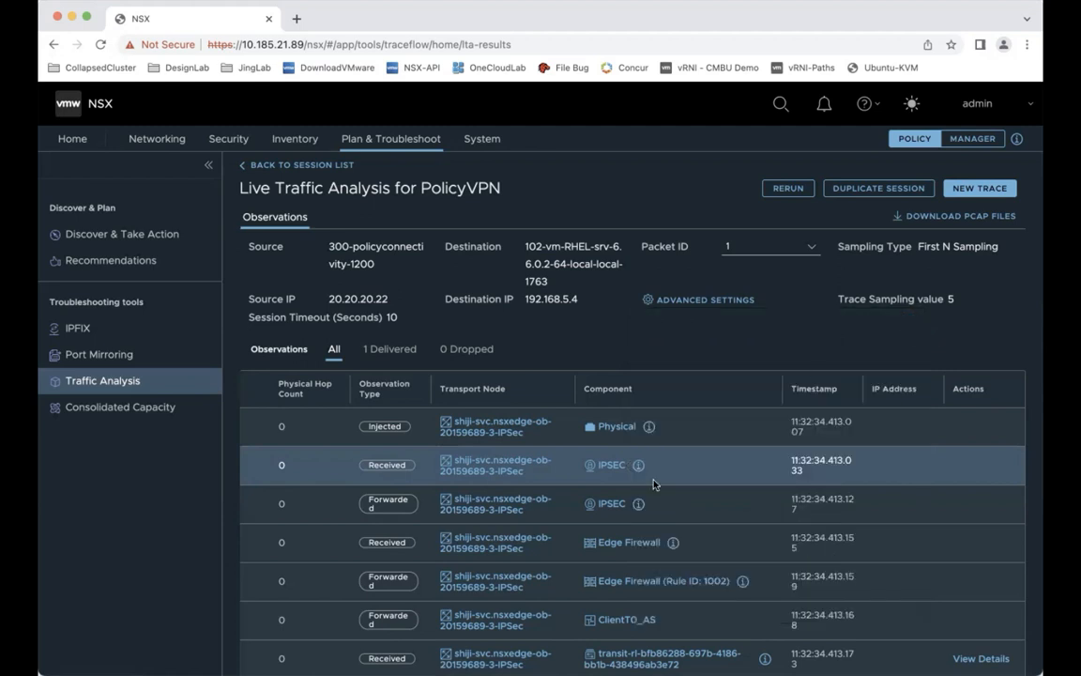
left_click(638, 504)
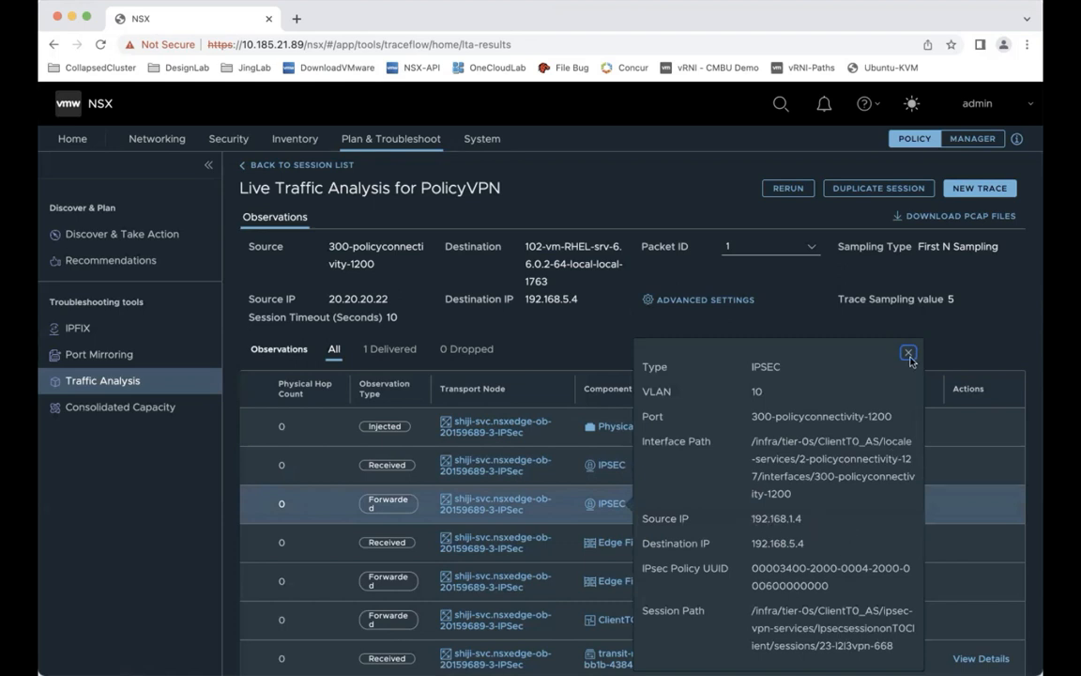
left_click(908, 353)
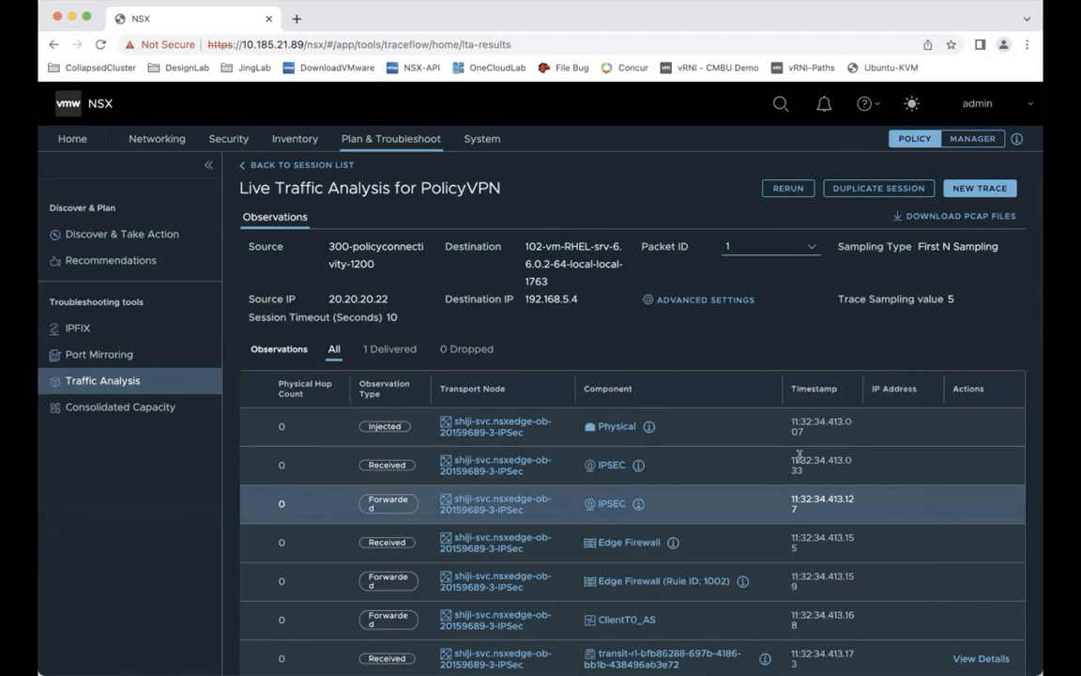
scroll("down", 3)
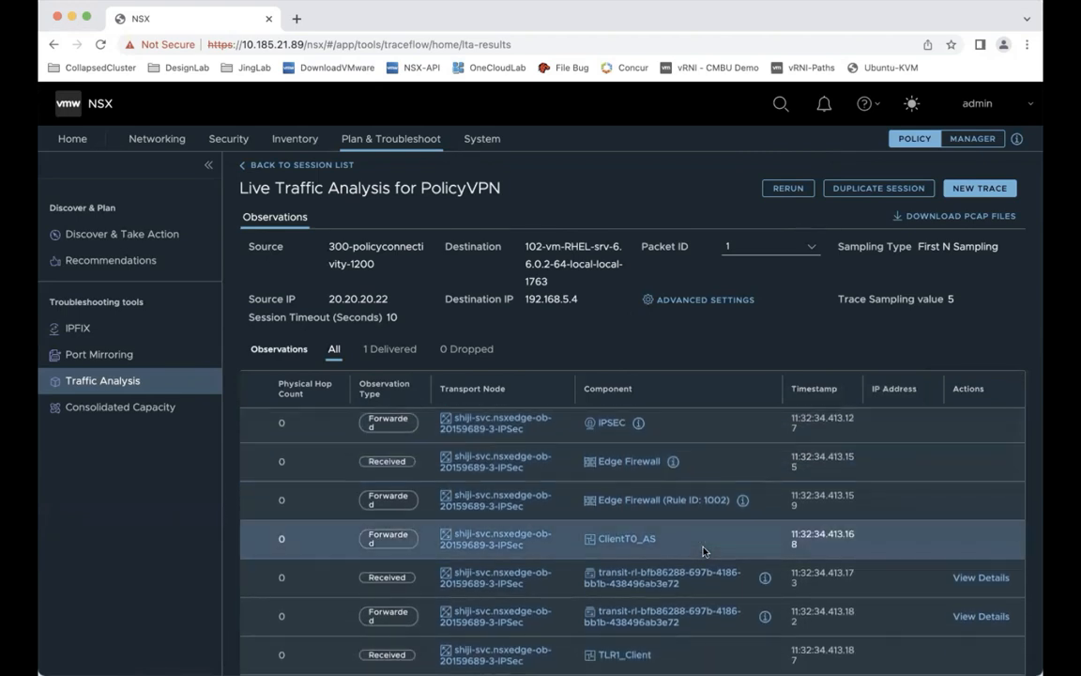
scroll("down", 3)
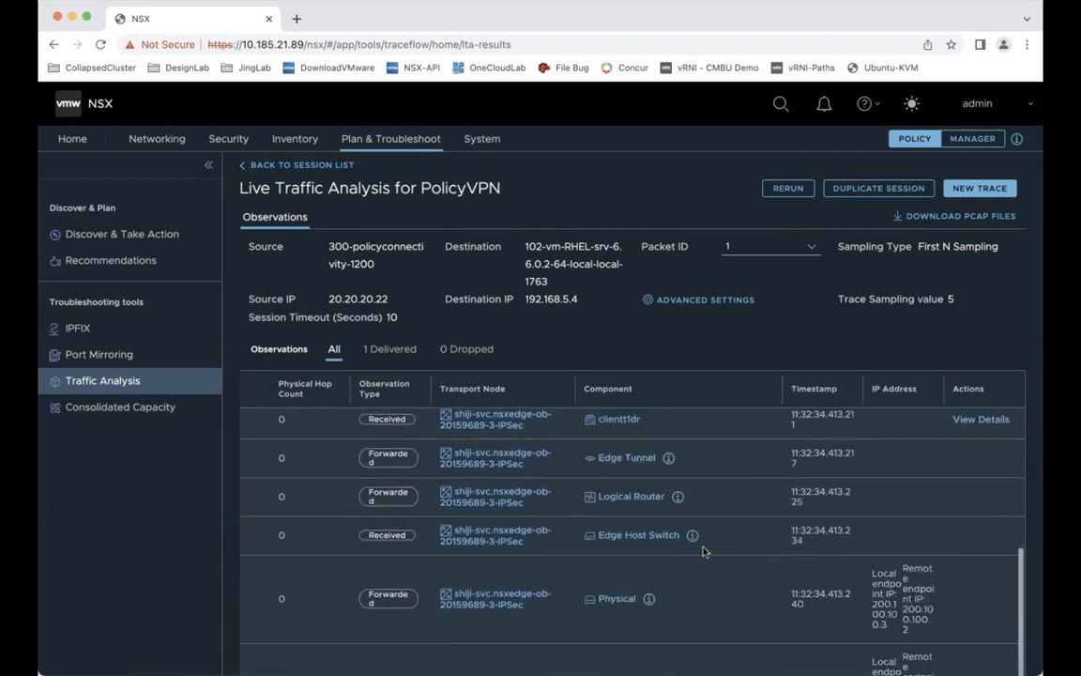
scroll("down", 3)
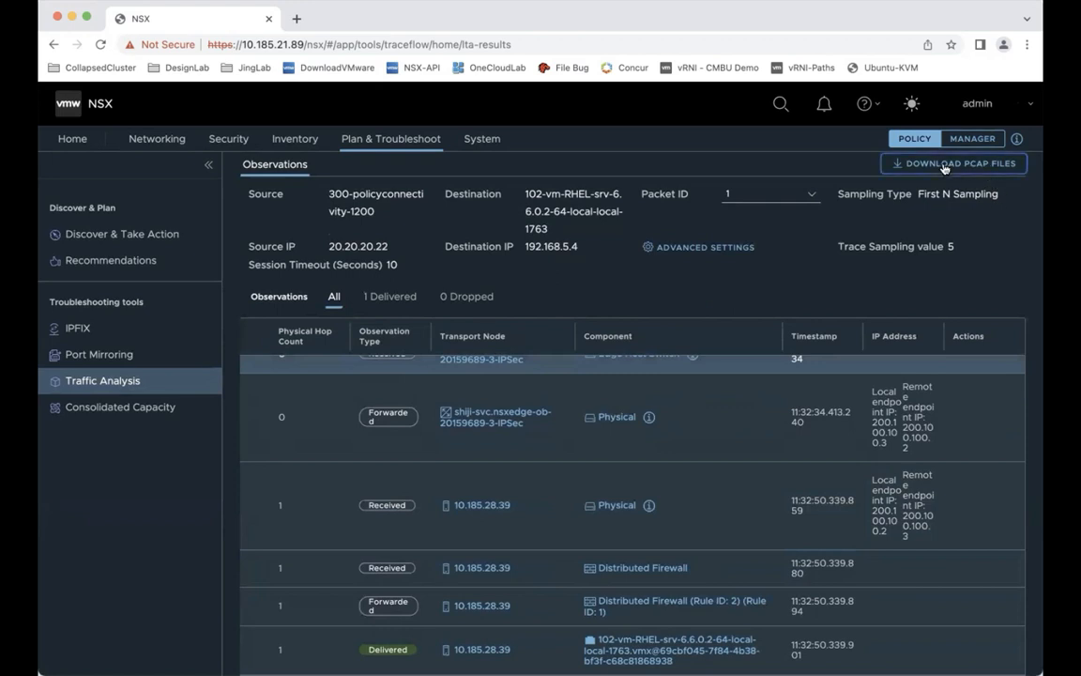
- Download the PolicyVPN source packet capture file and close the download list
left_click(954, 162)
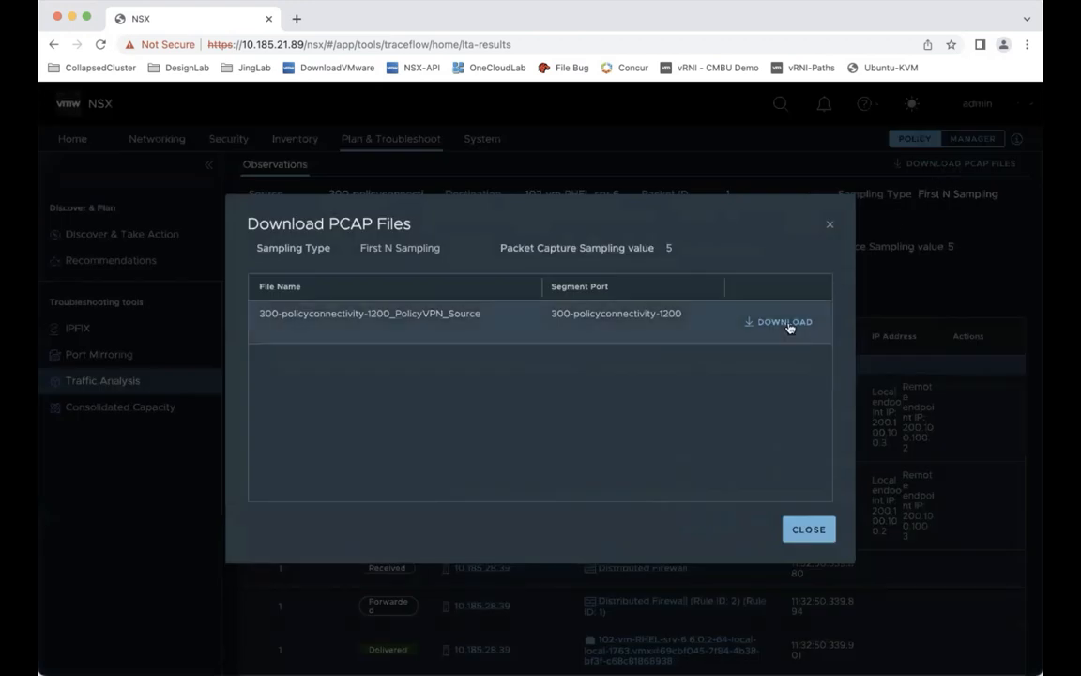
left_click(777, 321)
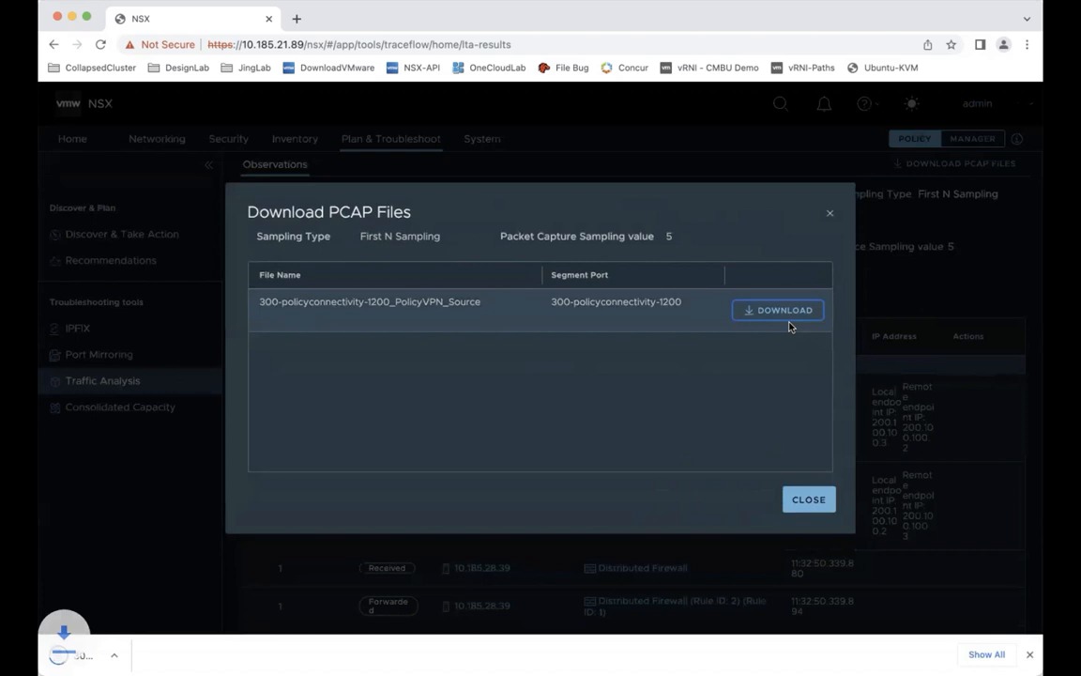
left_click(777, 309)
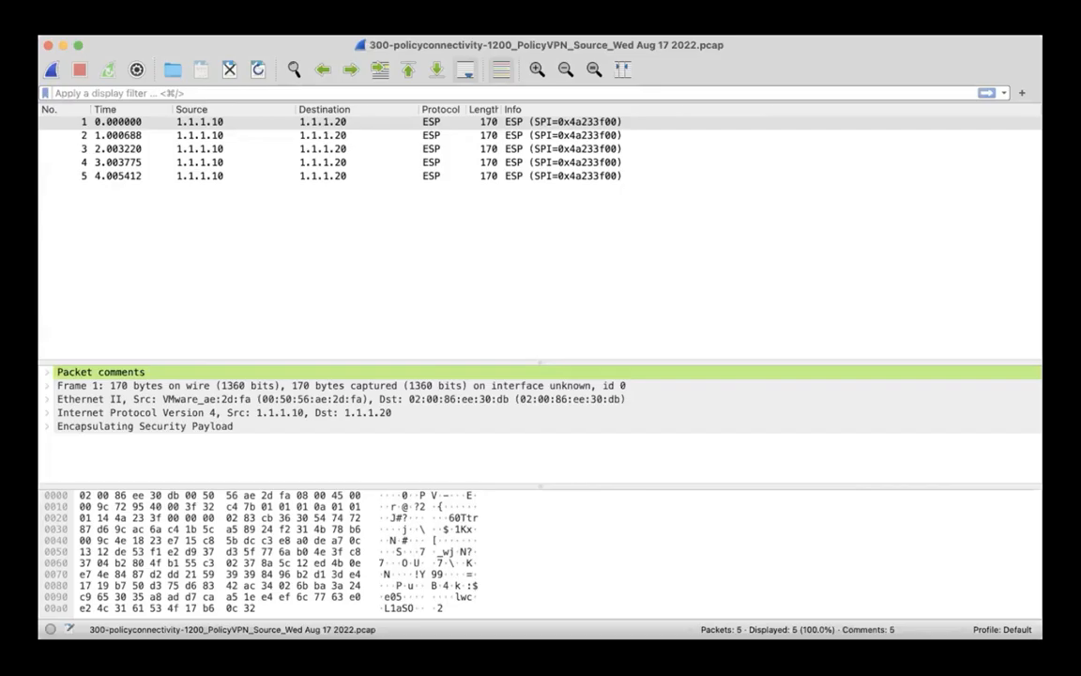
mouse_move(935, 340)
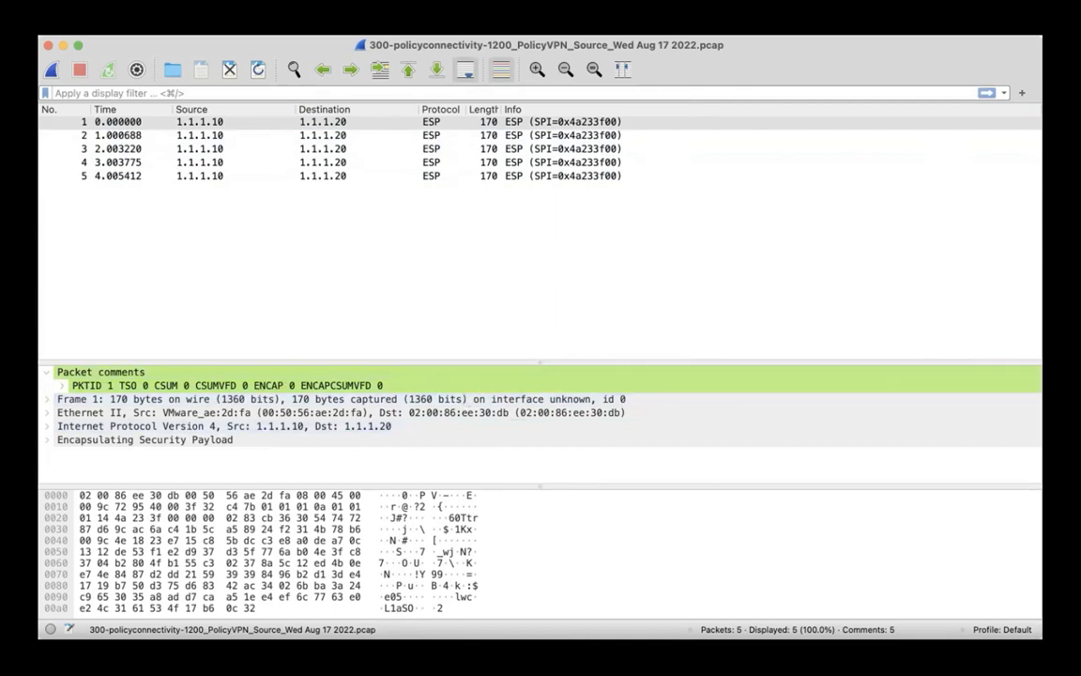
mouse_move(636, 430)
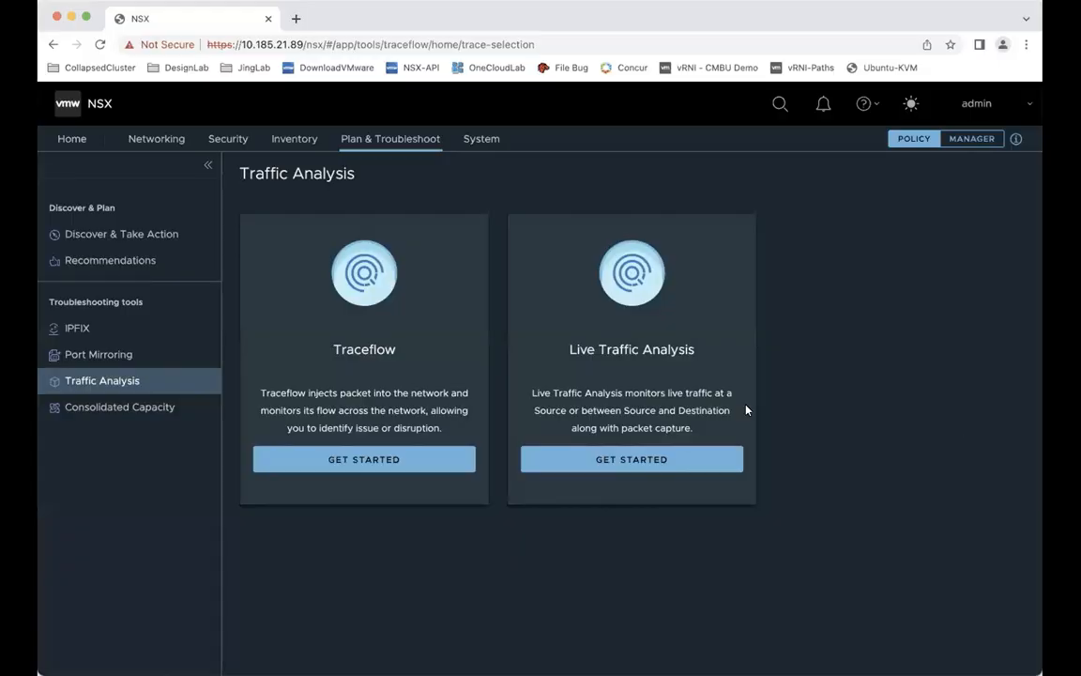
- Create a new session named RouteVPN with trace sampling 5 and a Port/Interface source type
left_click(631, 458)
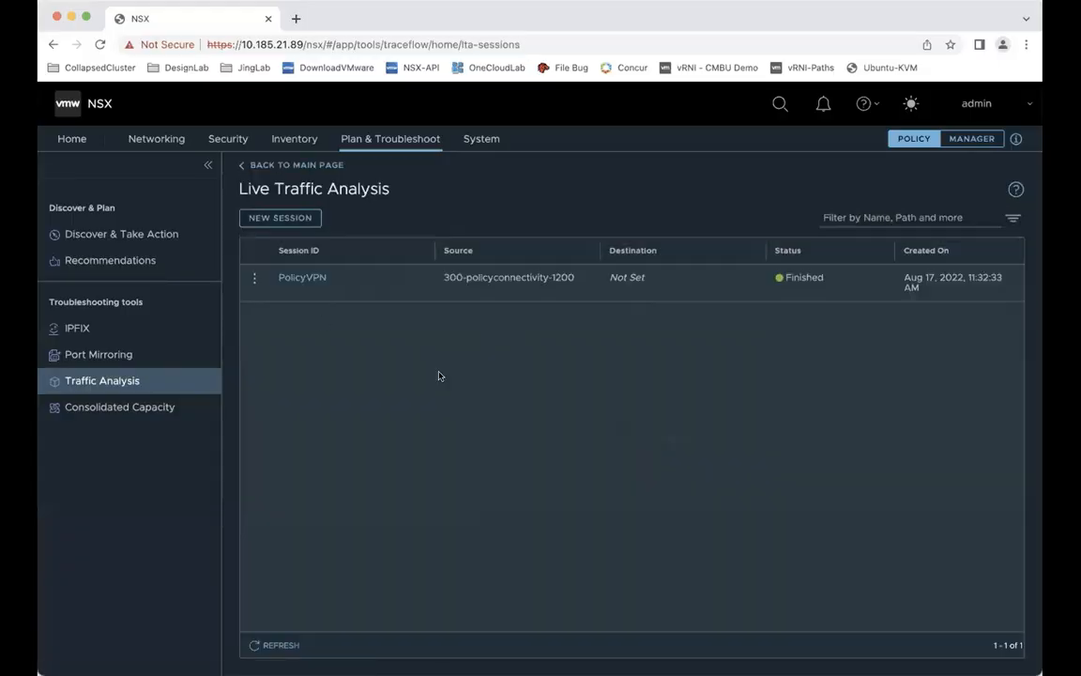
left_click(279, 218)
type("Rou")
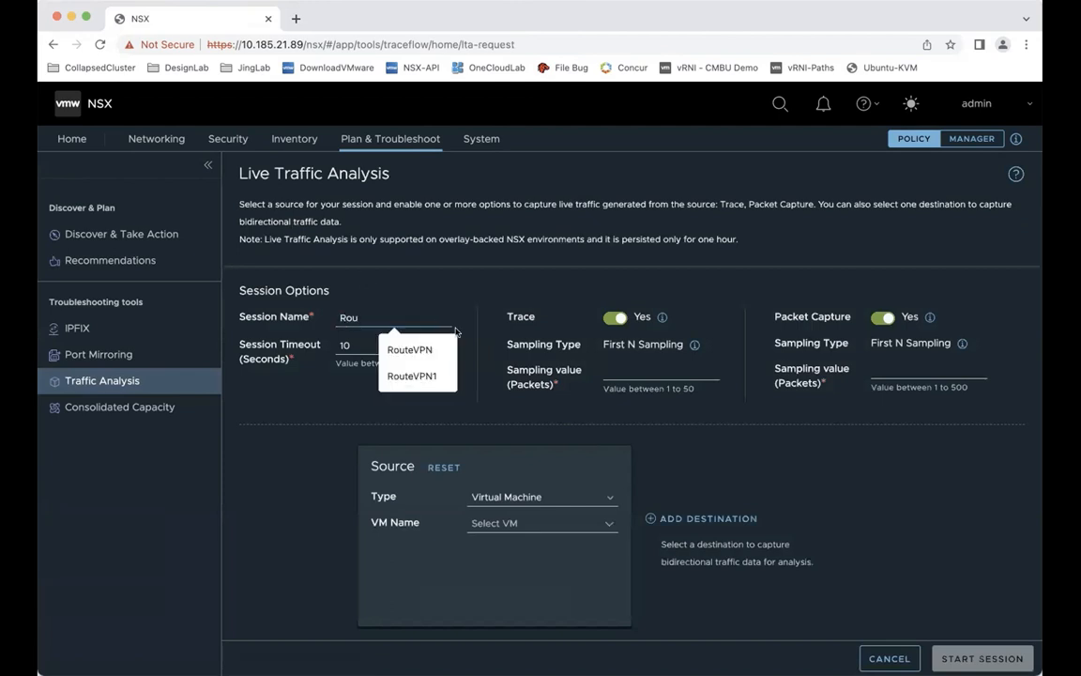
left_click(409, 349)
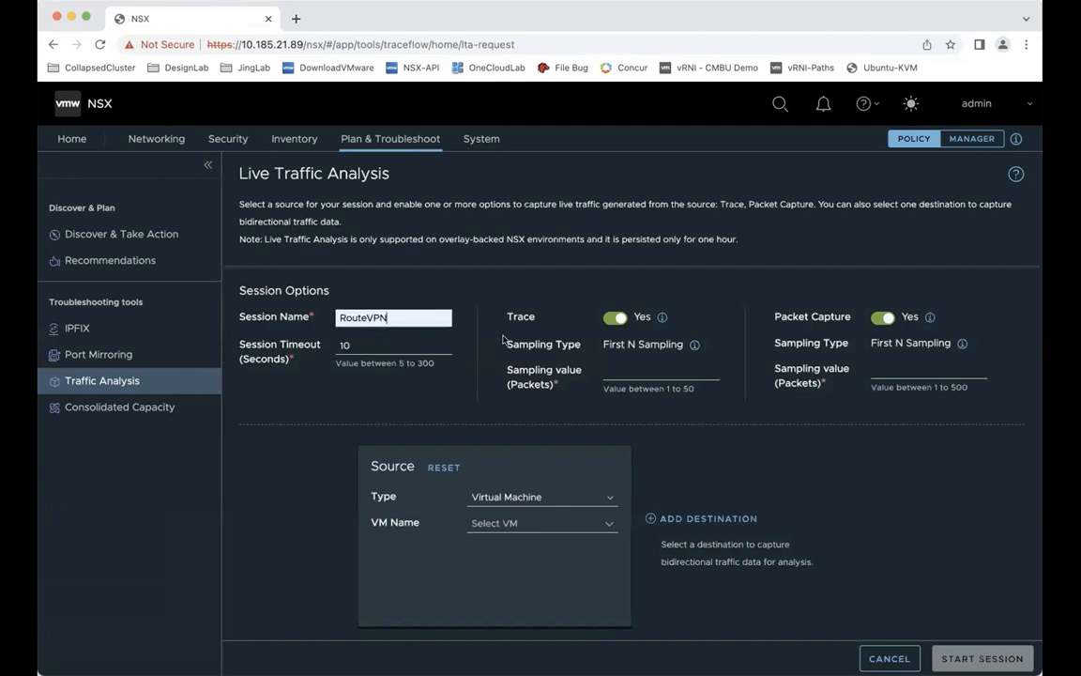
left_click(661, 372)
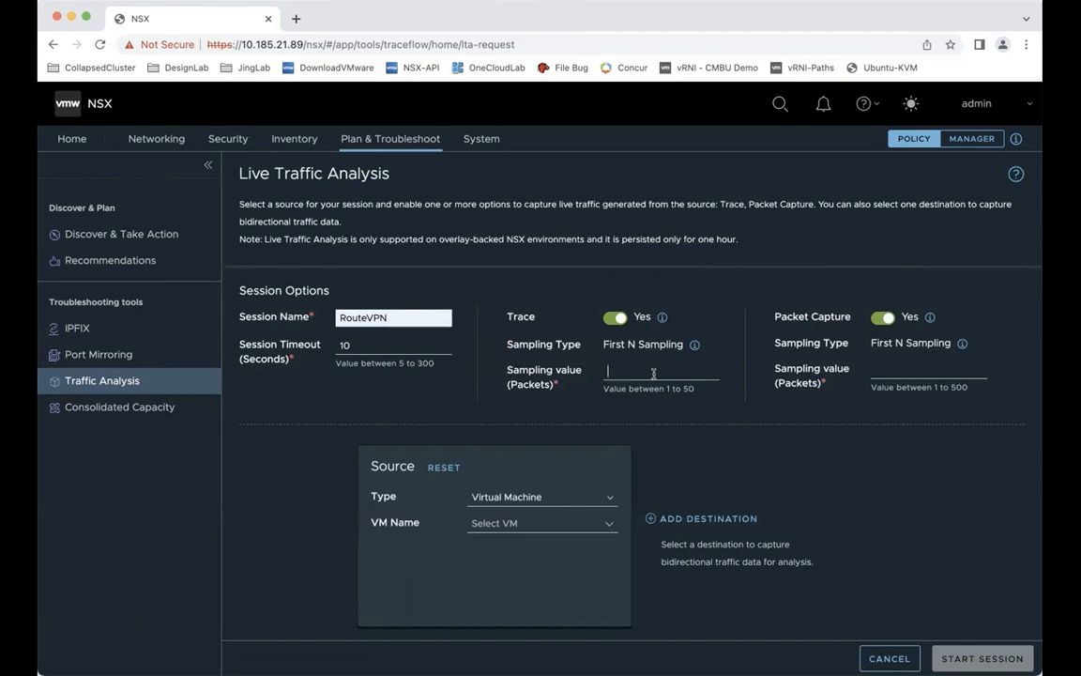
type("5")
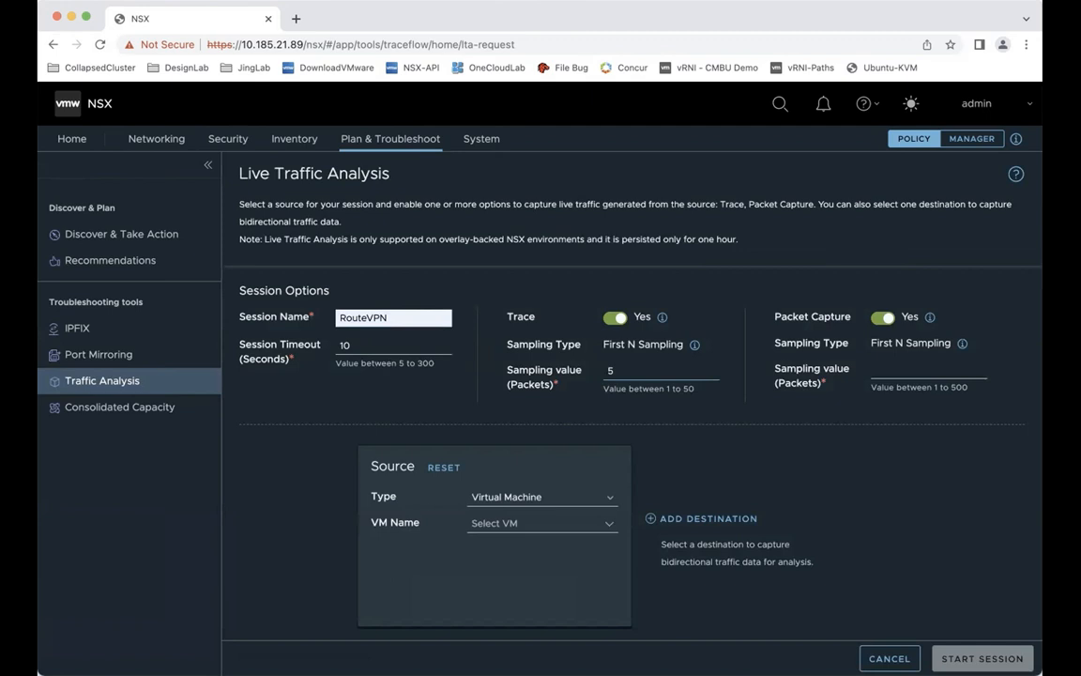
left_click(542, 496)
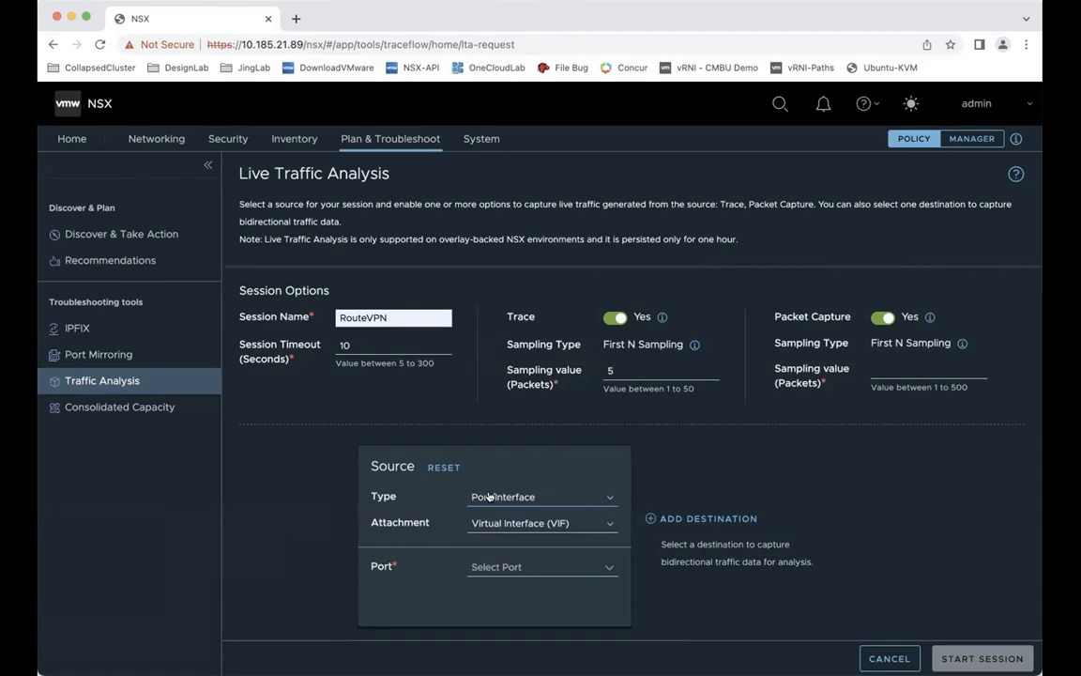
mouse_move(572, 509)
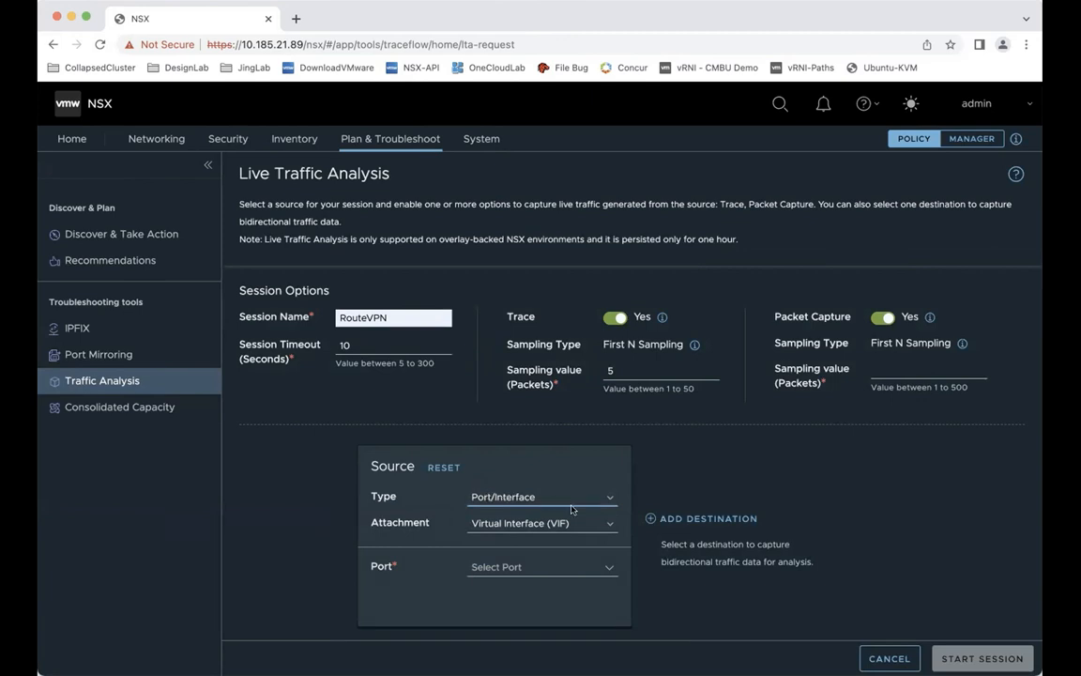
- Attach the source to IPSec session 50-l2l3vpn-1377's tunnel interface vti50-l2l3vpn-1377
left_click(542, 522)
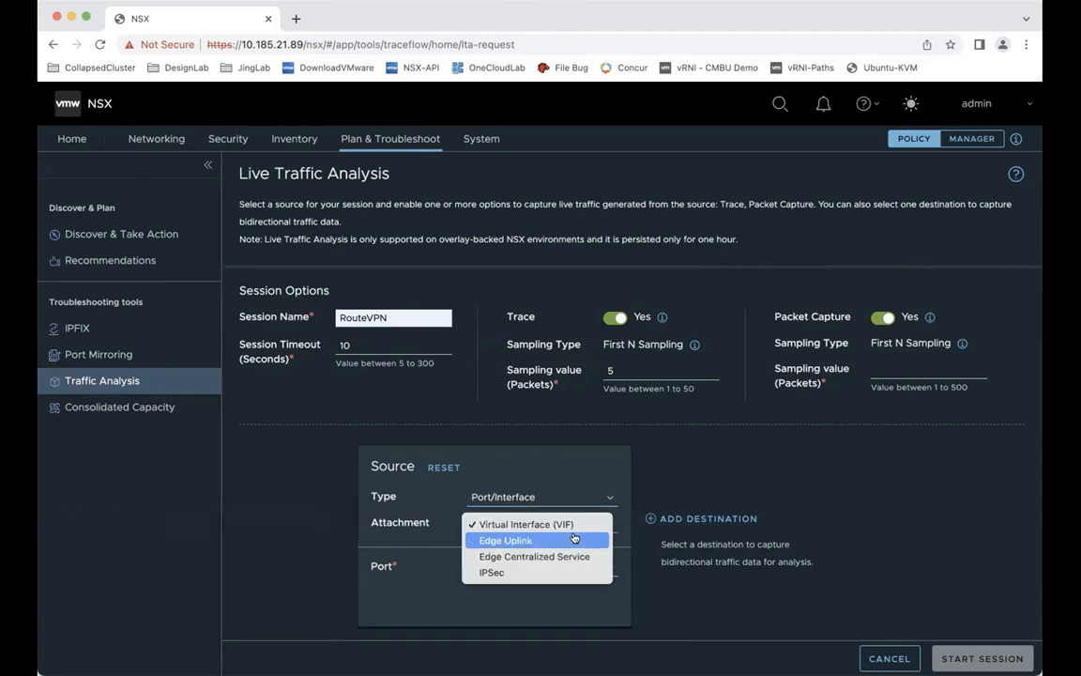
left_click(491, 572)
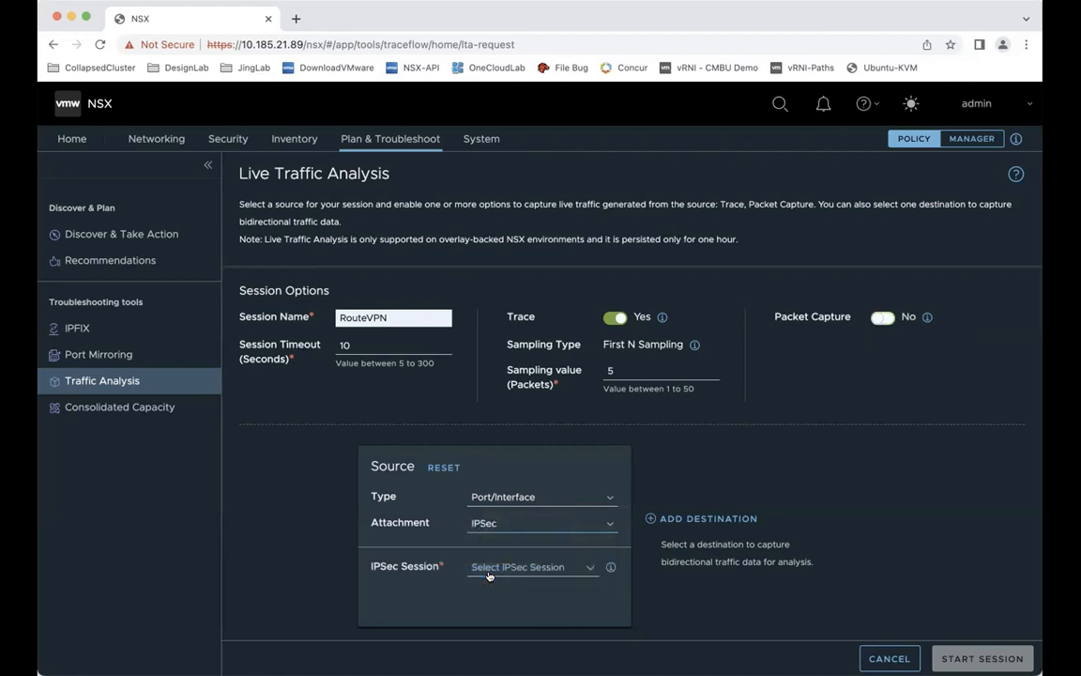
left_click(532, 566)
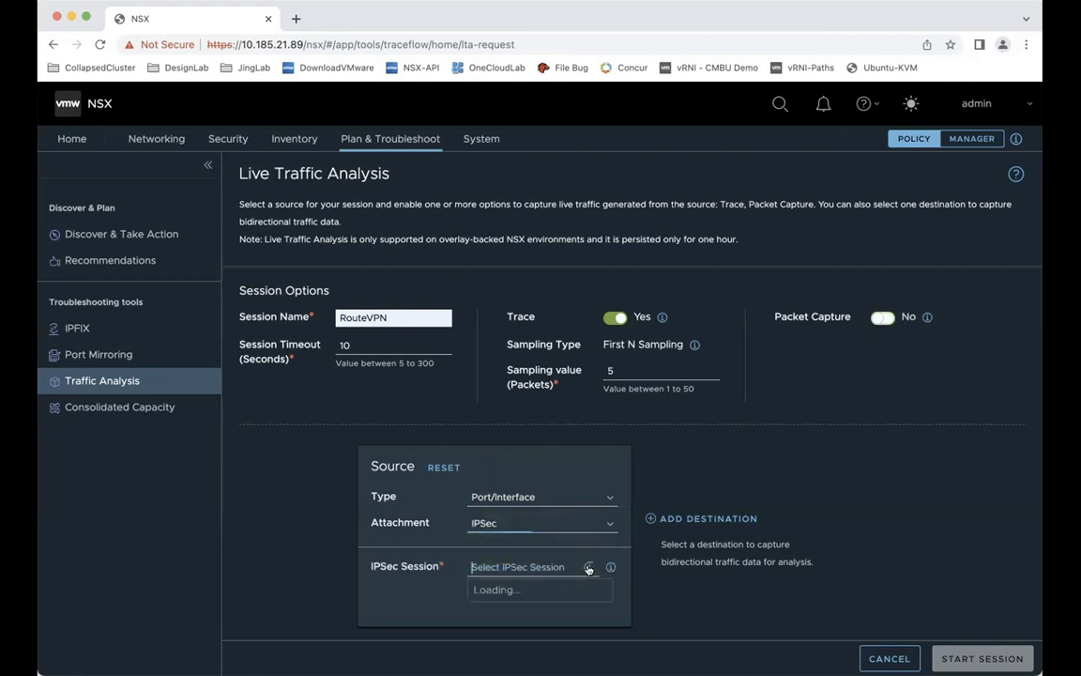
left_click(539, 589)
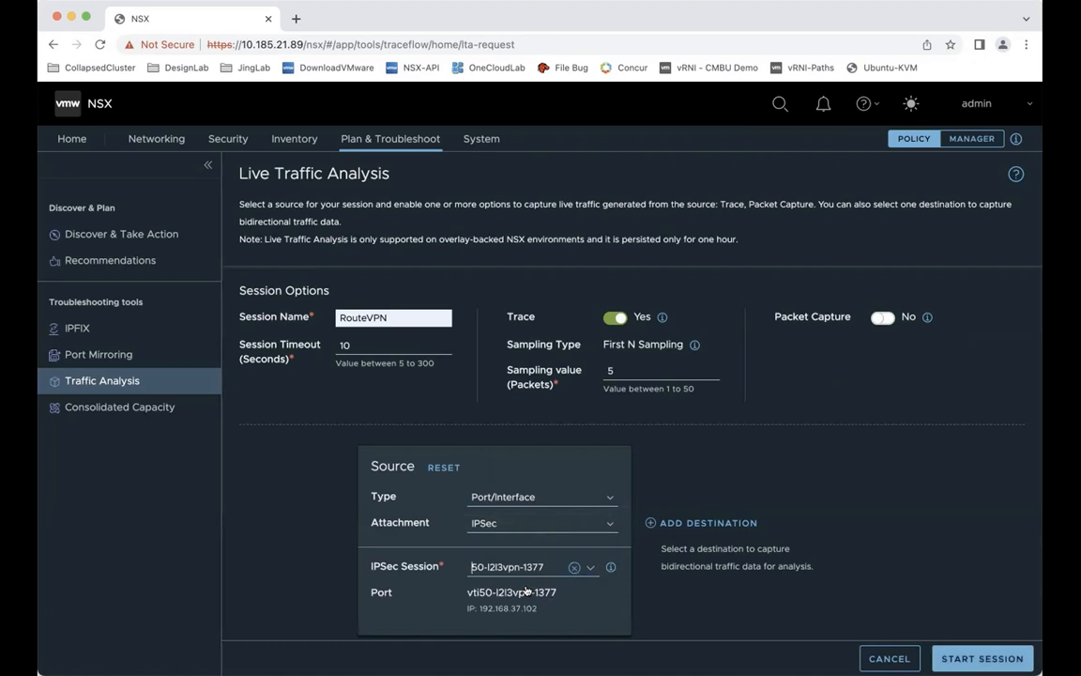
scroll("down", 3)
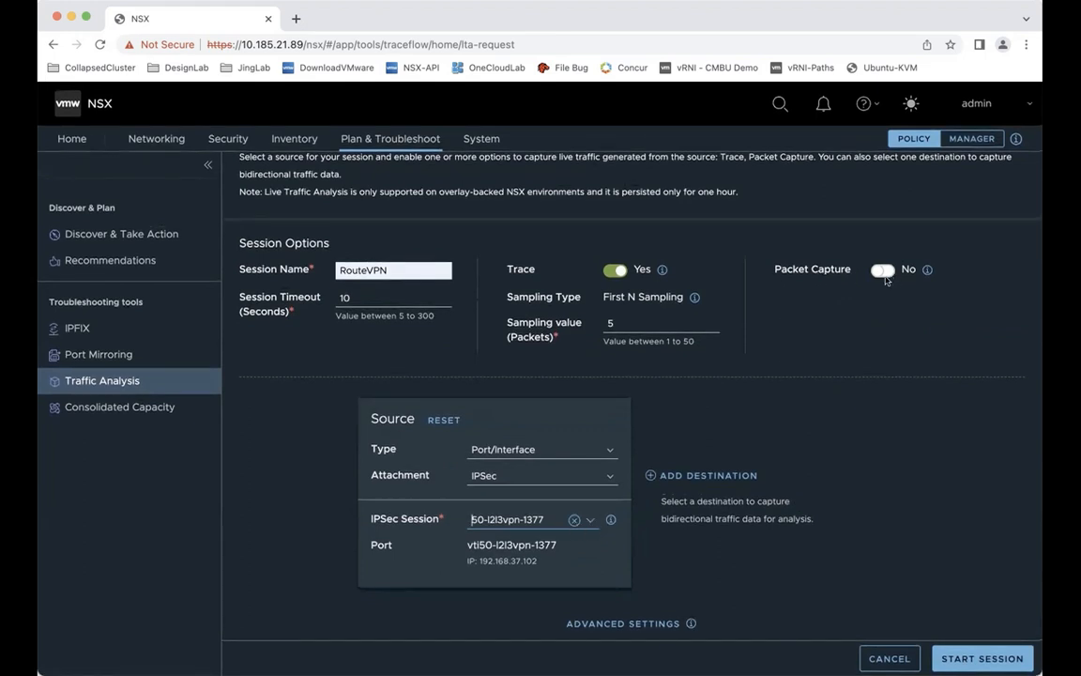
mouse_move(741, 487)
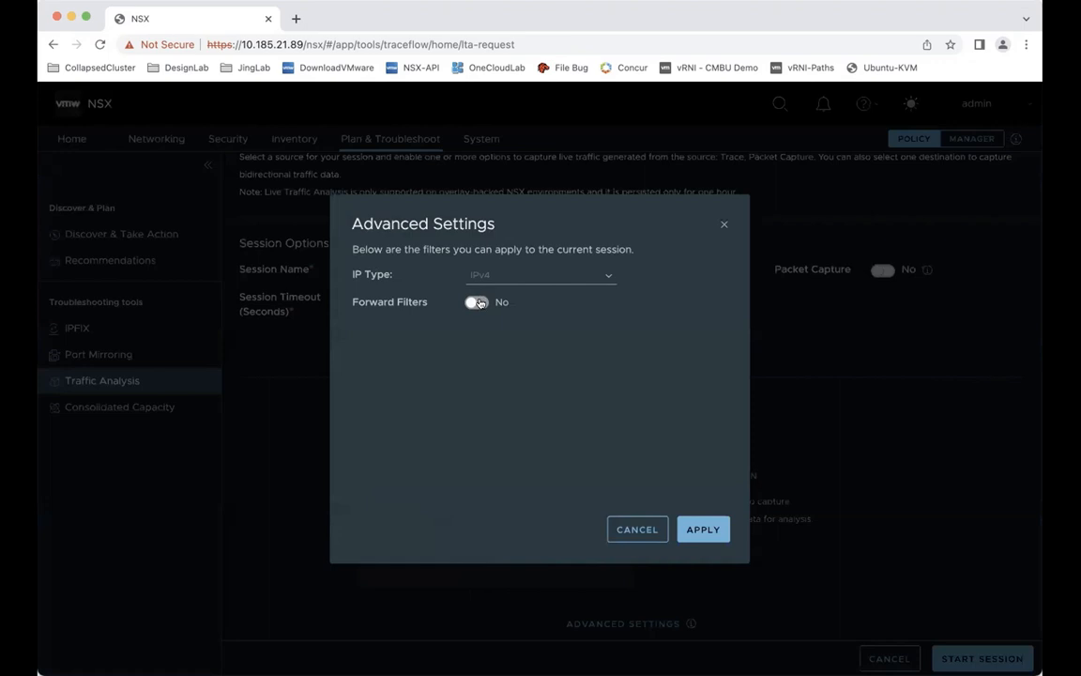
- Enable forward filters for ICMP from 192.168.6.4 to 192.168.3.4 and apply them
left_click(477, 302)
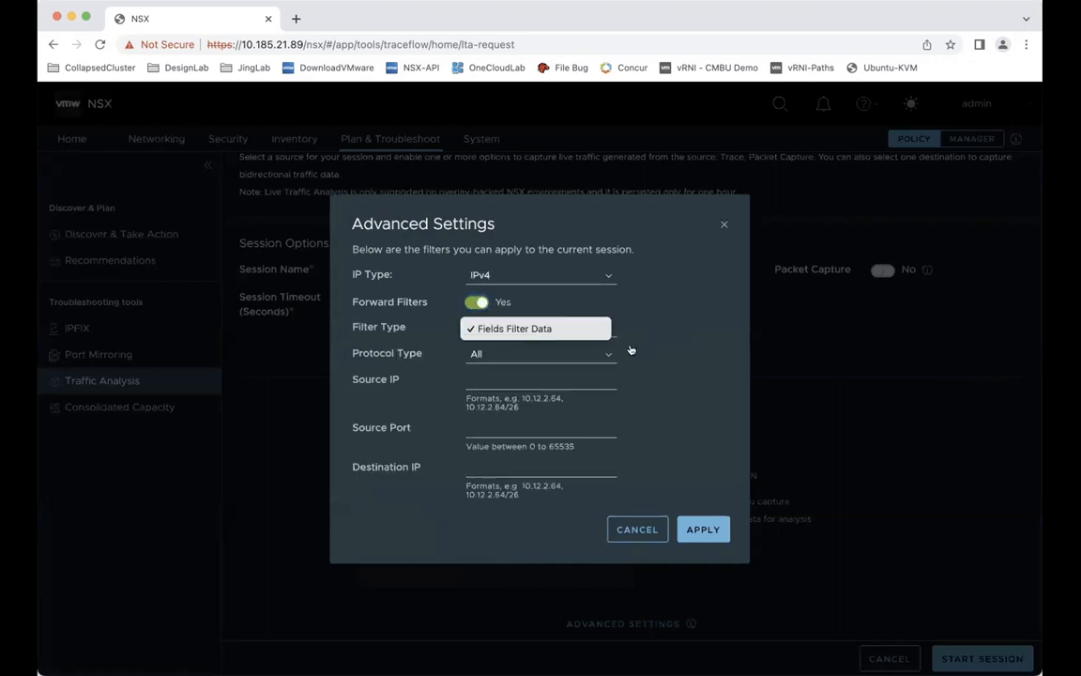
left_click(541, 354)
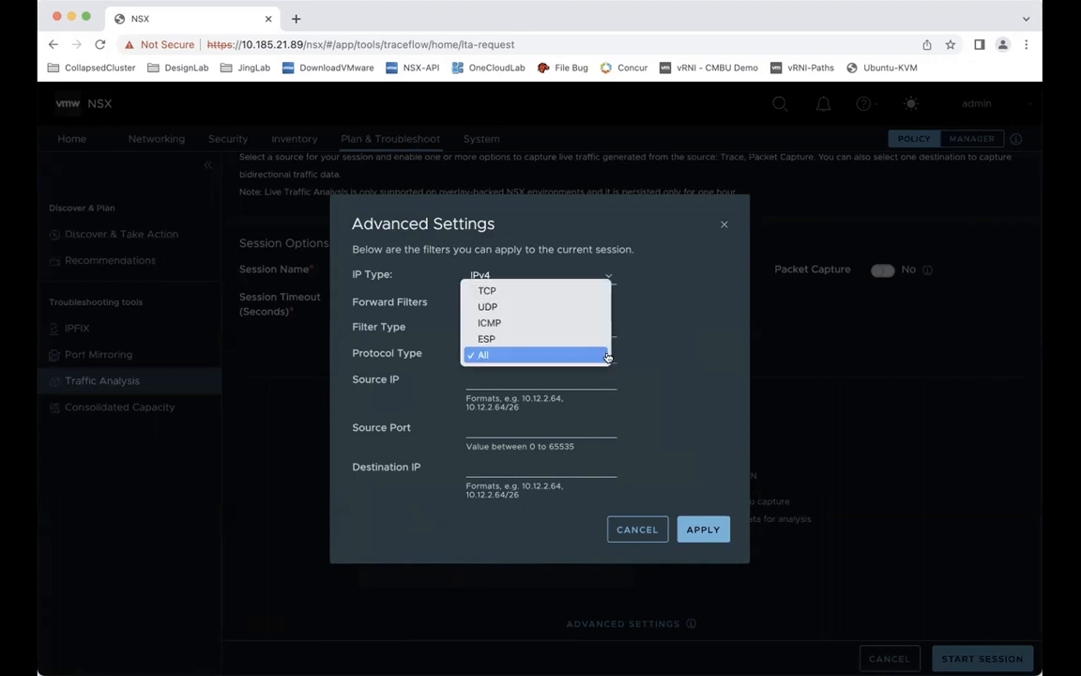
mouse_move(595, 356)
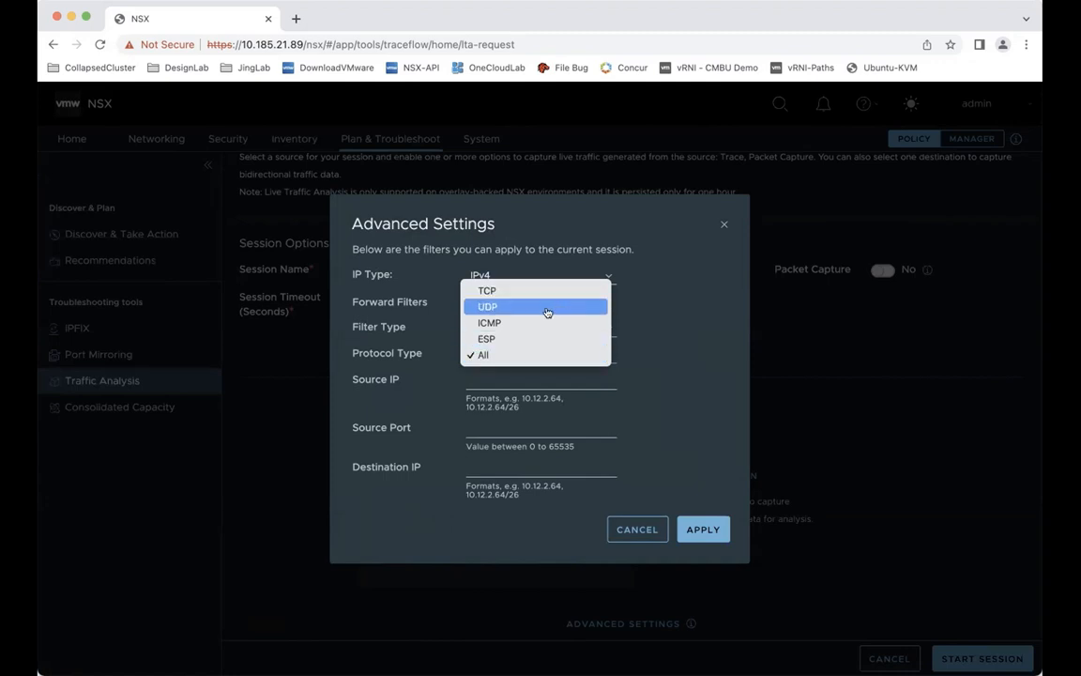
mouse_move(515, 338)
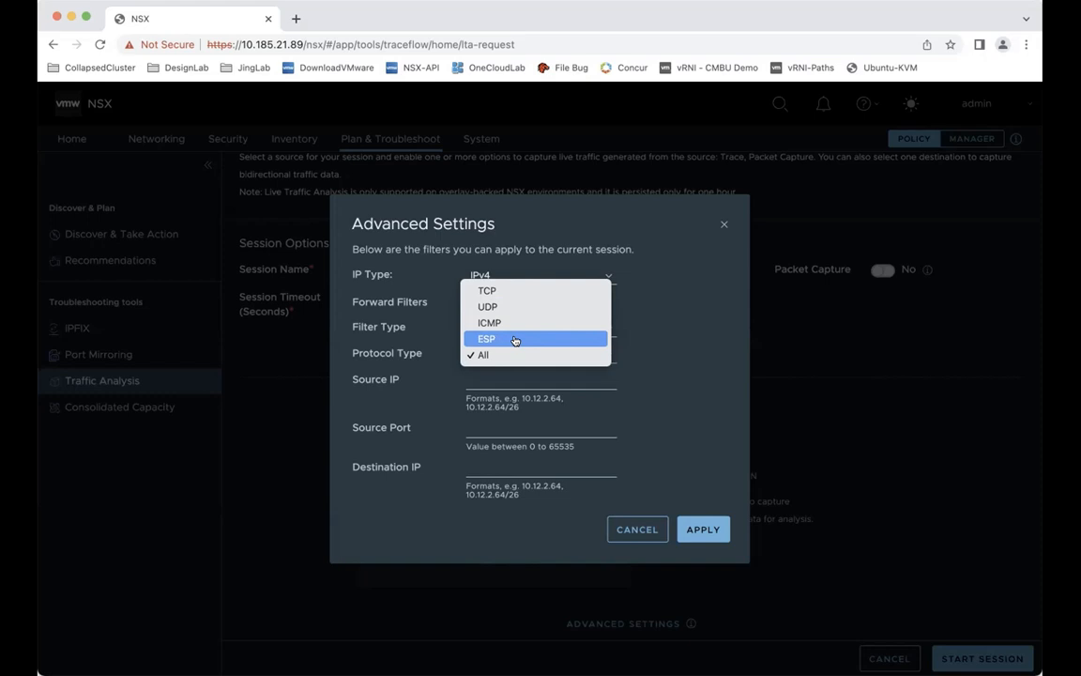
mouse_move(538, 322)
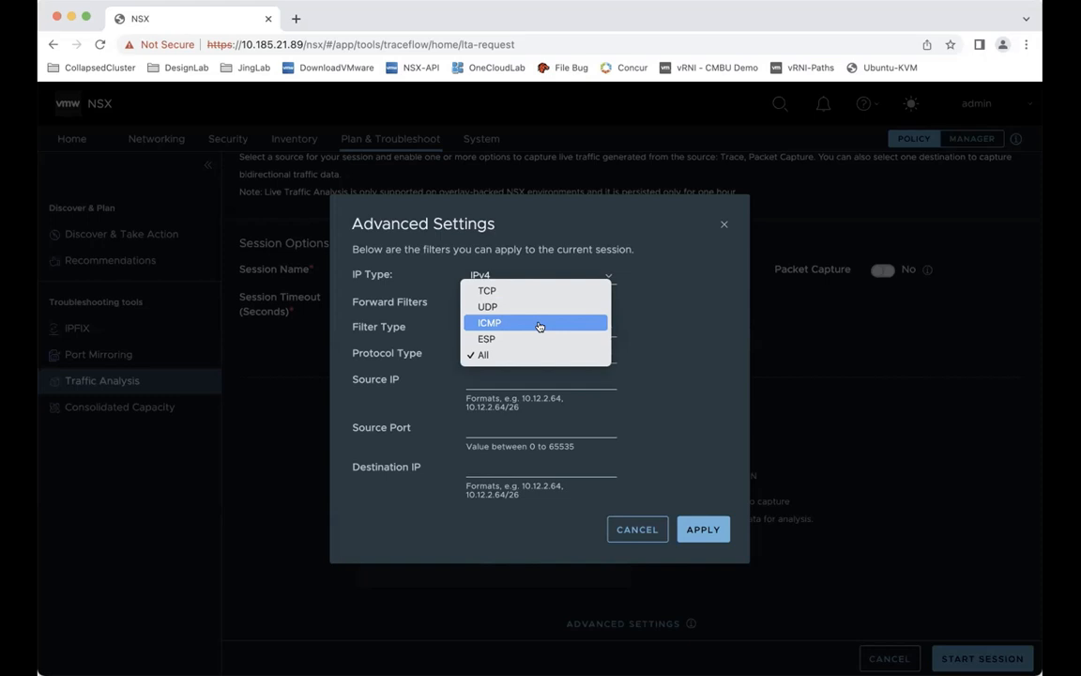
left_click(489, 322)
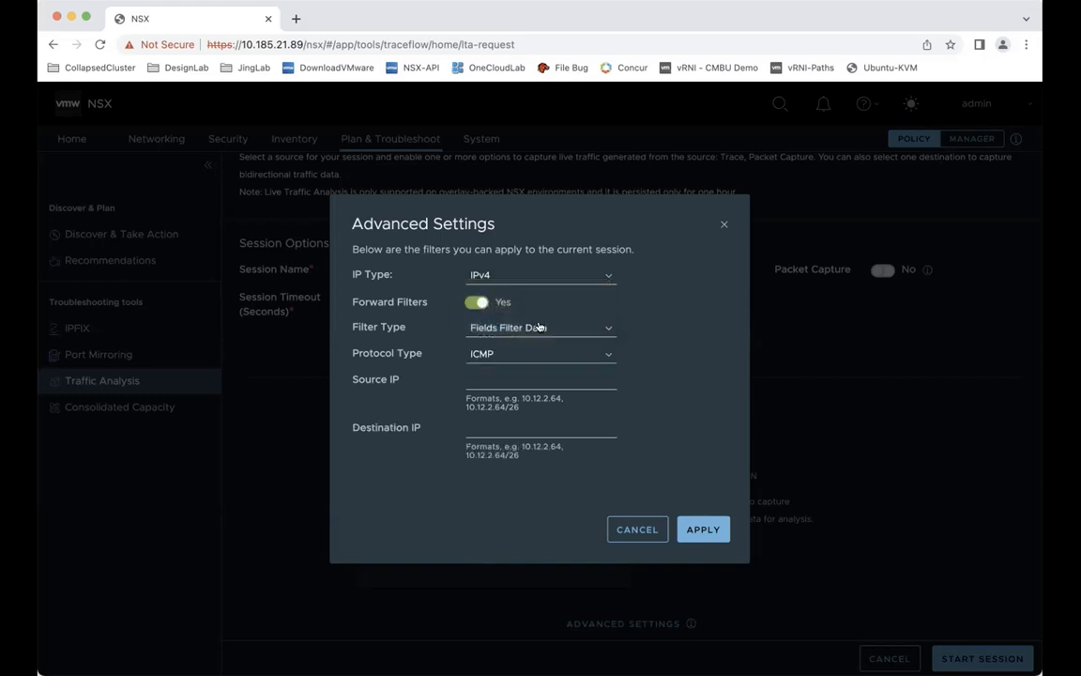
left_click(540, 379)
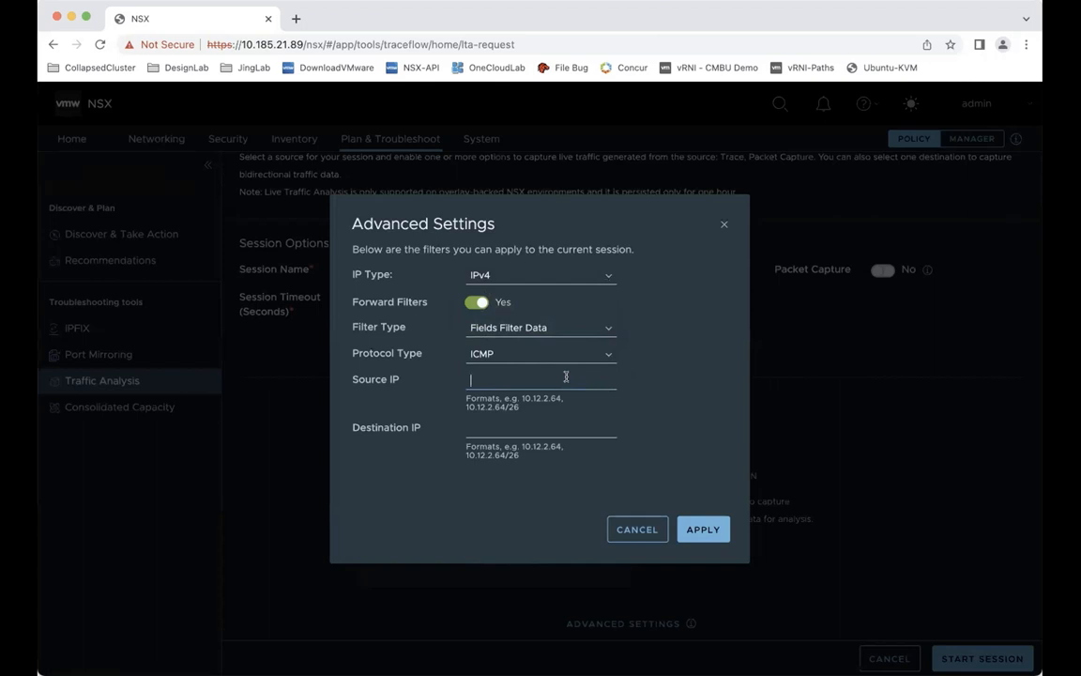
type("192.16")
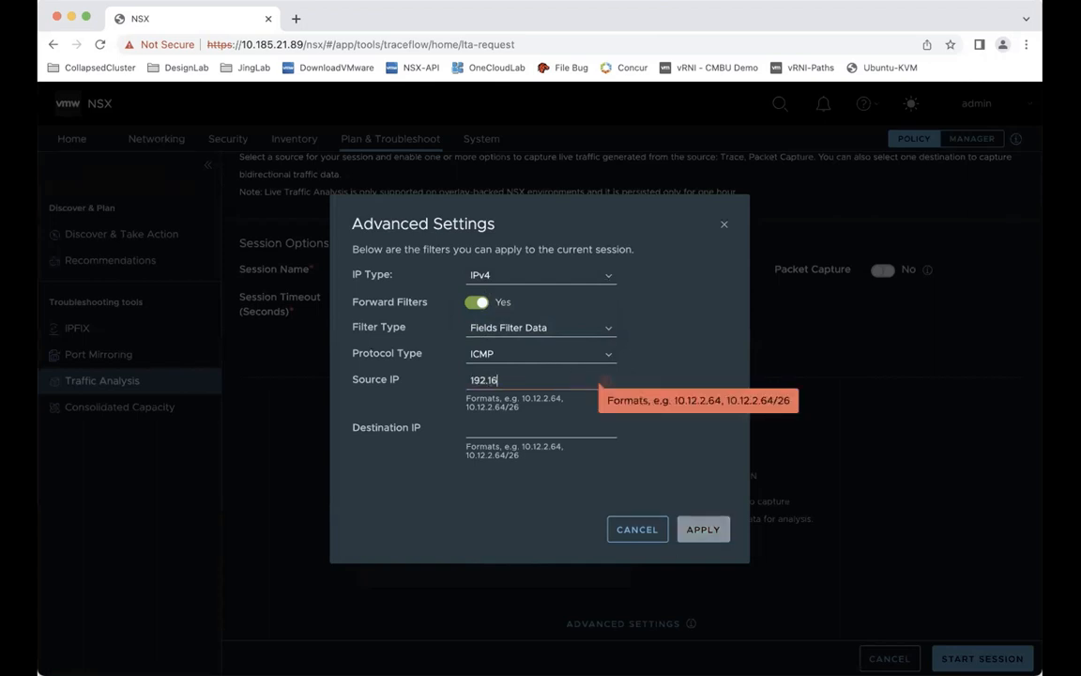
type("192.168.3.4")
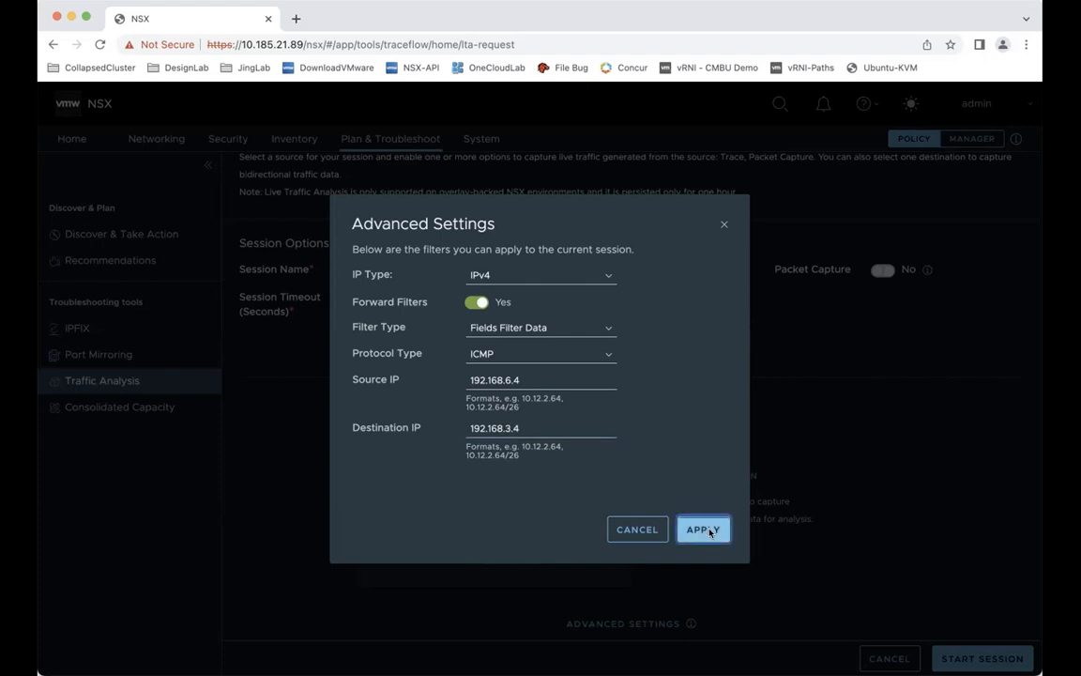
left_click(703, 528)
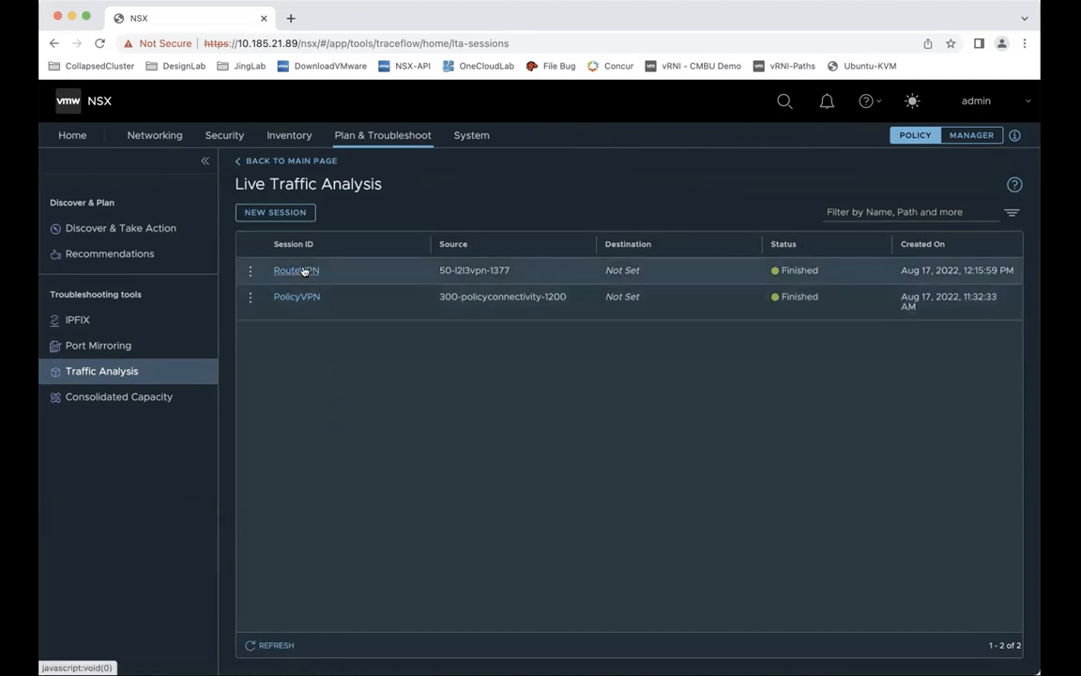
- View the RouteVPN results and inspect the received IPSEC observation's tunnel details
left_click(296, 271)
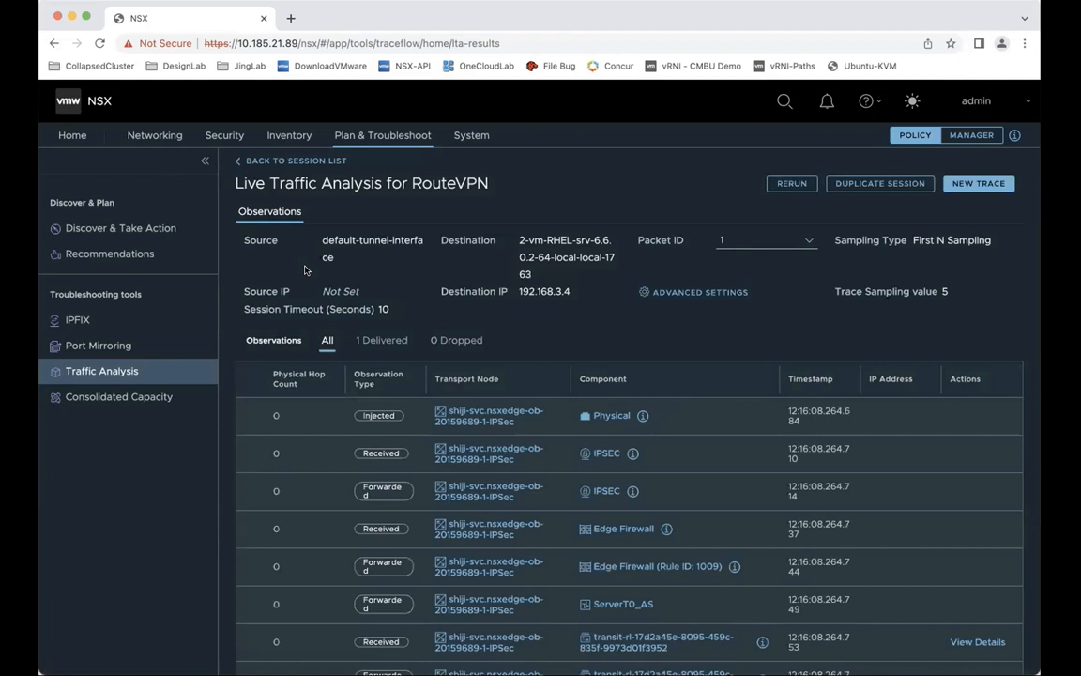
mouse_move(407, 322)
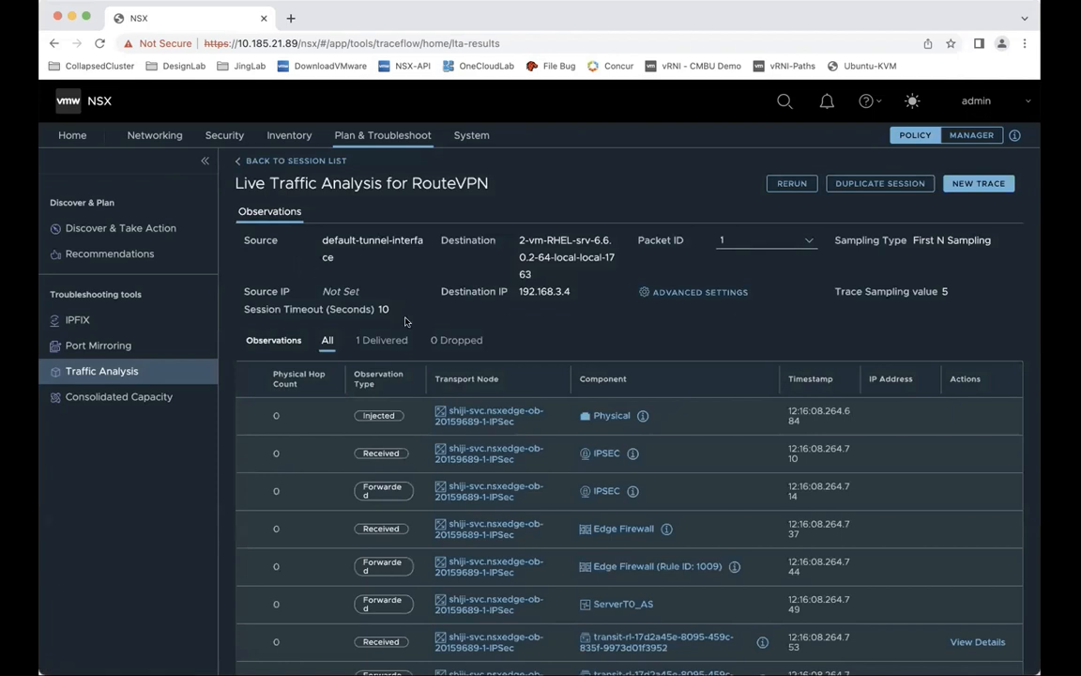
scroll("down", 3)
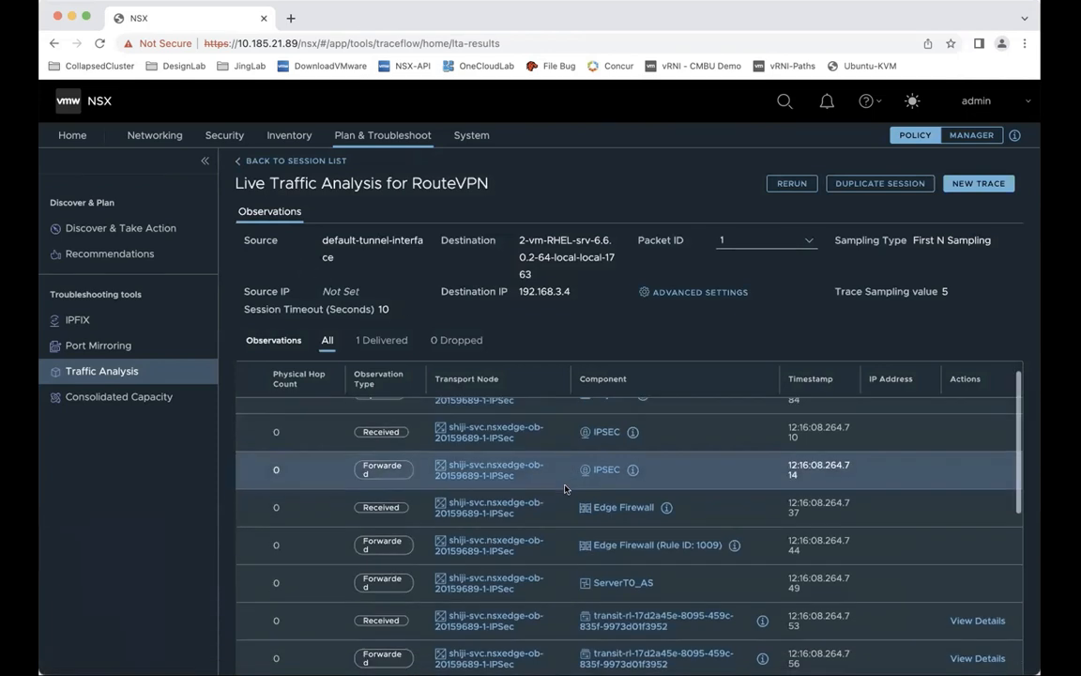
scroll("up", 3)
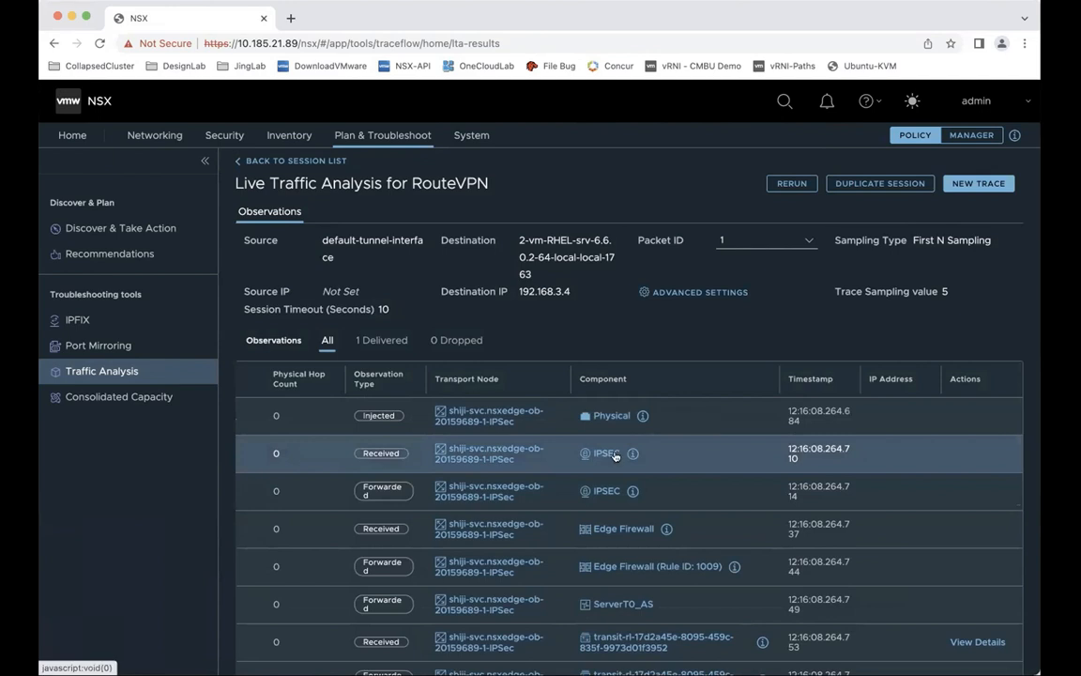
left_click(634, 453)
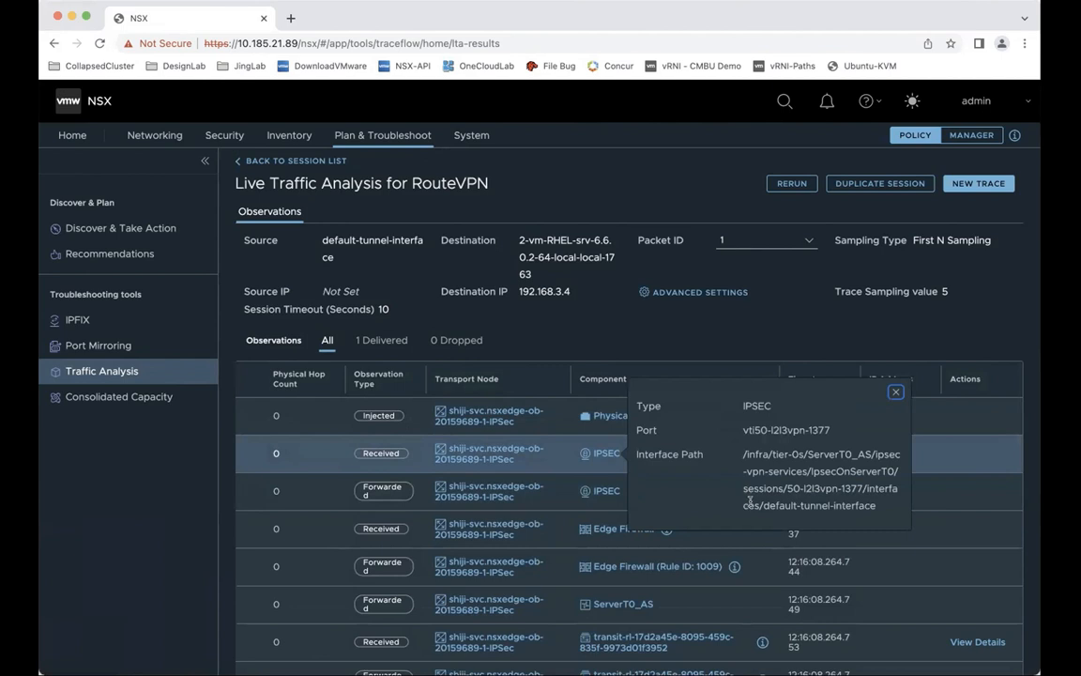
mouse_move(600, 492)
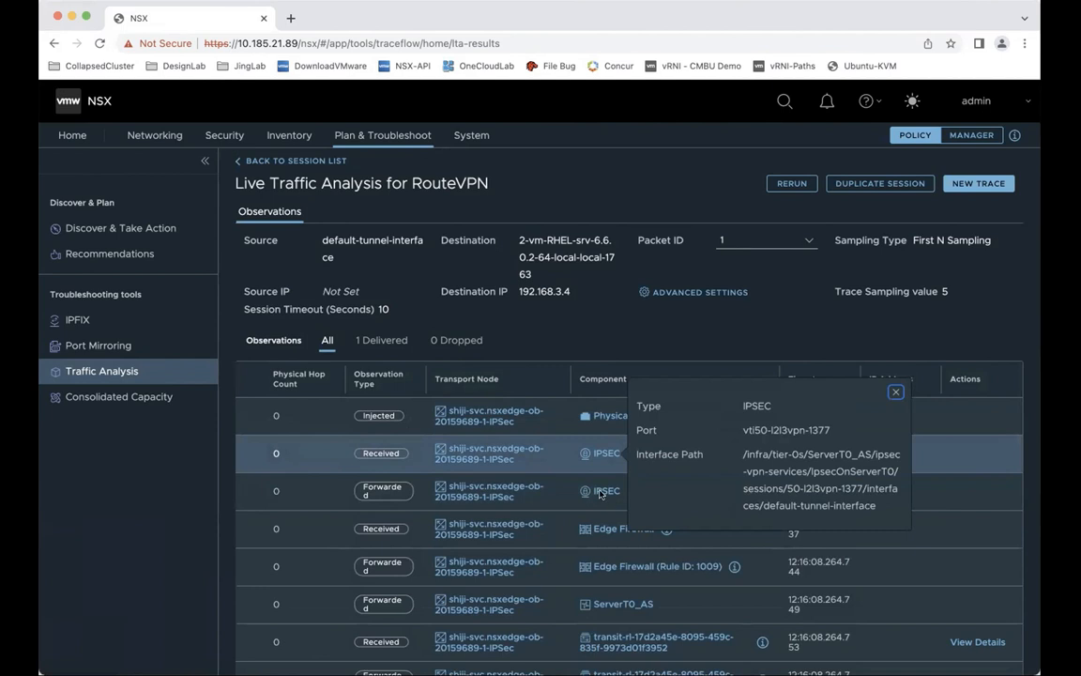
left_click(894, 391)
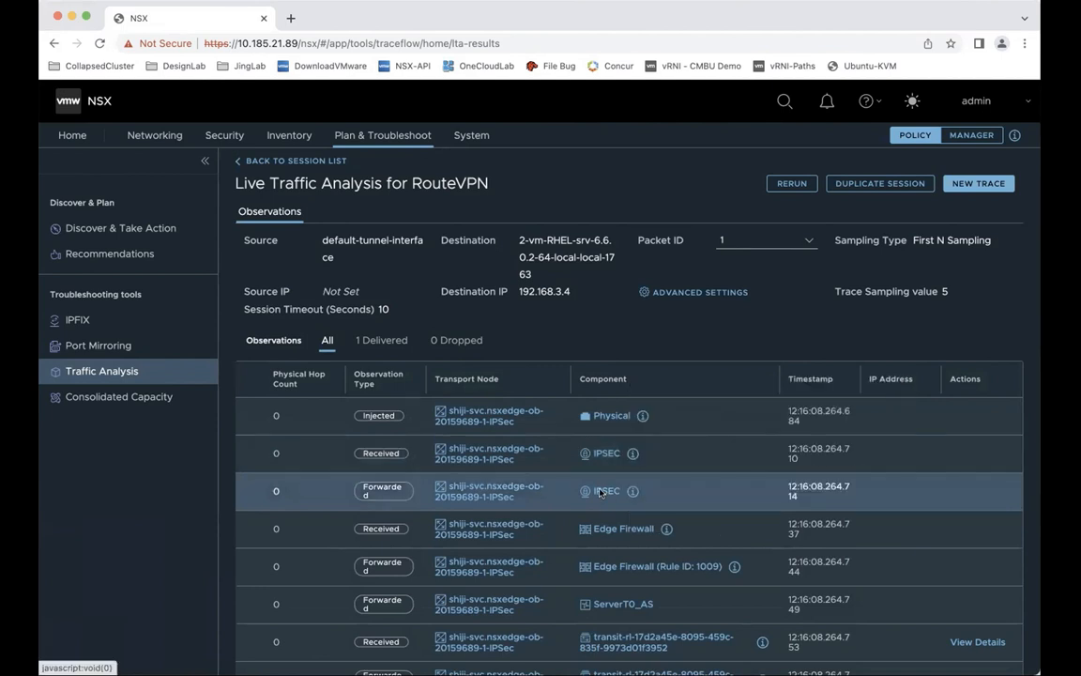
- Inspect the forwarded IPSEC observation, then scroll through the Edge and Distributed Firewall observations
left_click(633, 491)
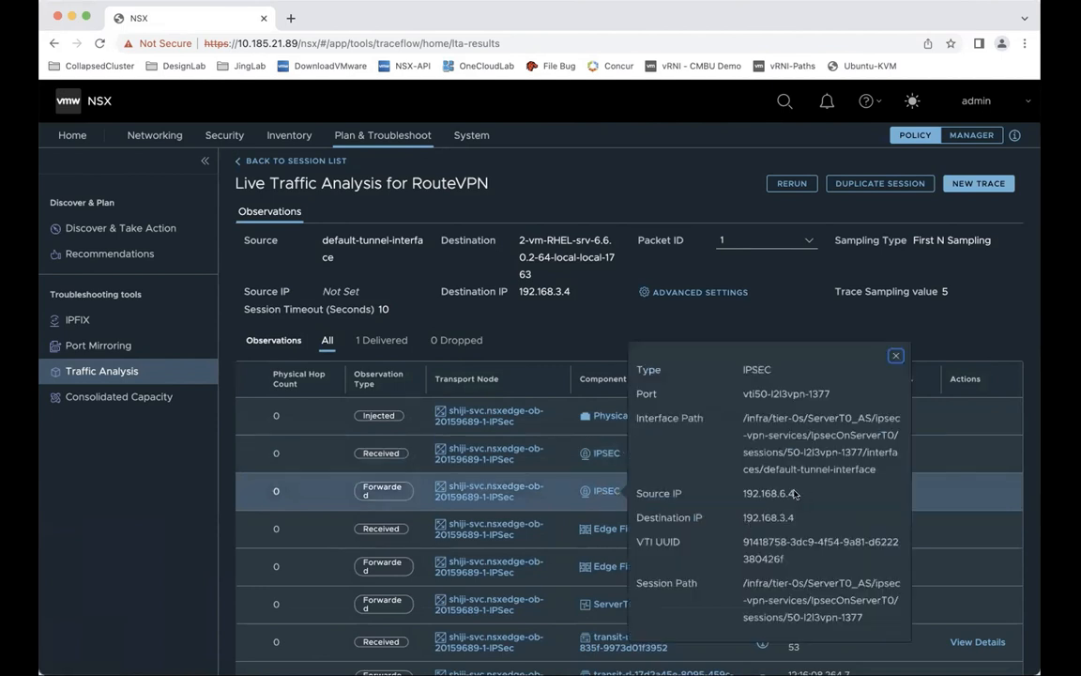
mouse_move(737, 498)
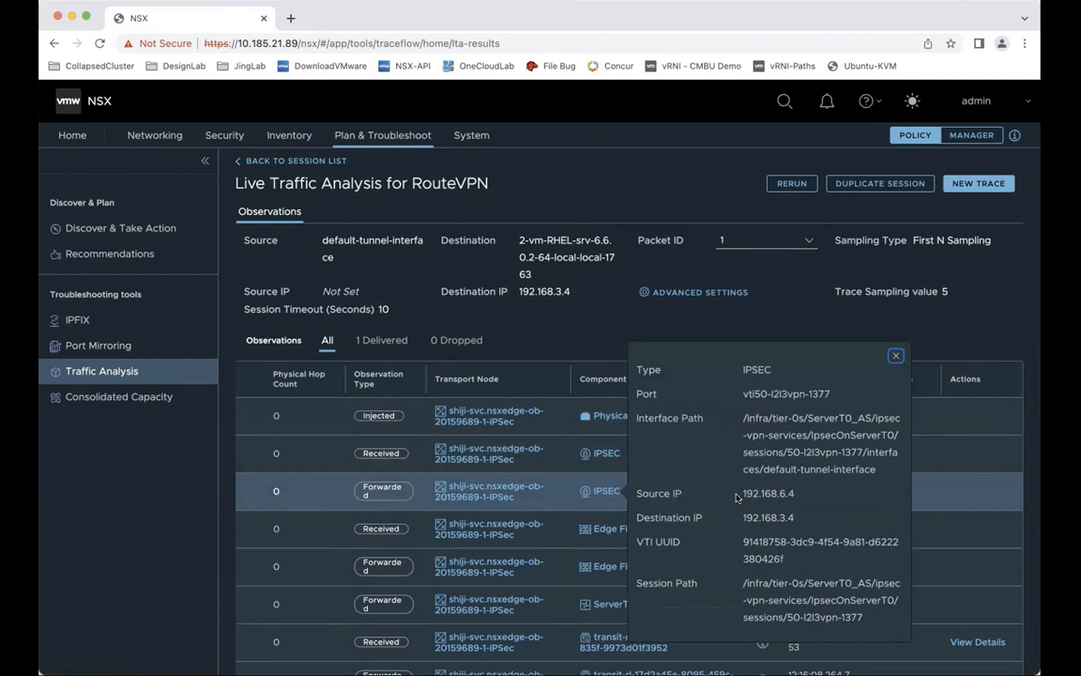
left_click(894, 355)
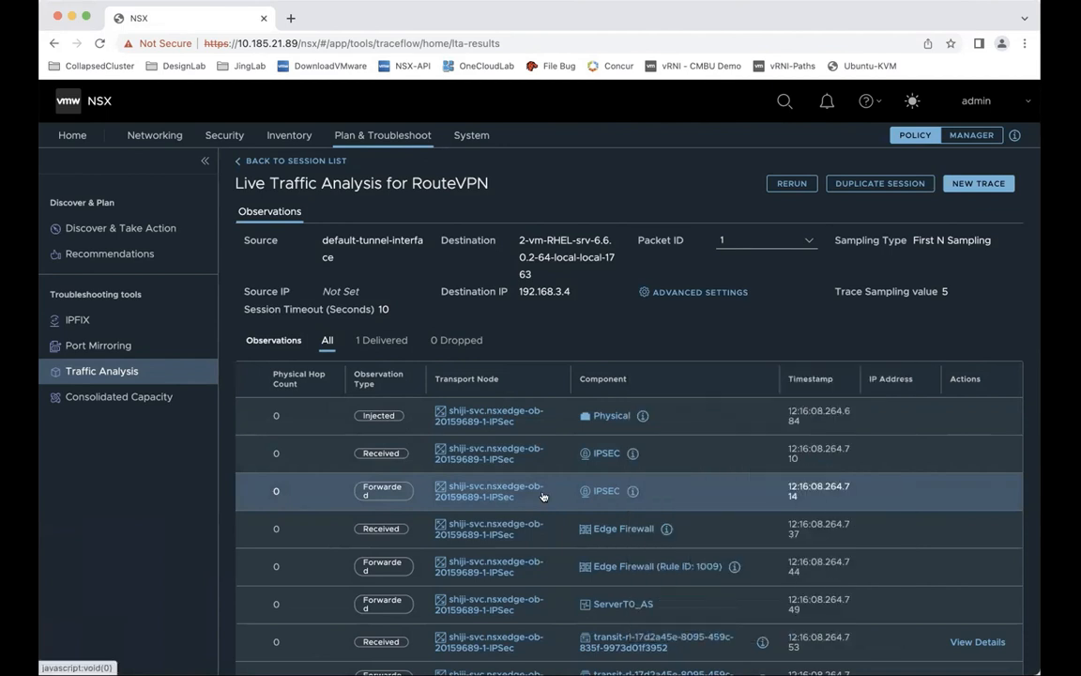
scroll("down", 3)
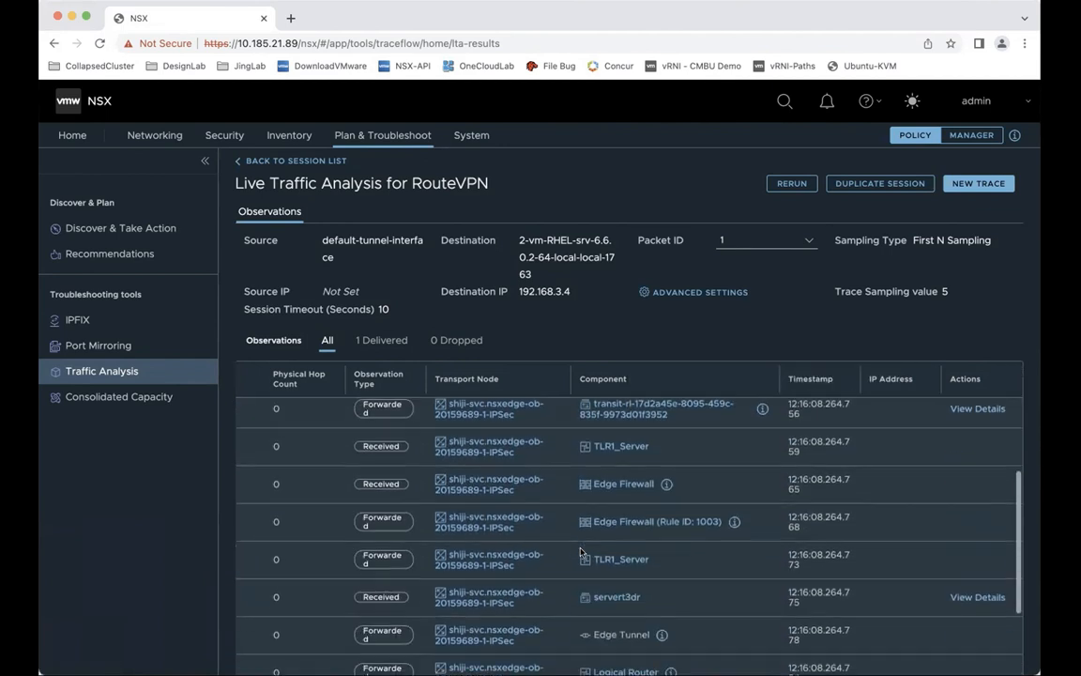
scroll("down", 3)
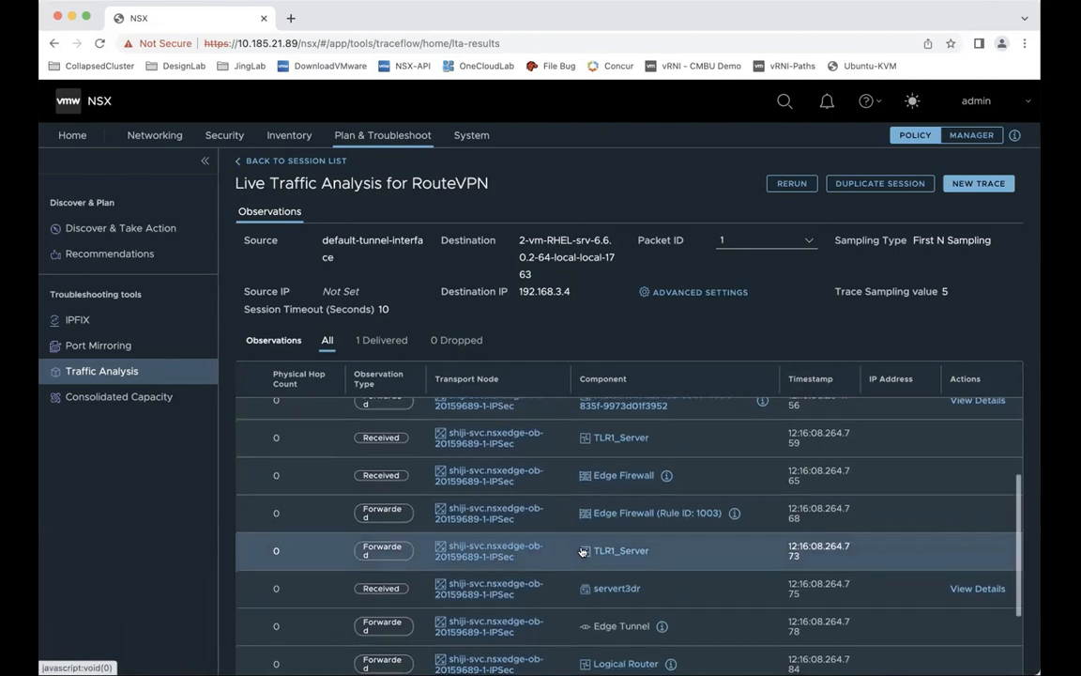
scroll("down", 3)
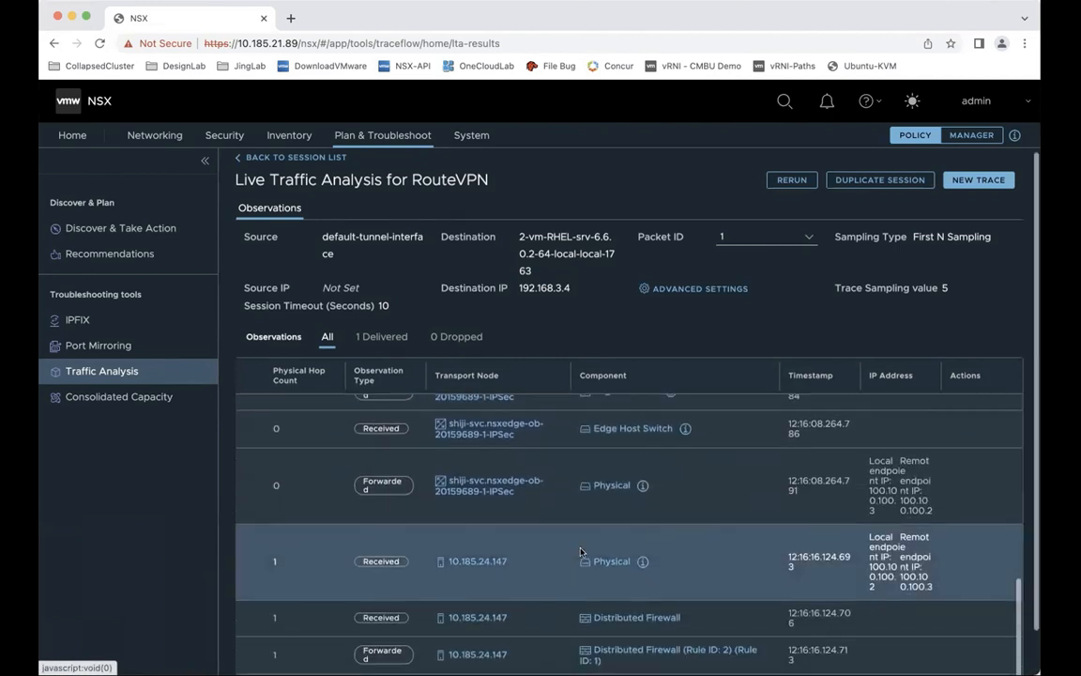